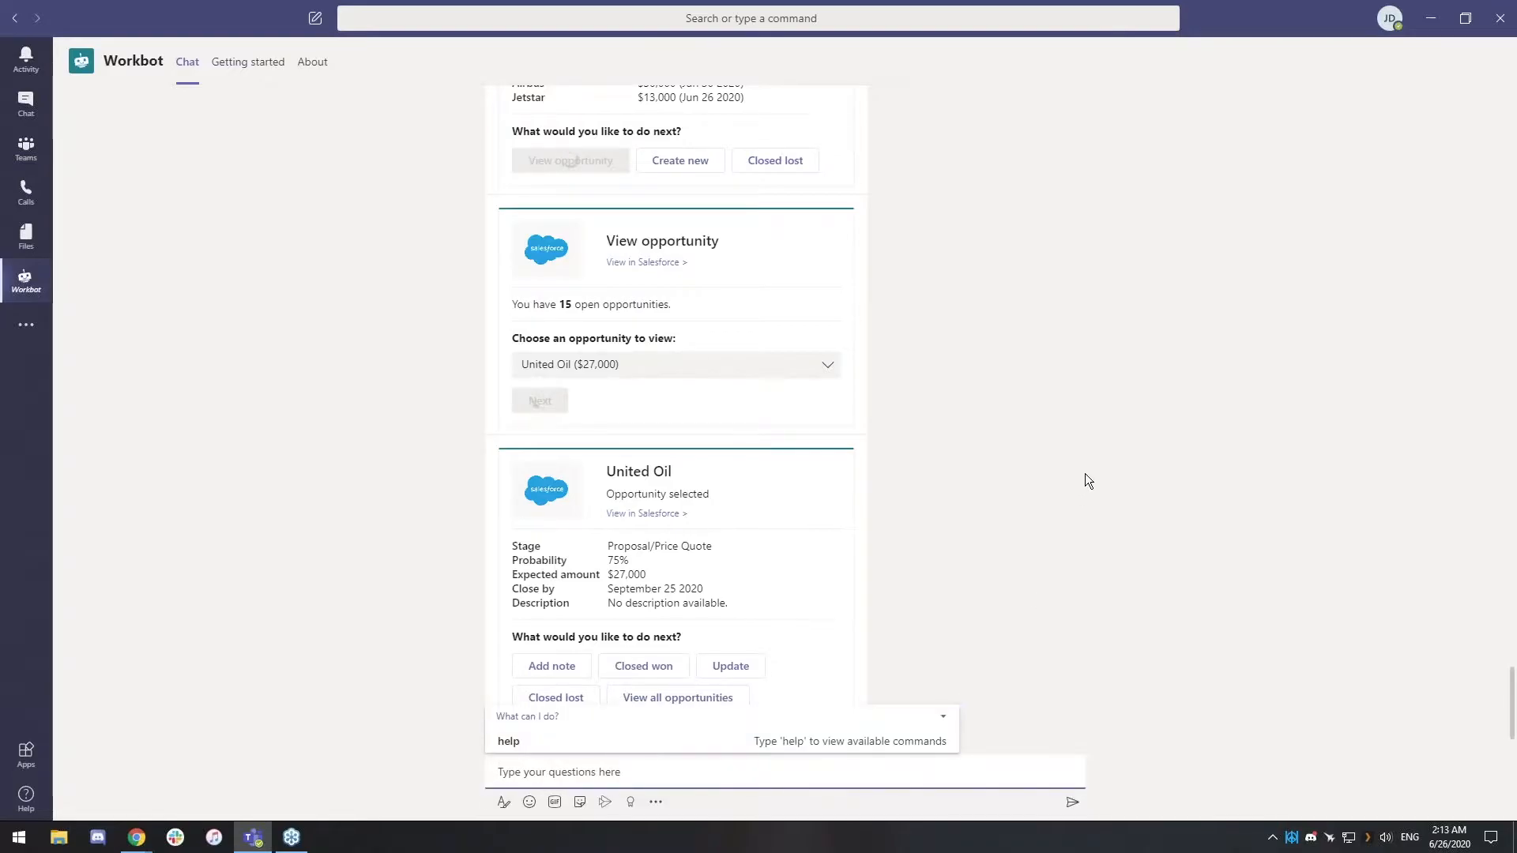
pyautogui.moveTo(1037, 555)
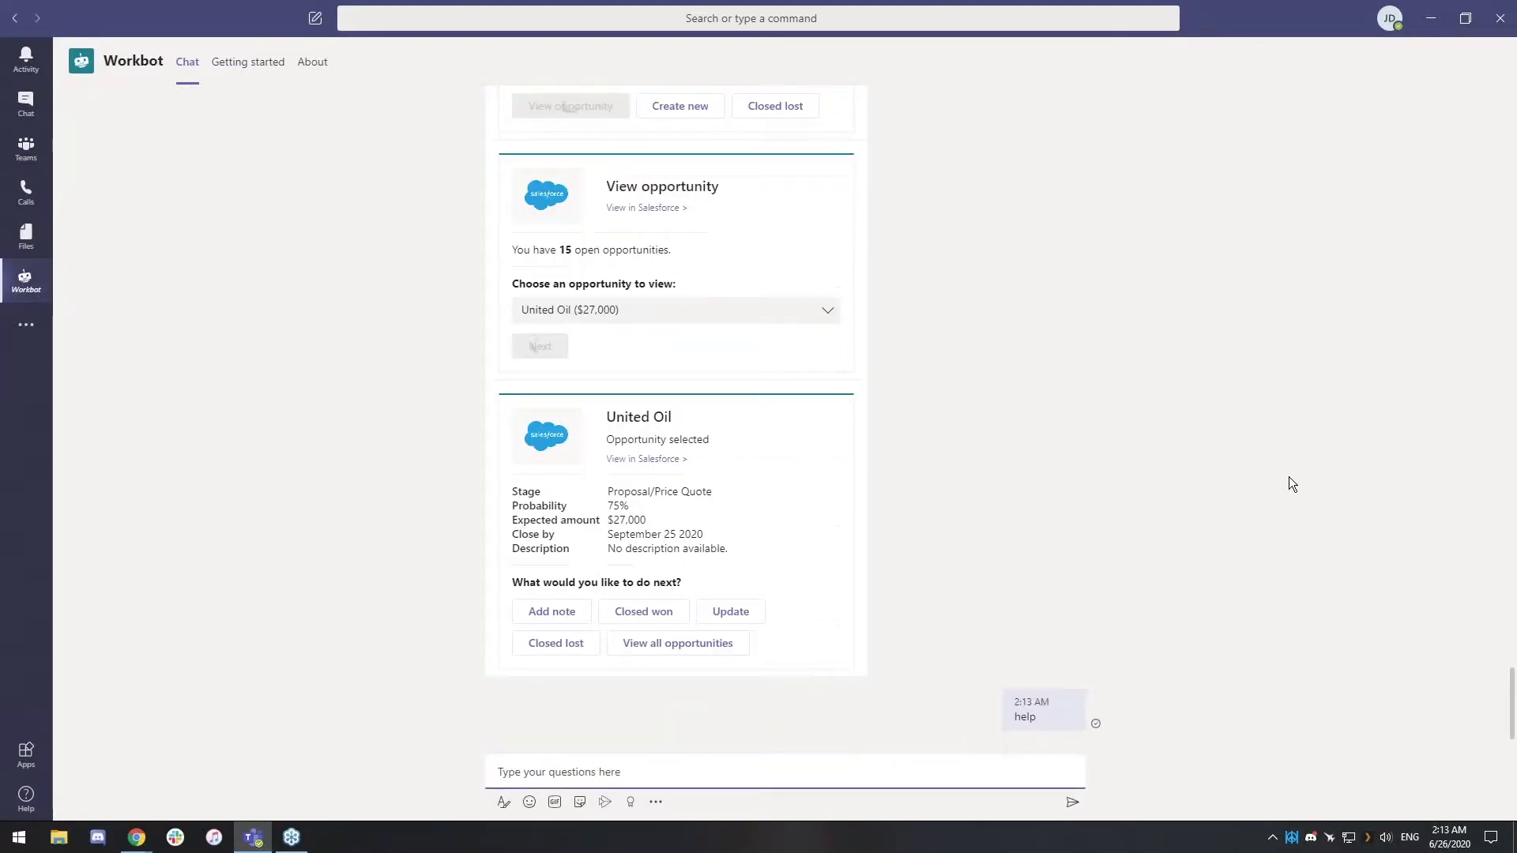
# Step: Choose 'Start Assistant Bot' from Workbot's help options and submit it
pyautogui.scroll(-3)
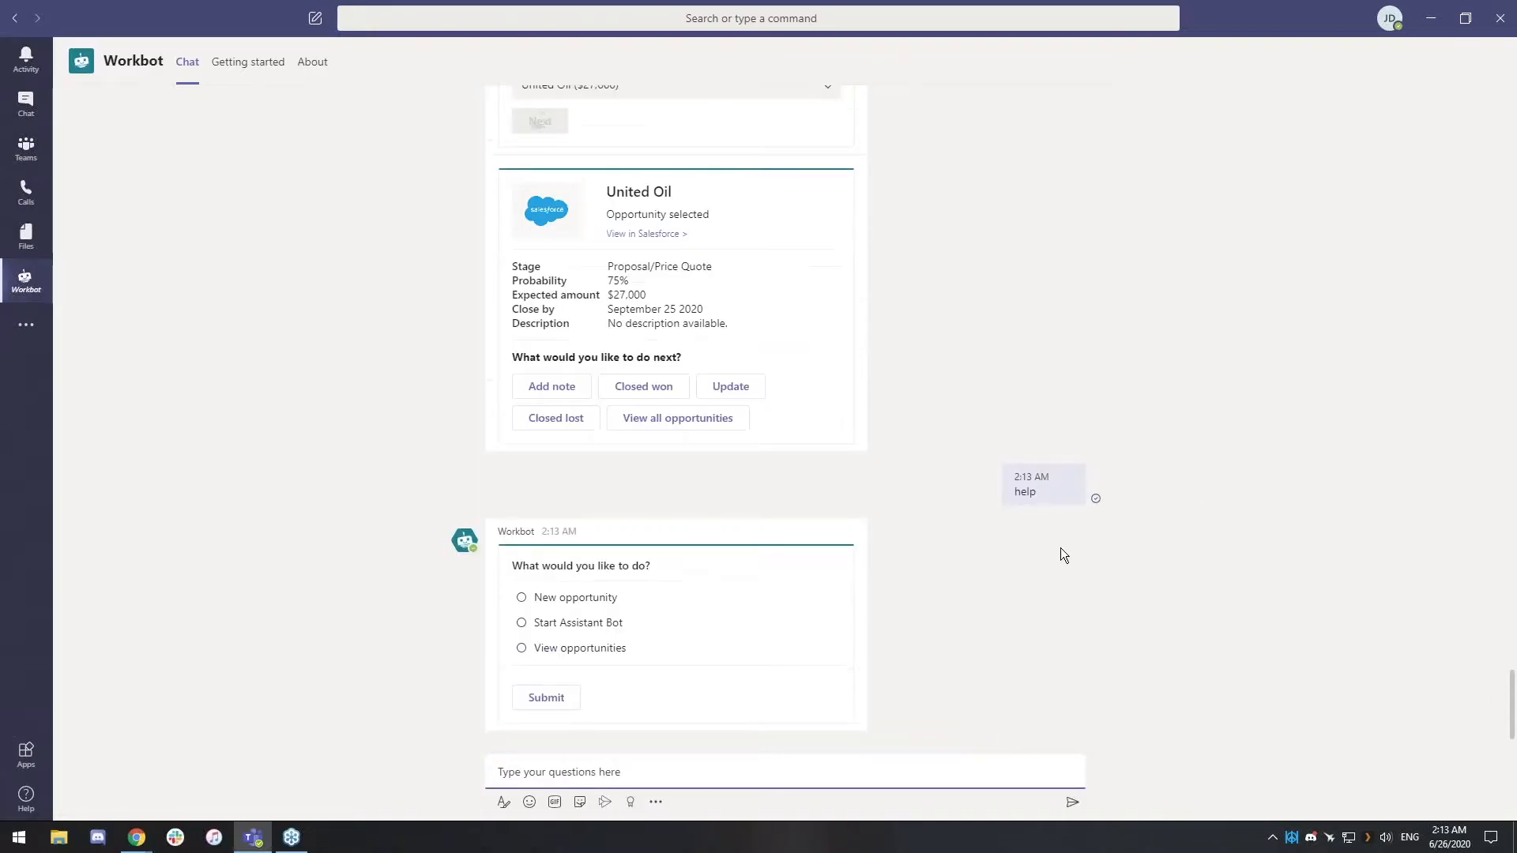
pyautogui.moveTo(612, 629)
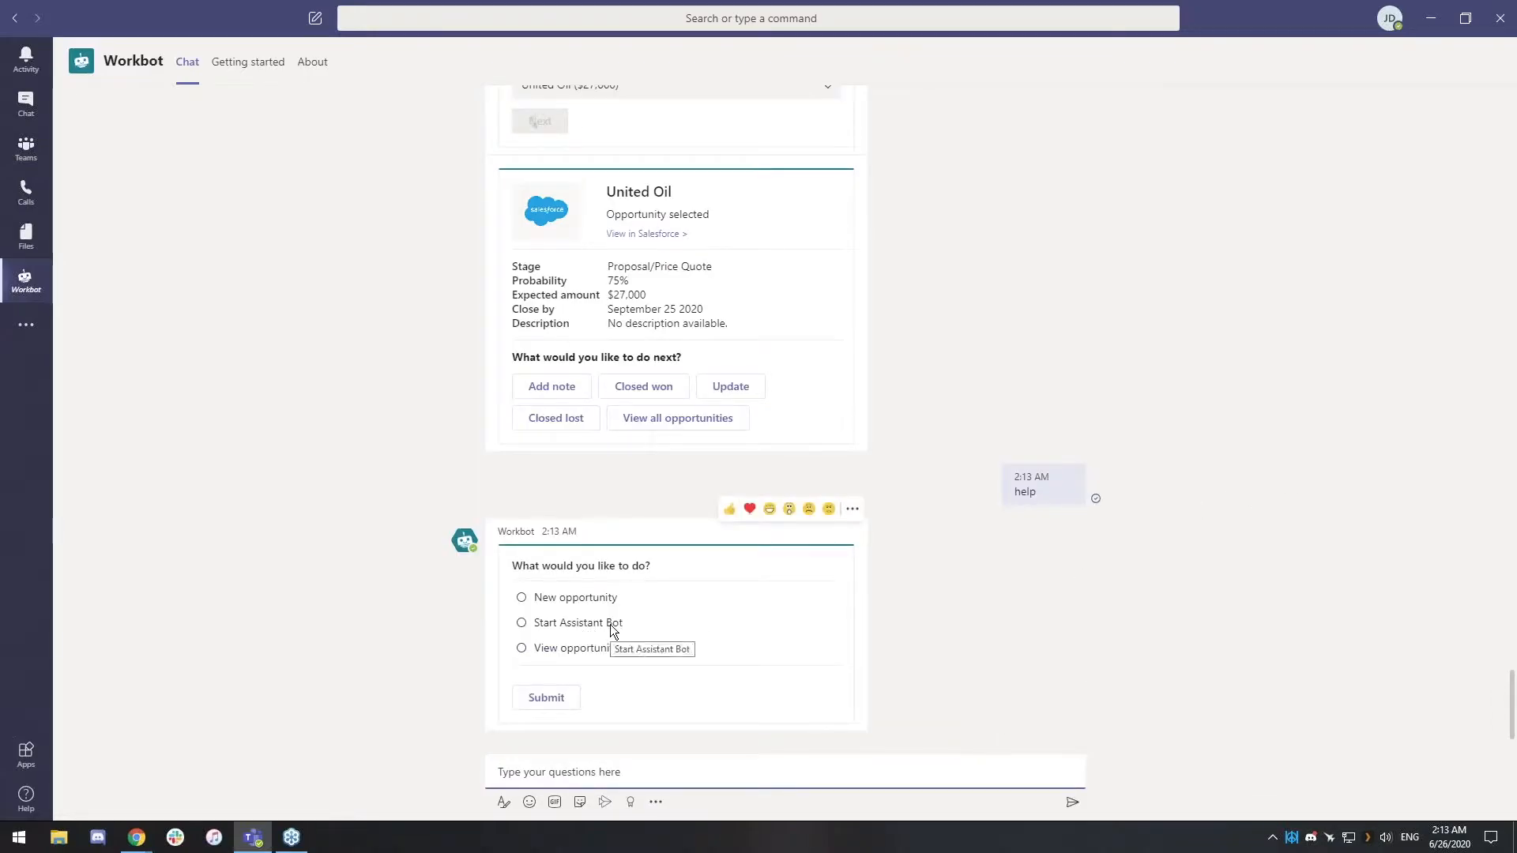
pyautogui.click(521, 623)
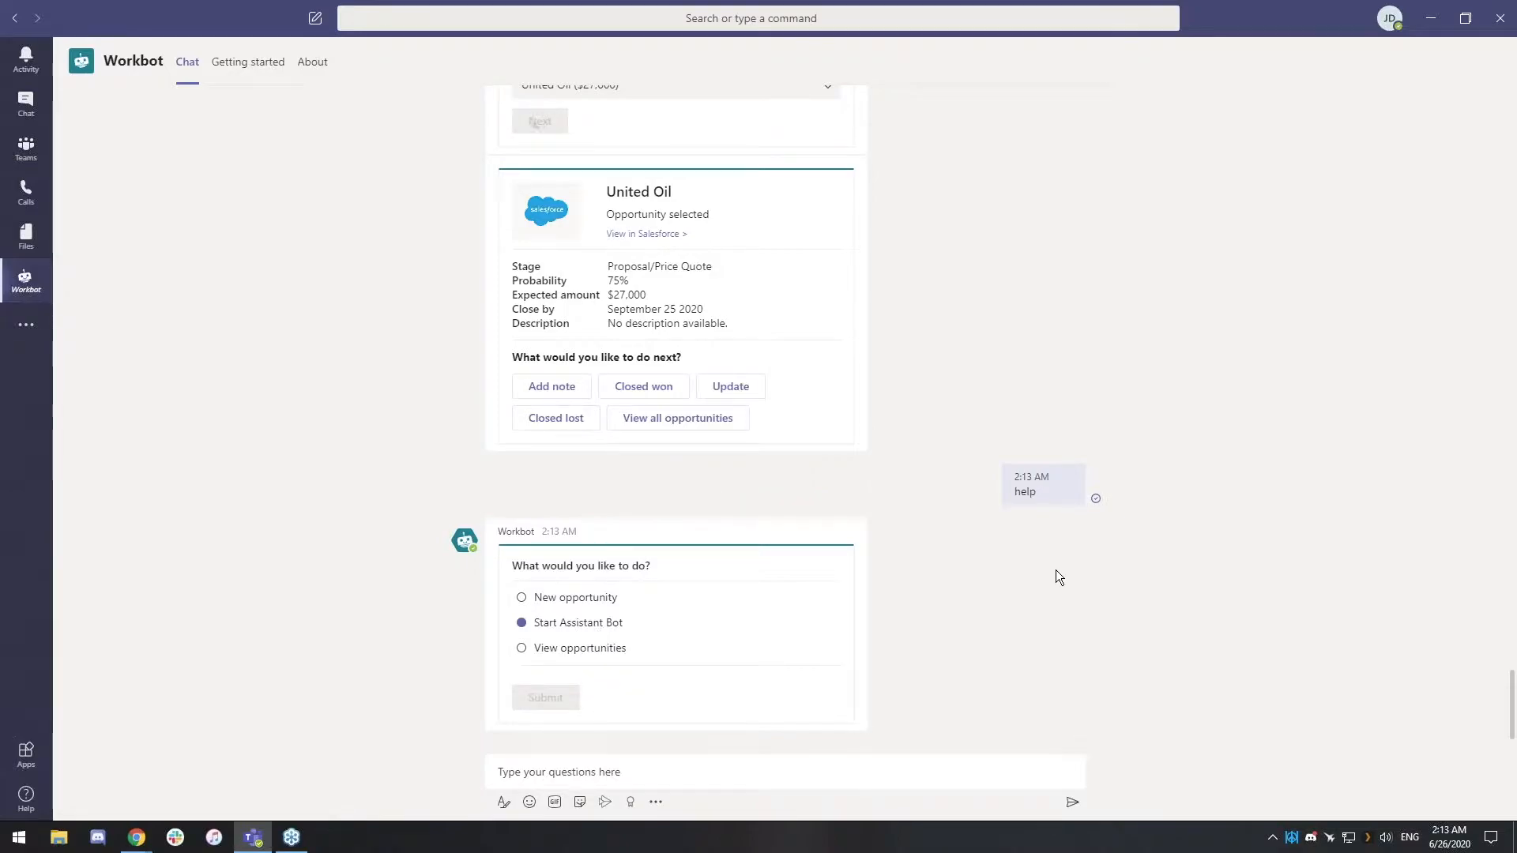
pyautogui.moveTo(1025, 573)
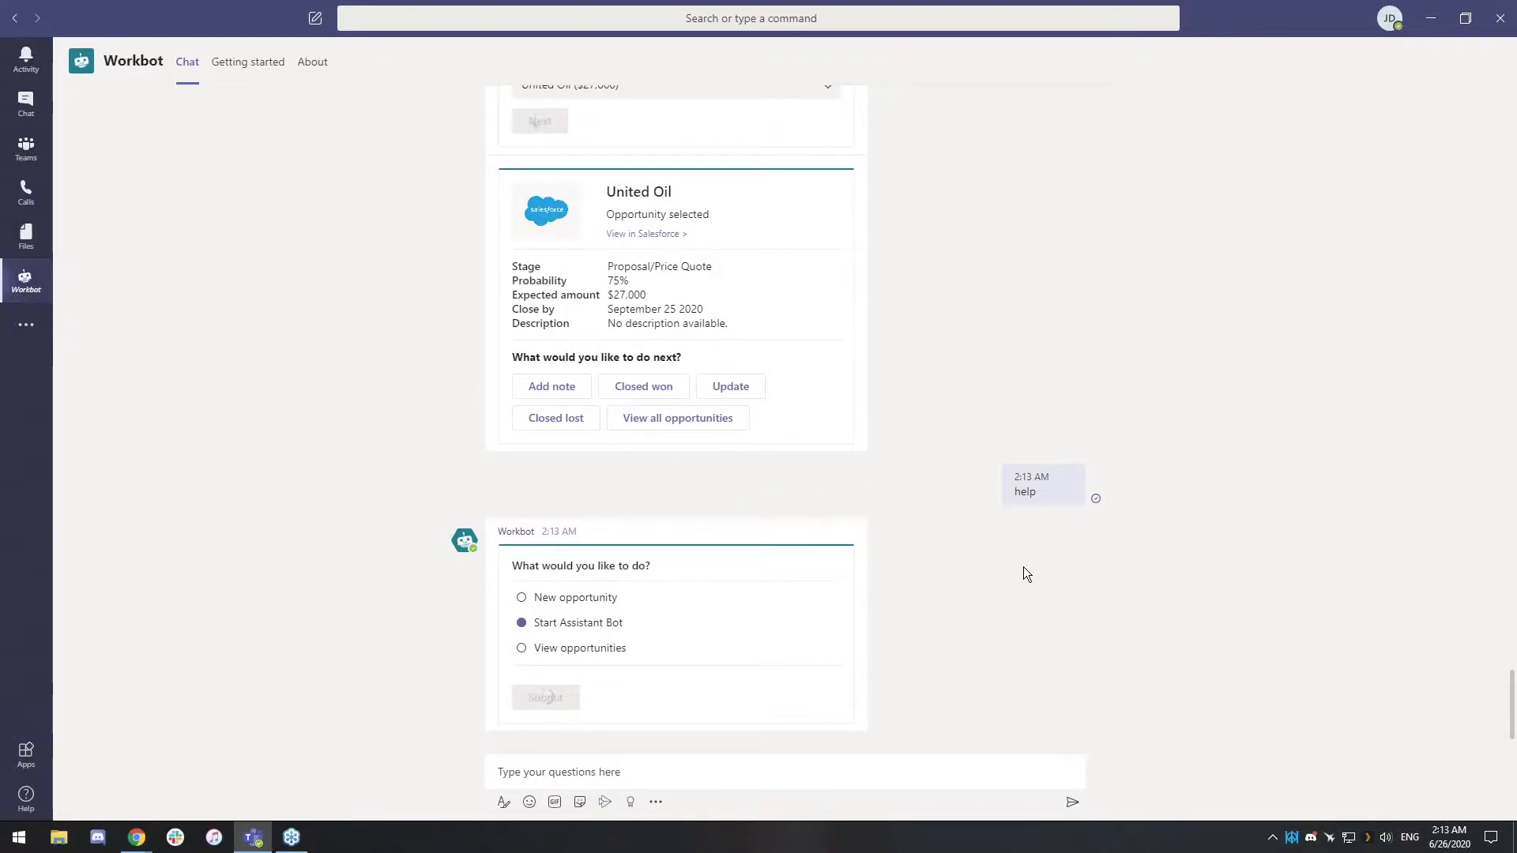
pyautogui.click(545, 696)
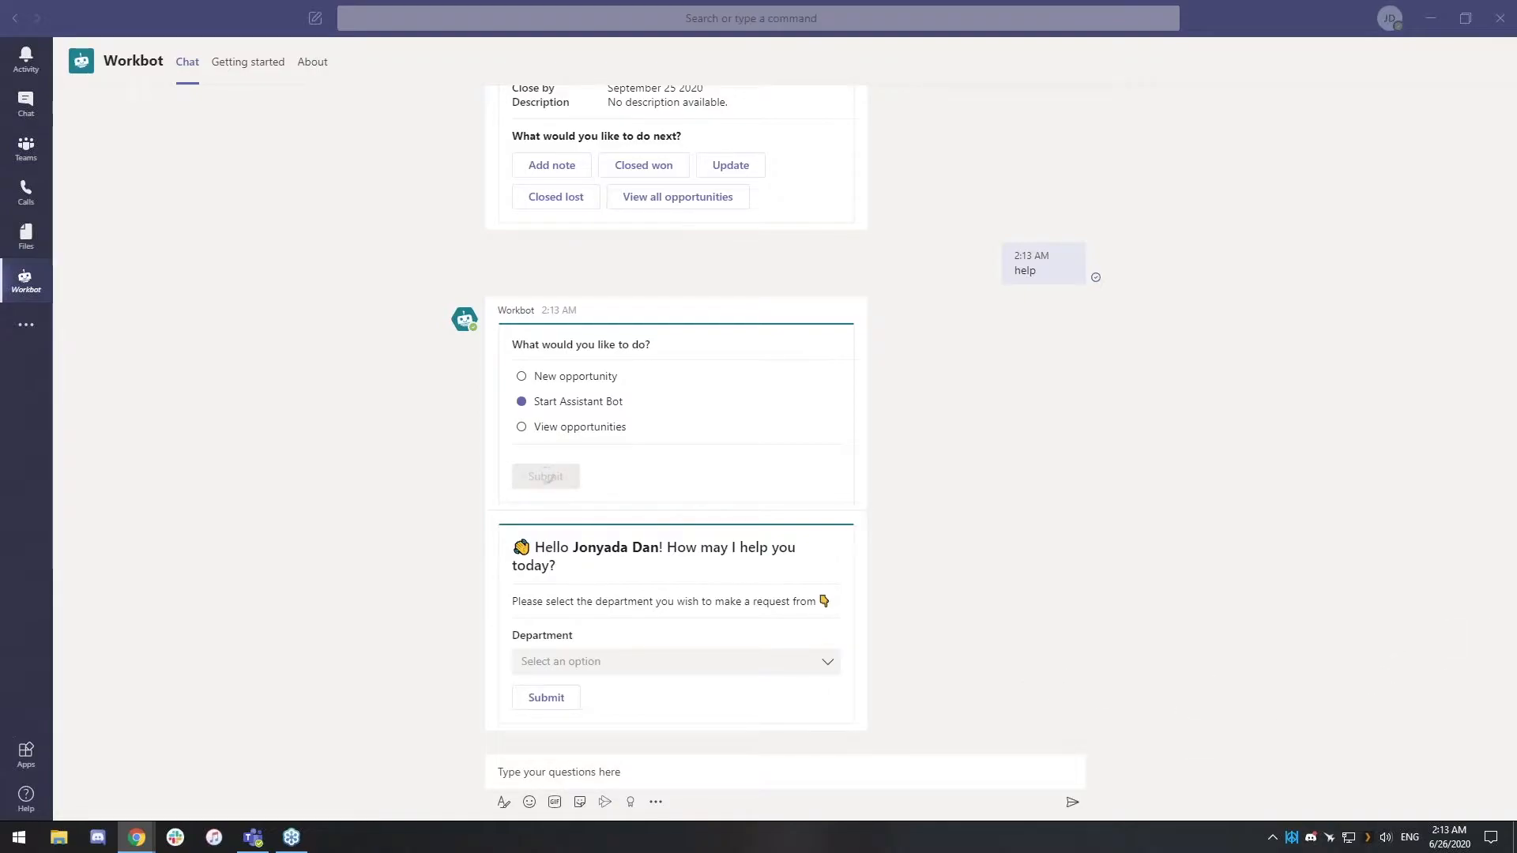
pyautogui.moveTo(1509, 673)
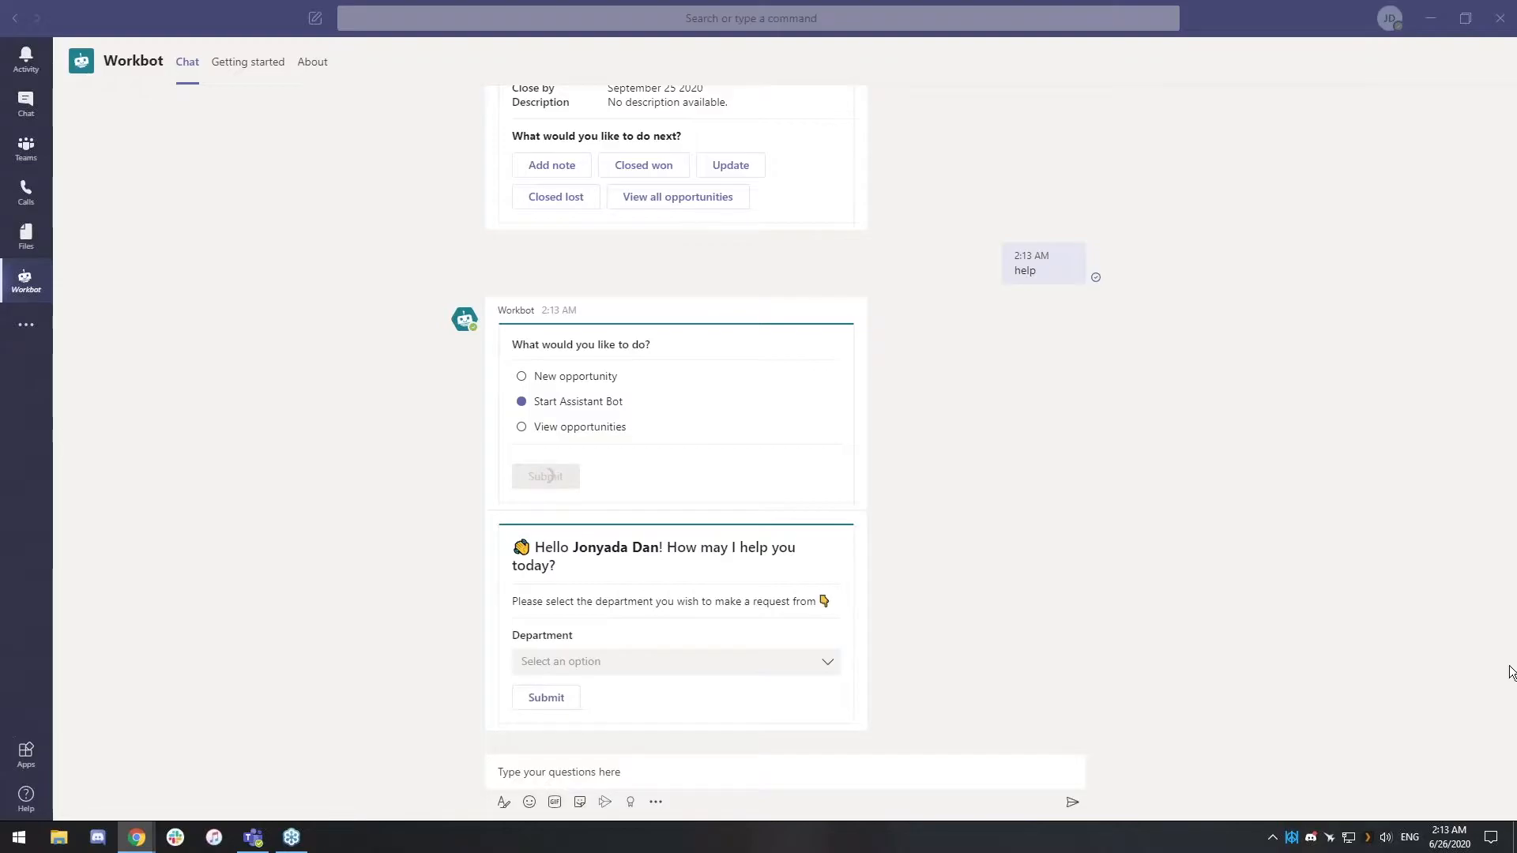
# Step: Pick IT as the department on the greeting card and submit it
pyautogui.click(674, 660)
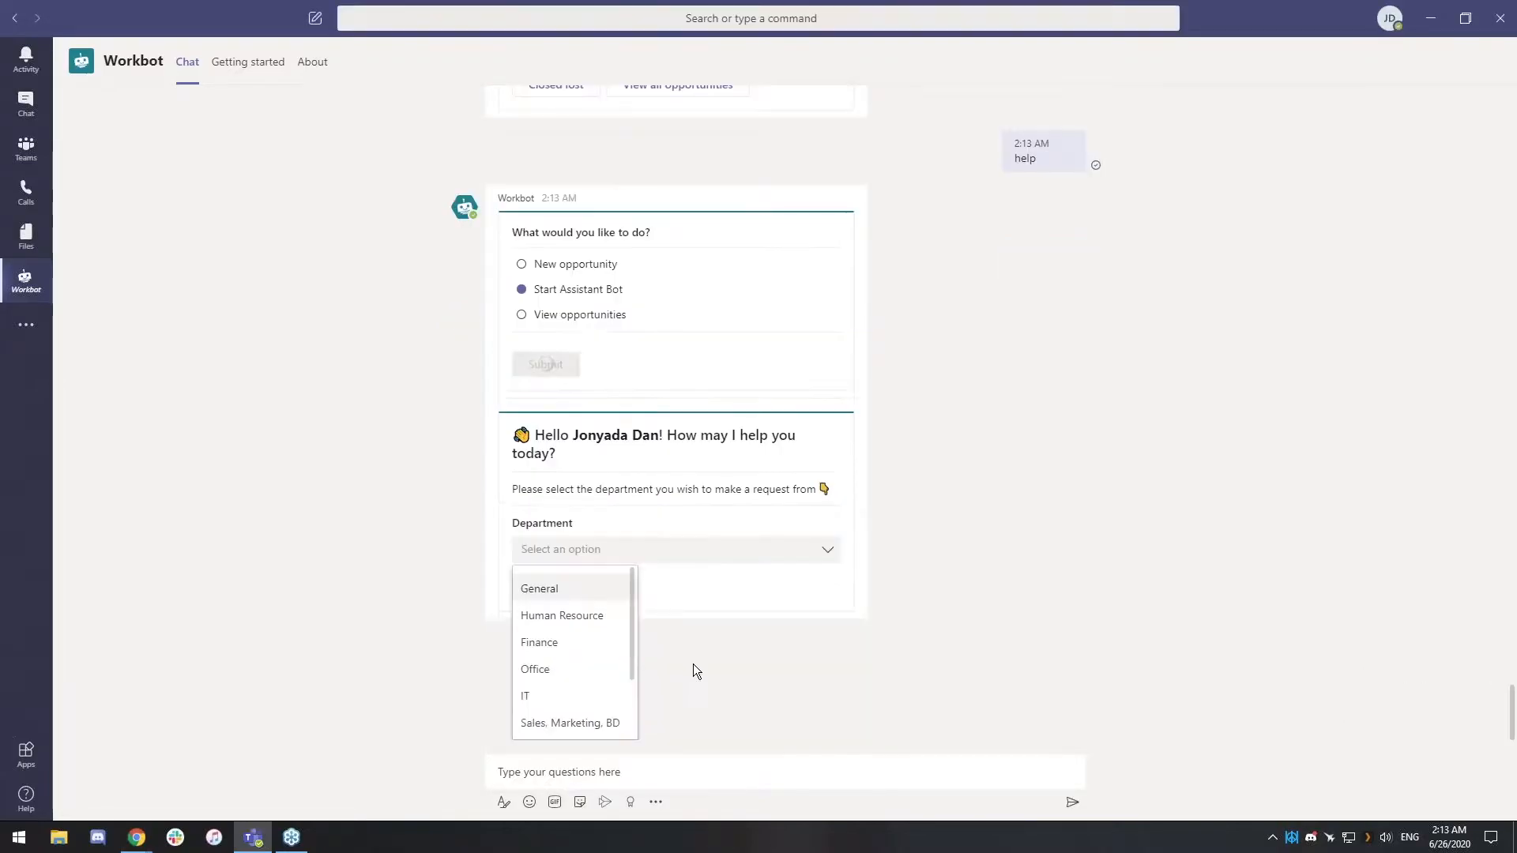
pyautogui.click(525, 695)
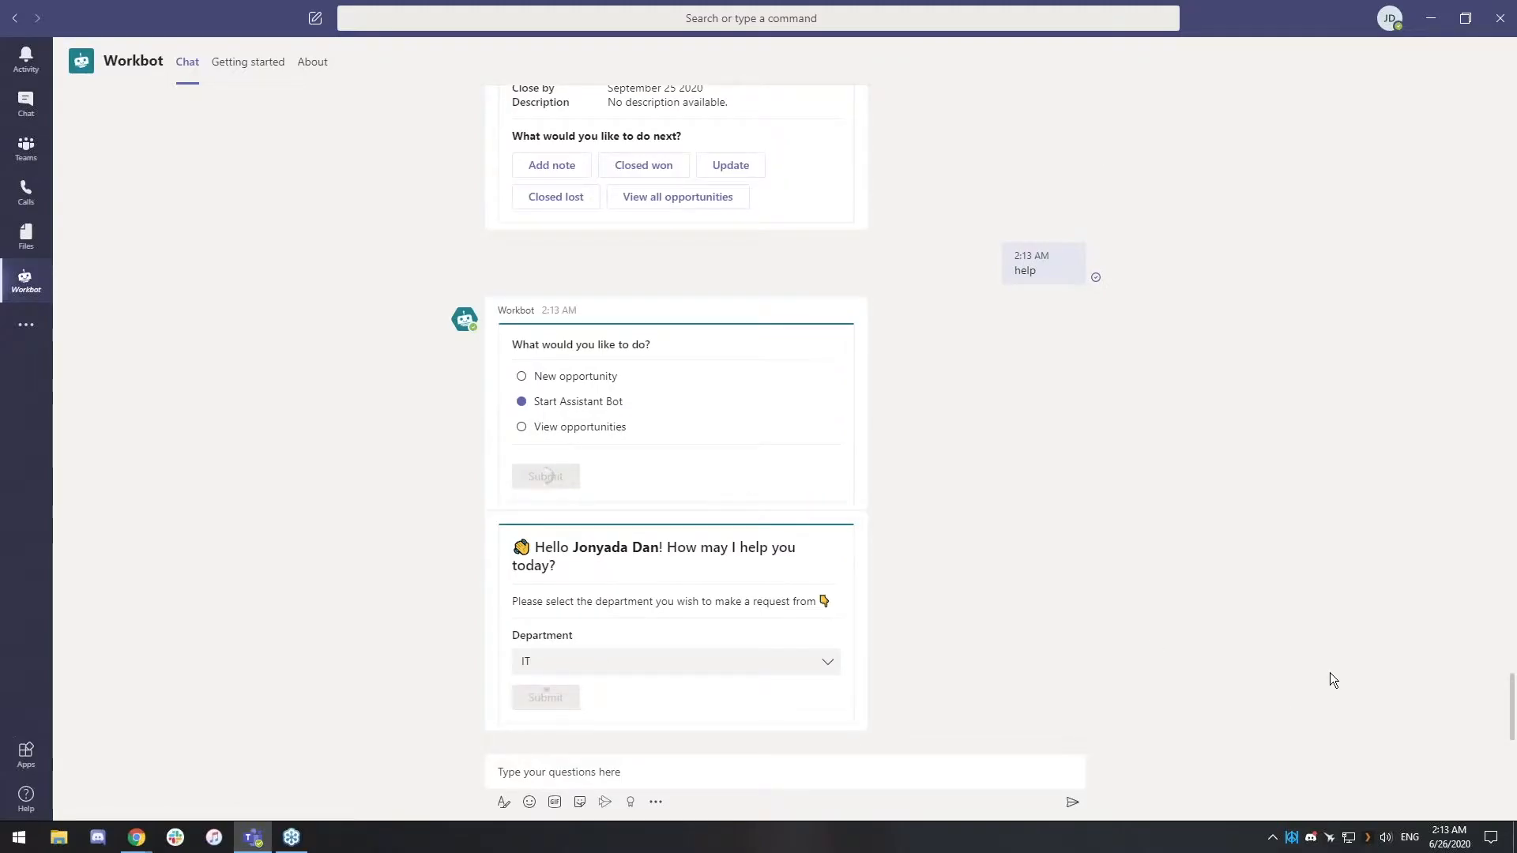
pyautogui.click(545, 697)
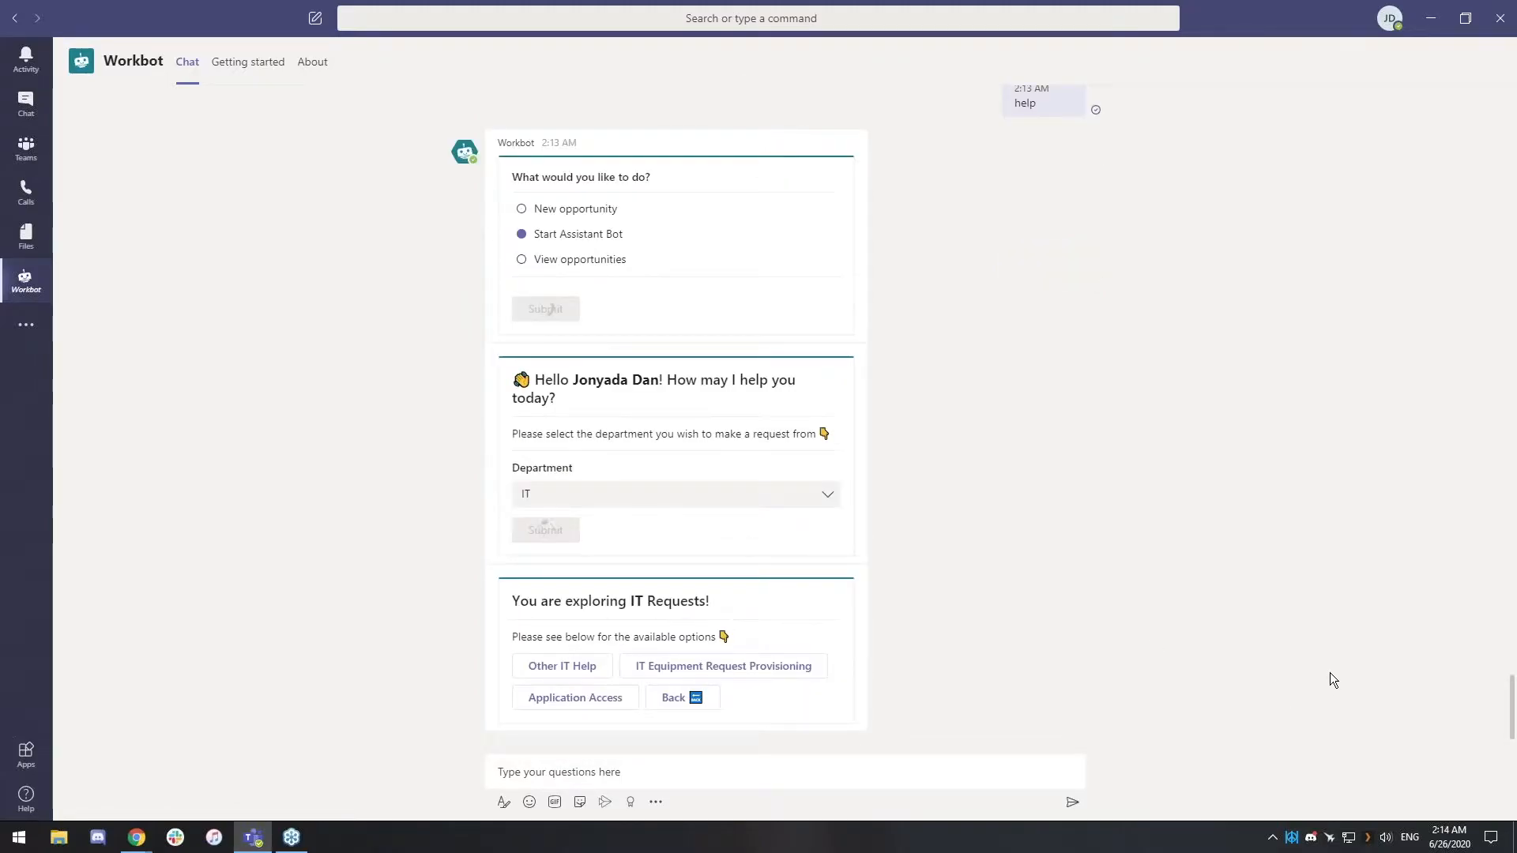
pyautogui.moveTo(723, 666)
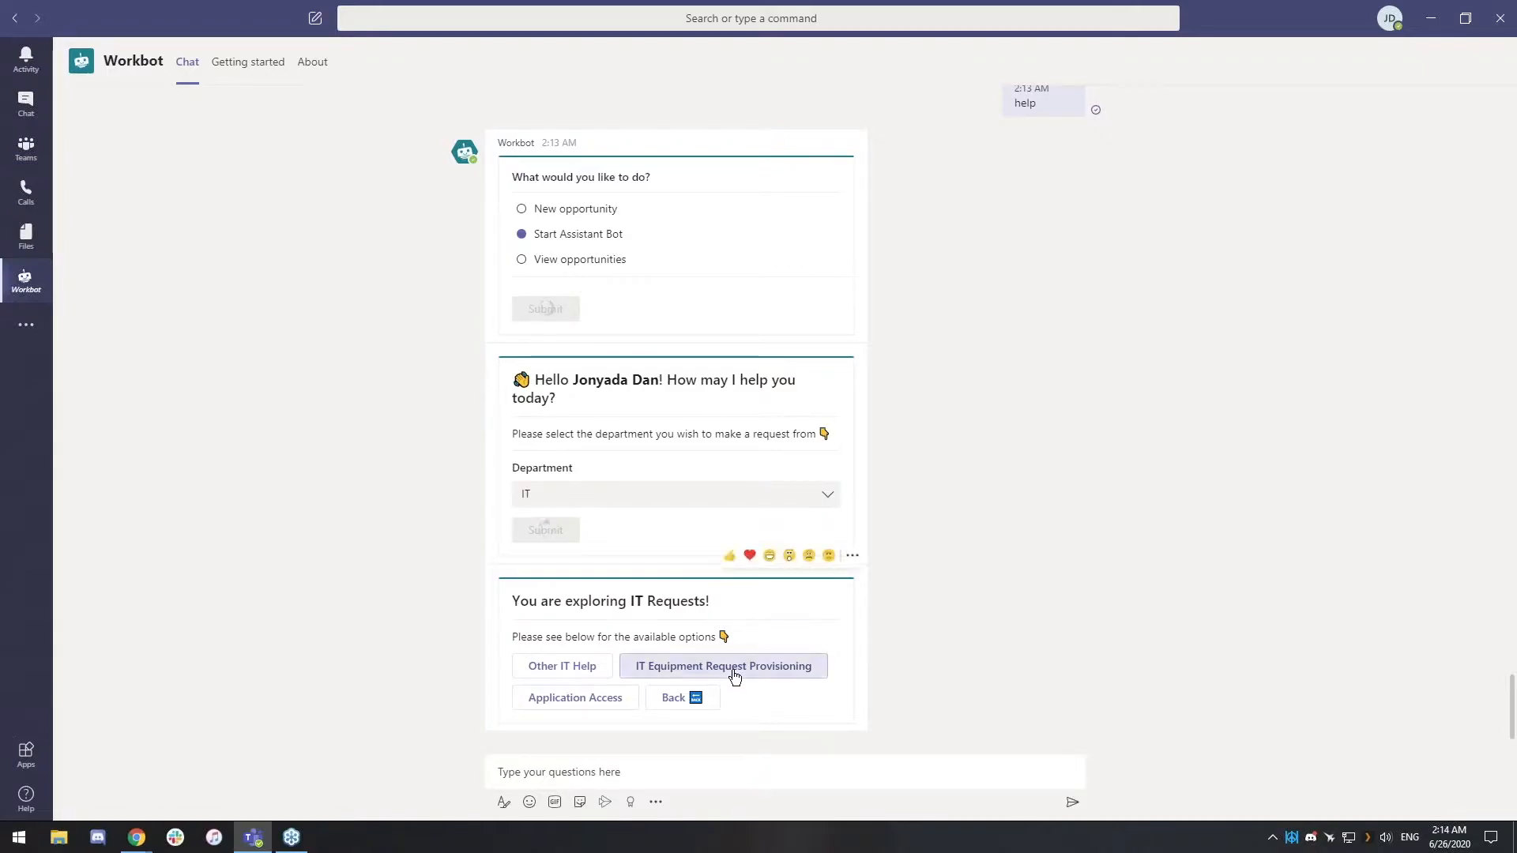
# Step: Request a headset via IT Equipment Request Provisioning and send it for approval
pyautogui.click(723, 665)
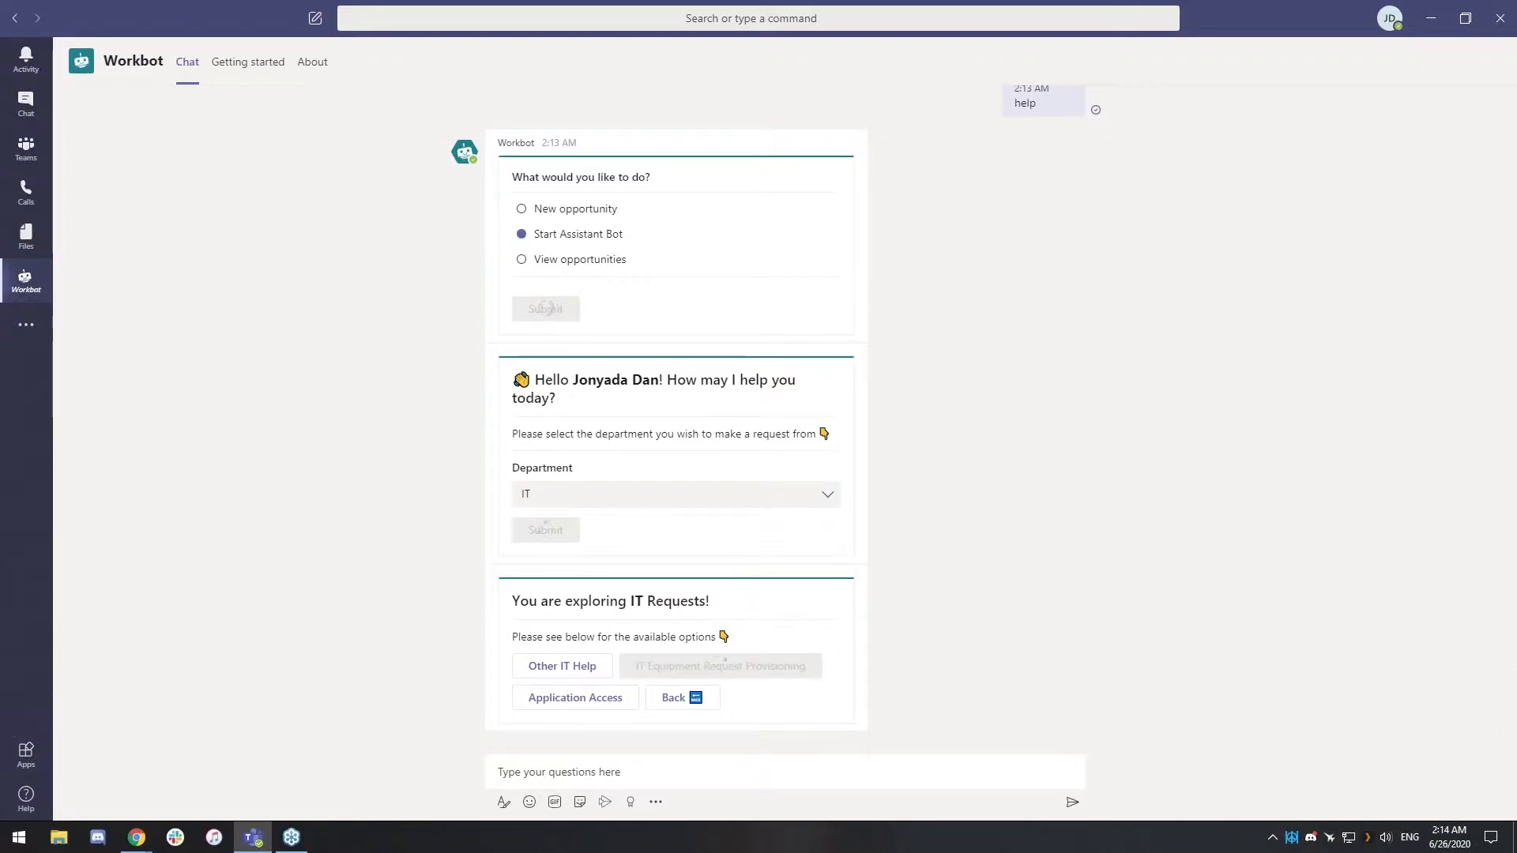
pyautogui.moveTo(1206, 610)
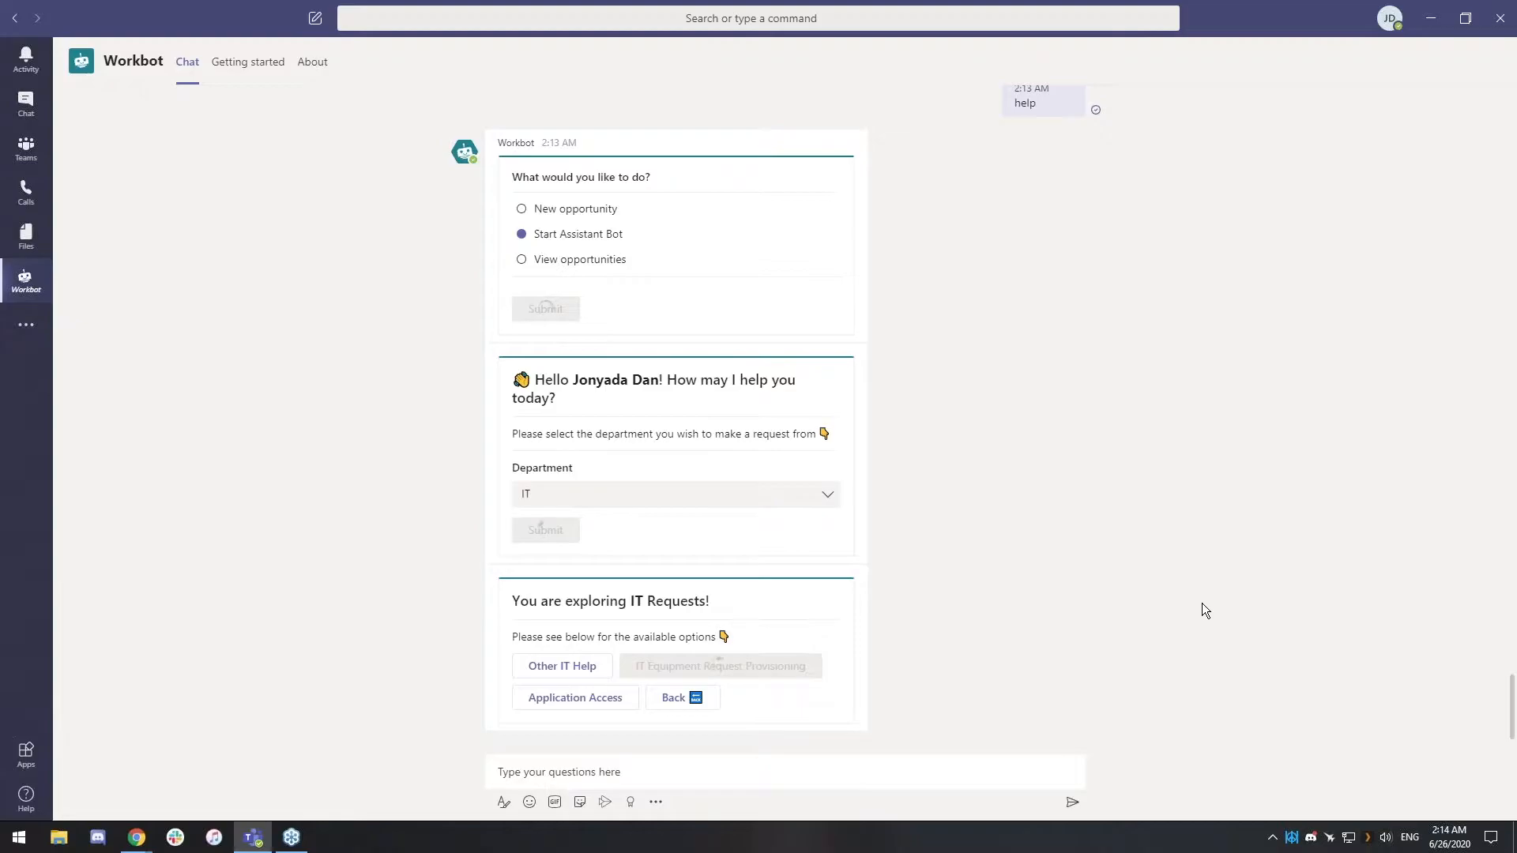
pyautogui.click(719, 666)
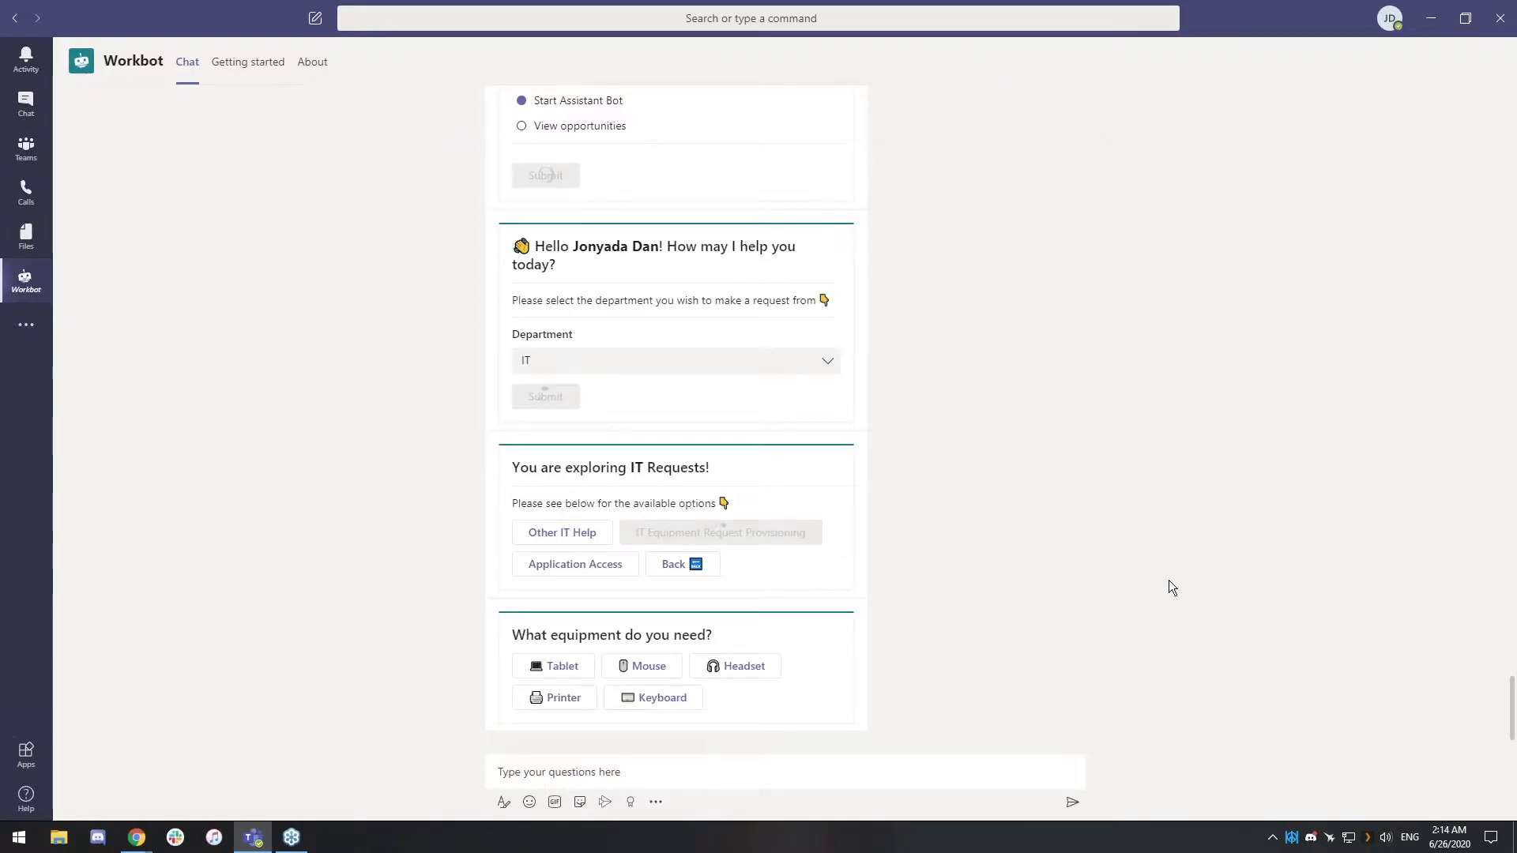
pyautogui.moveTo(748, 691)
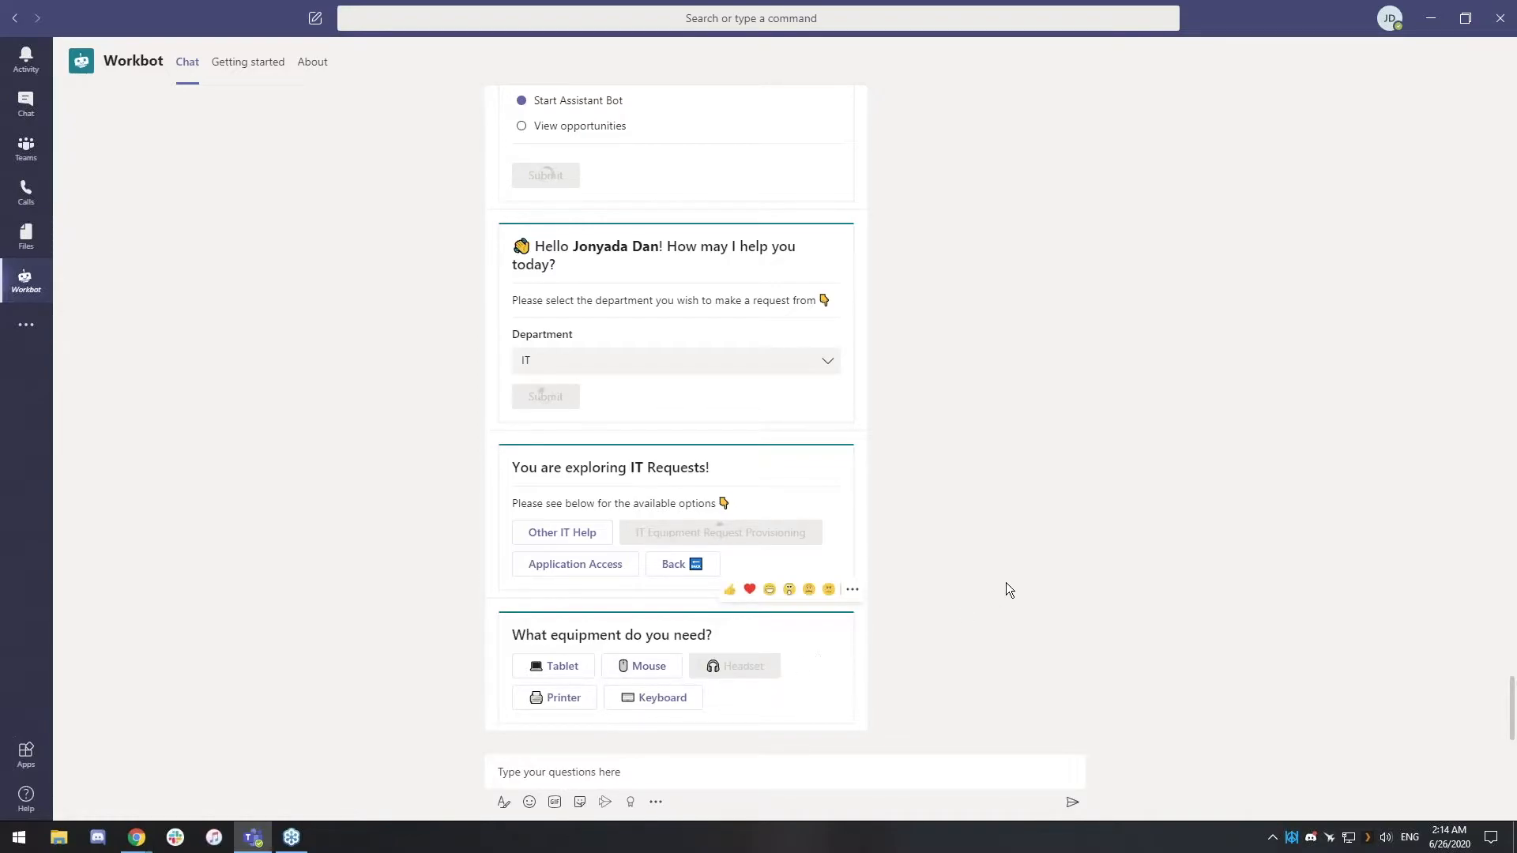
pyautogui.moveTo(1090, 585)
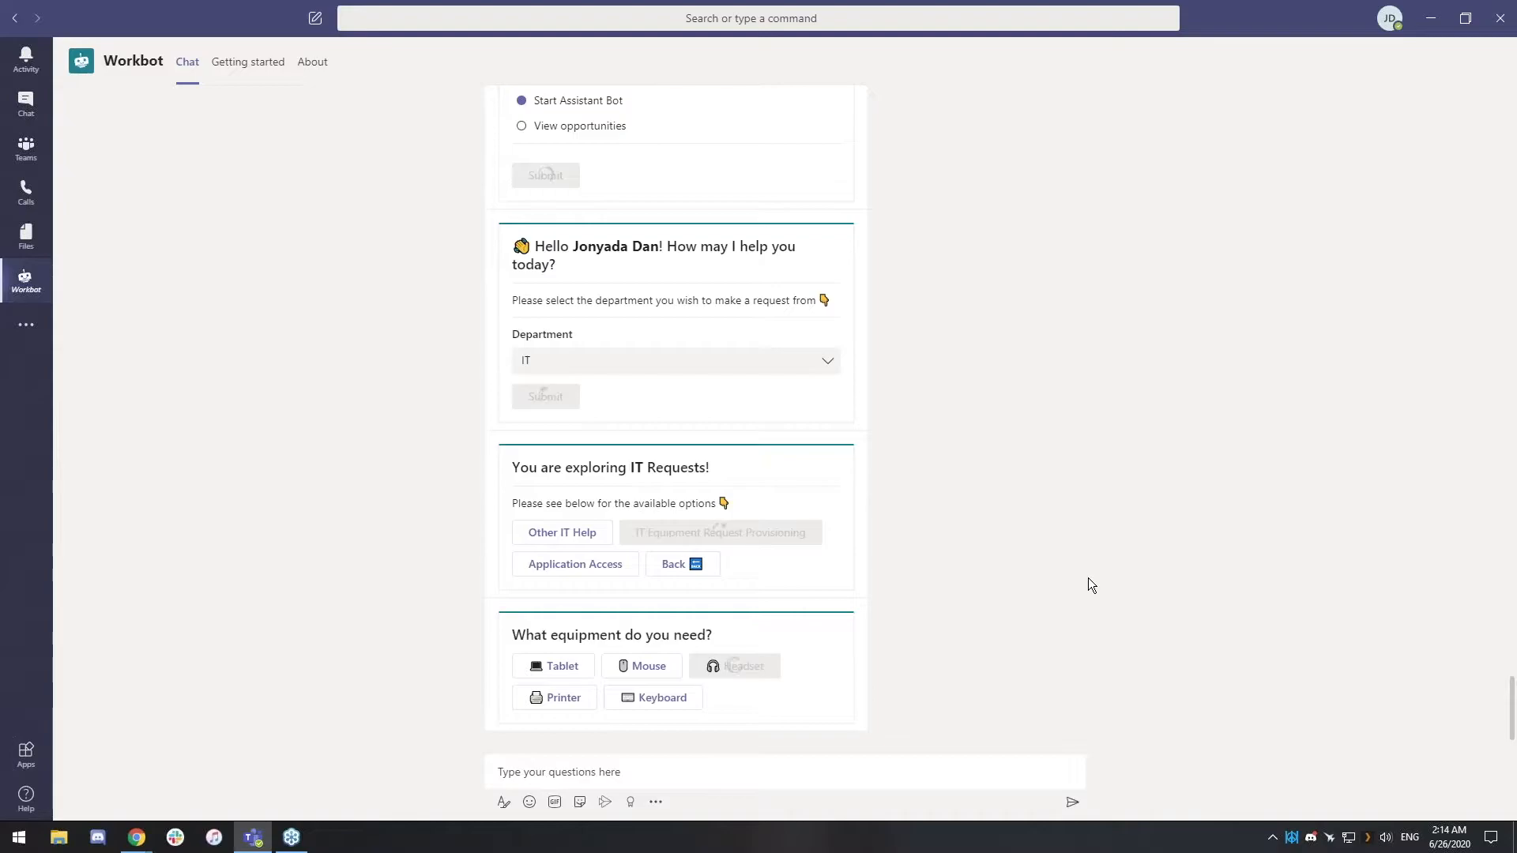
pyautogui.click(735, 665)
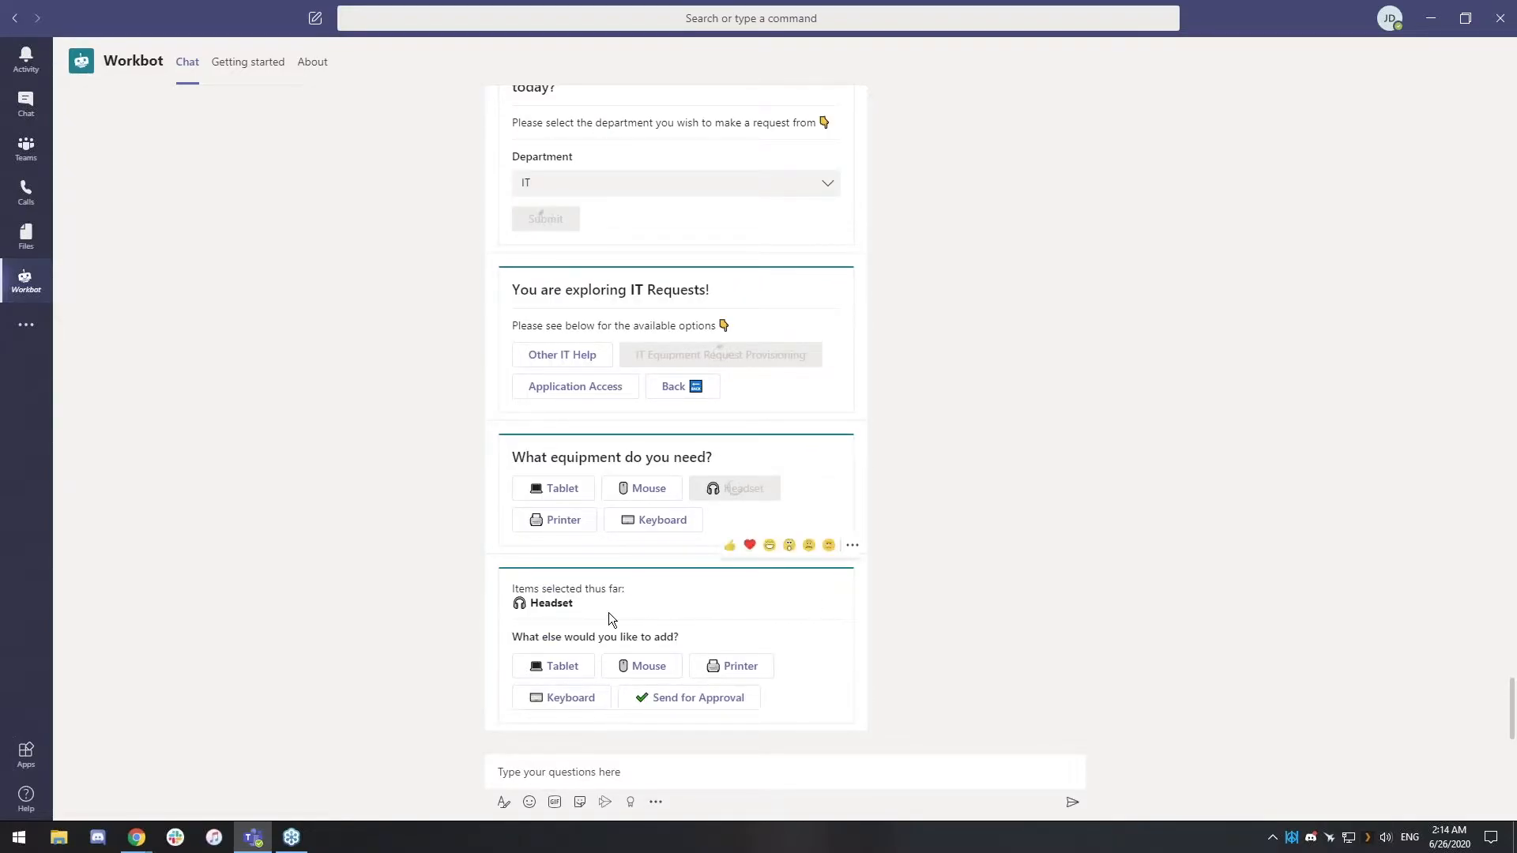
pyautogui.moveTo(689, 697)
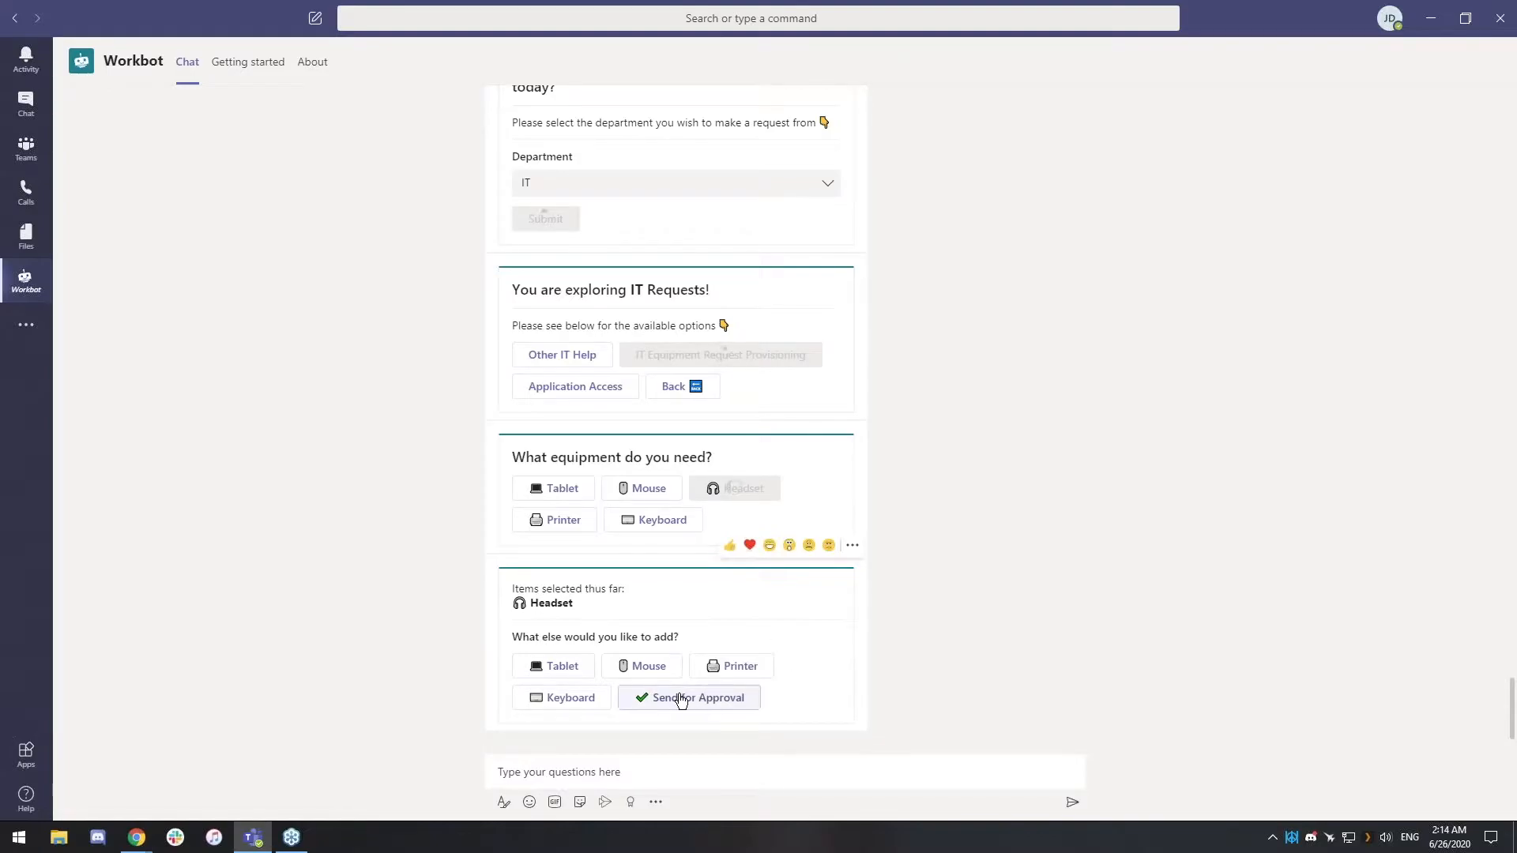
pyautogui.click(689, 697)
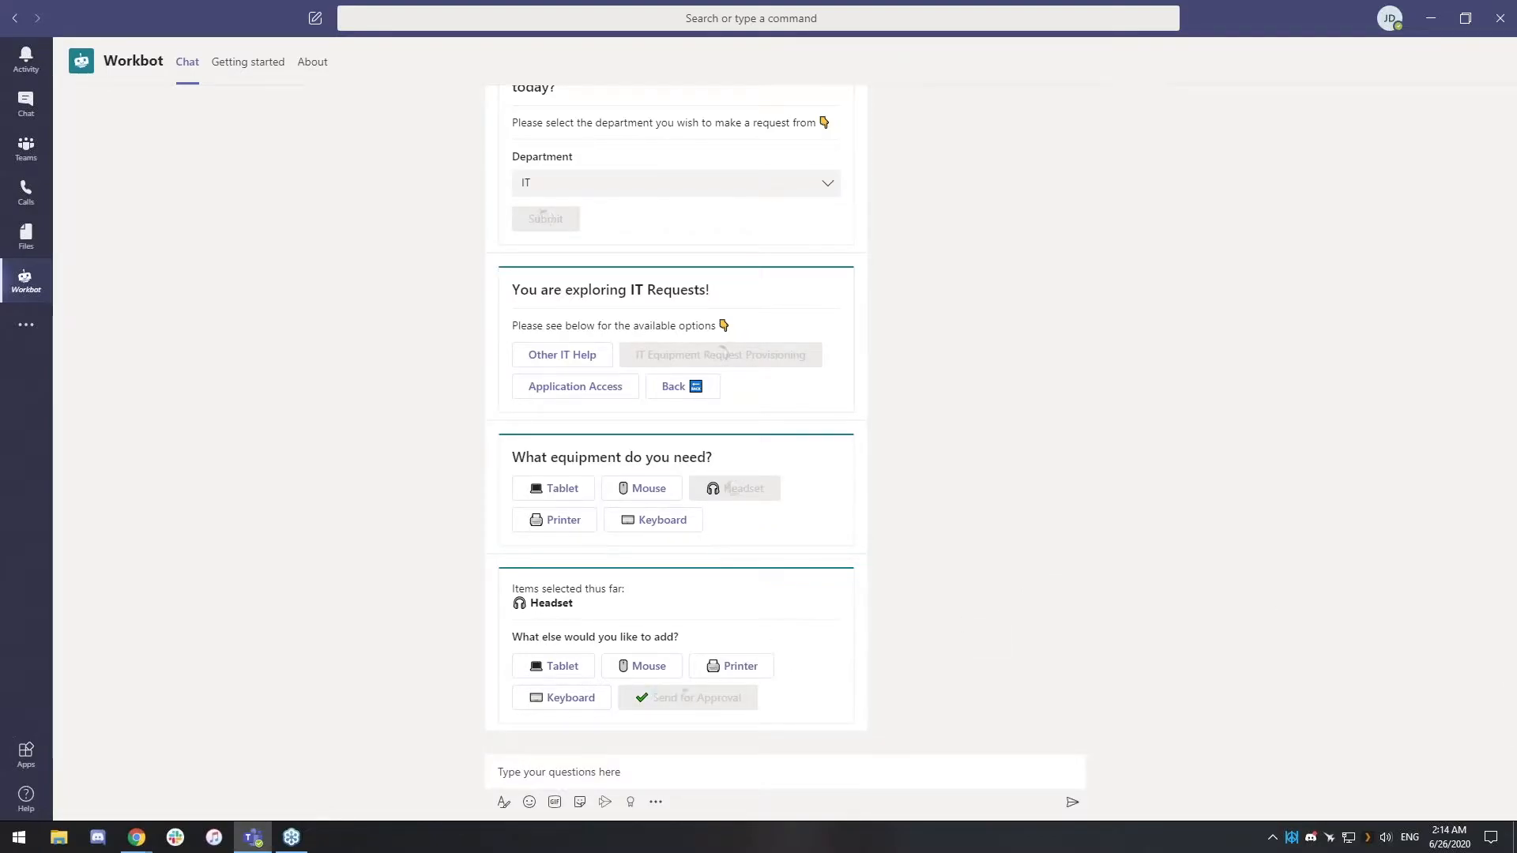
pyautogui.click(687, 697)
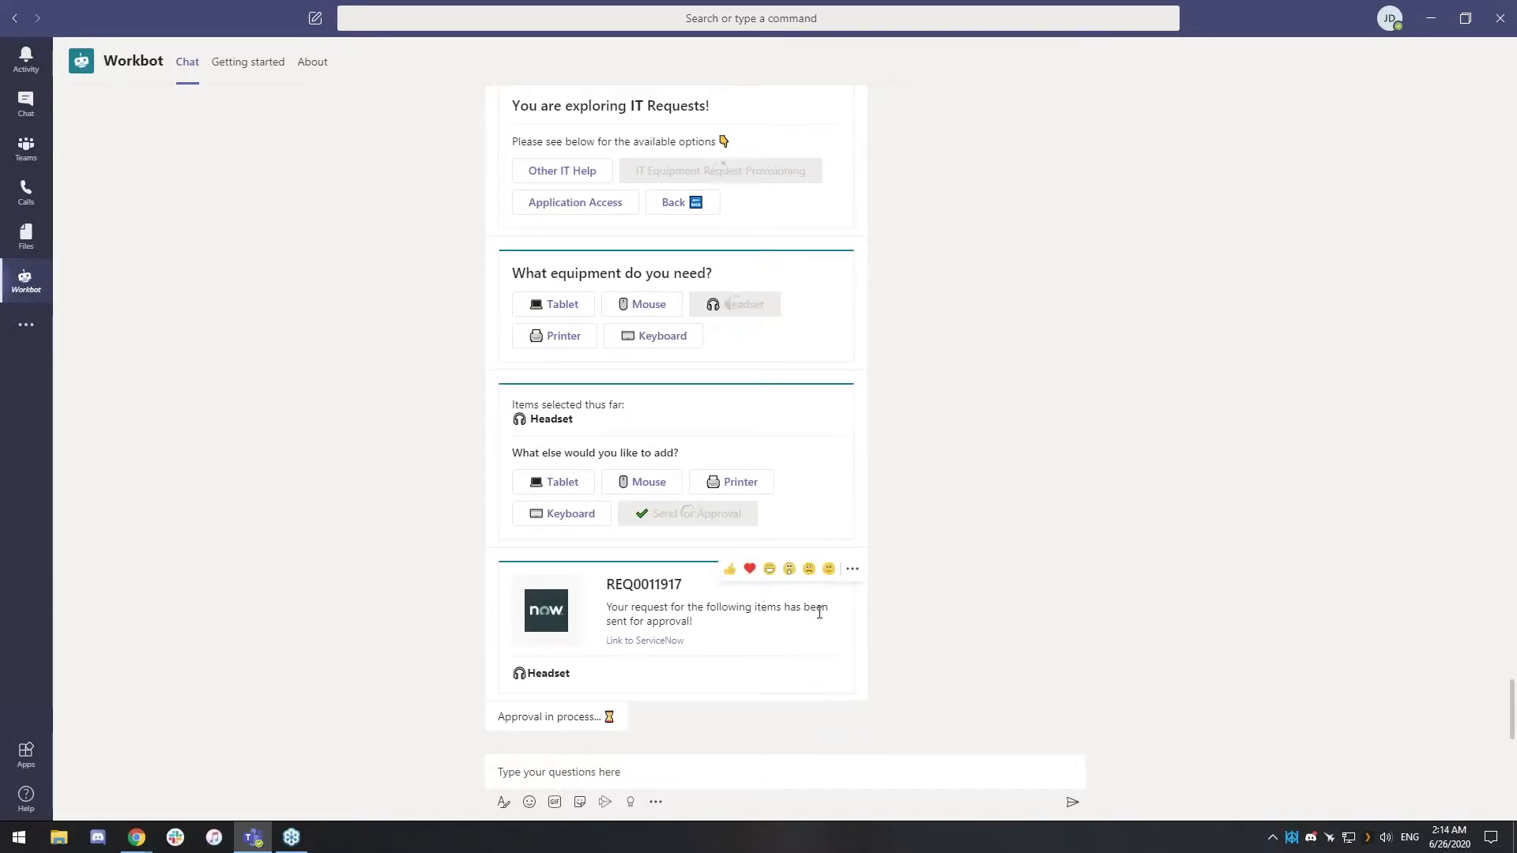
pyautogui.moveTo(697, 665)
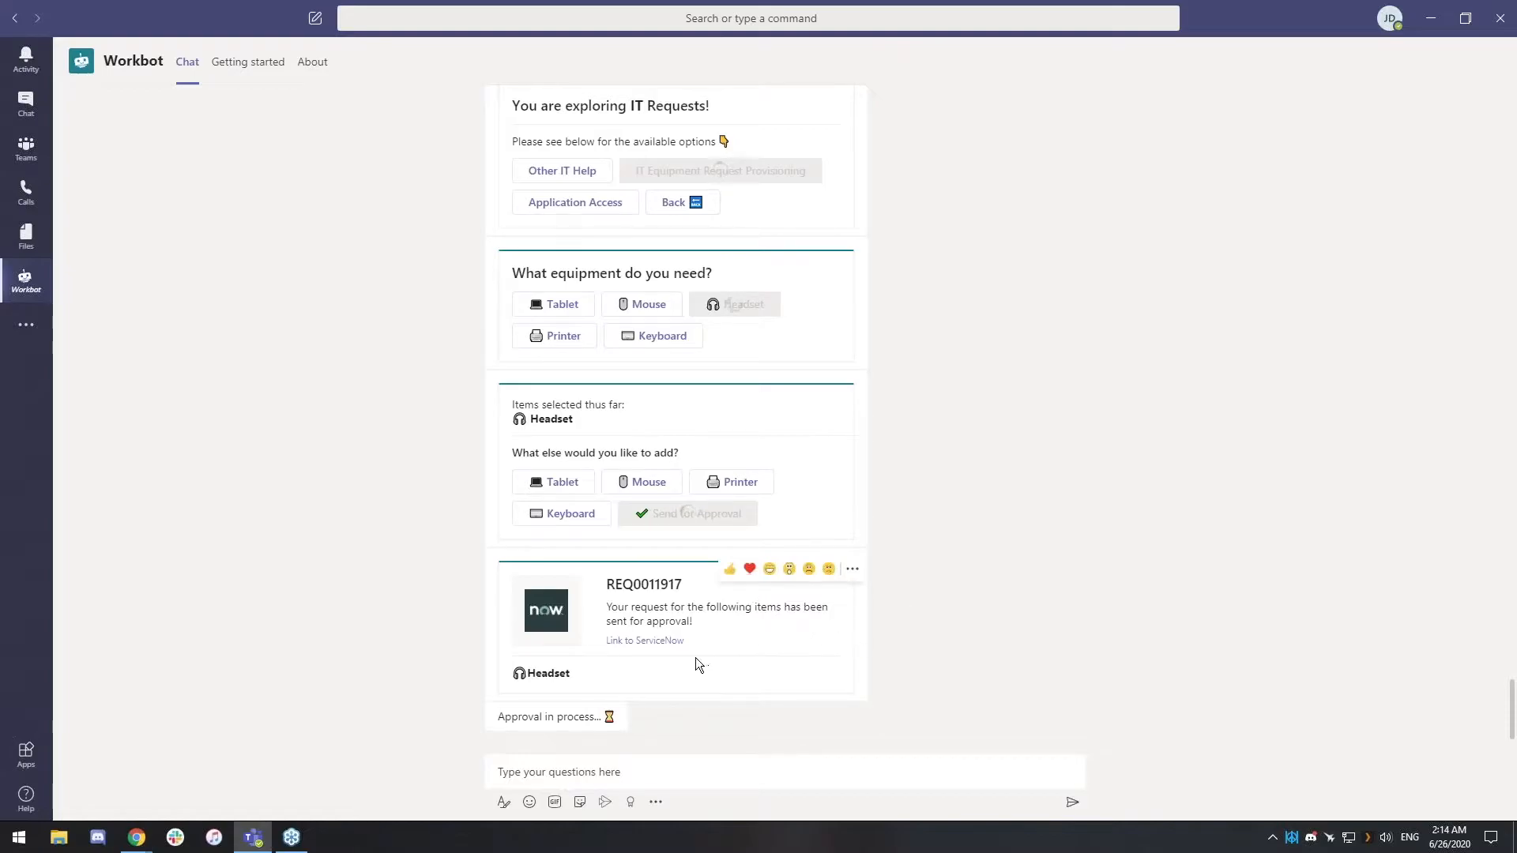
# Step: Scroll down to the approved headset delivery details with Amazon carrier and tracking ID
pyautogui.scroll(-3)
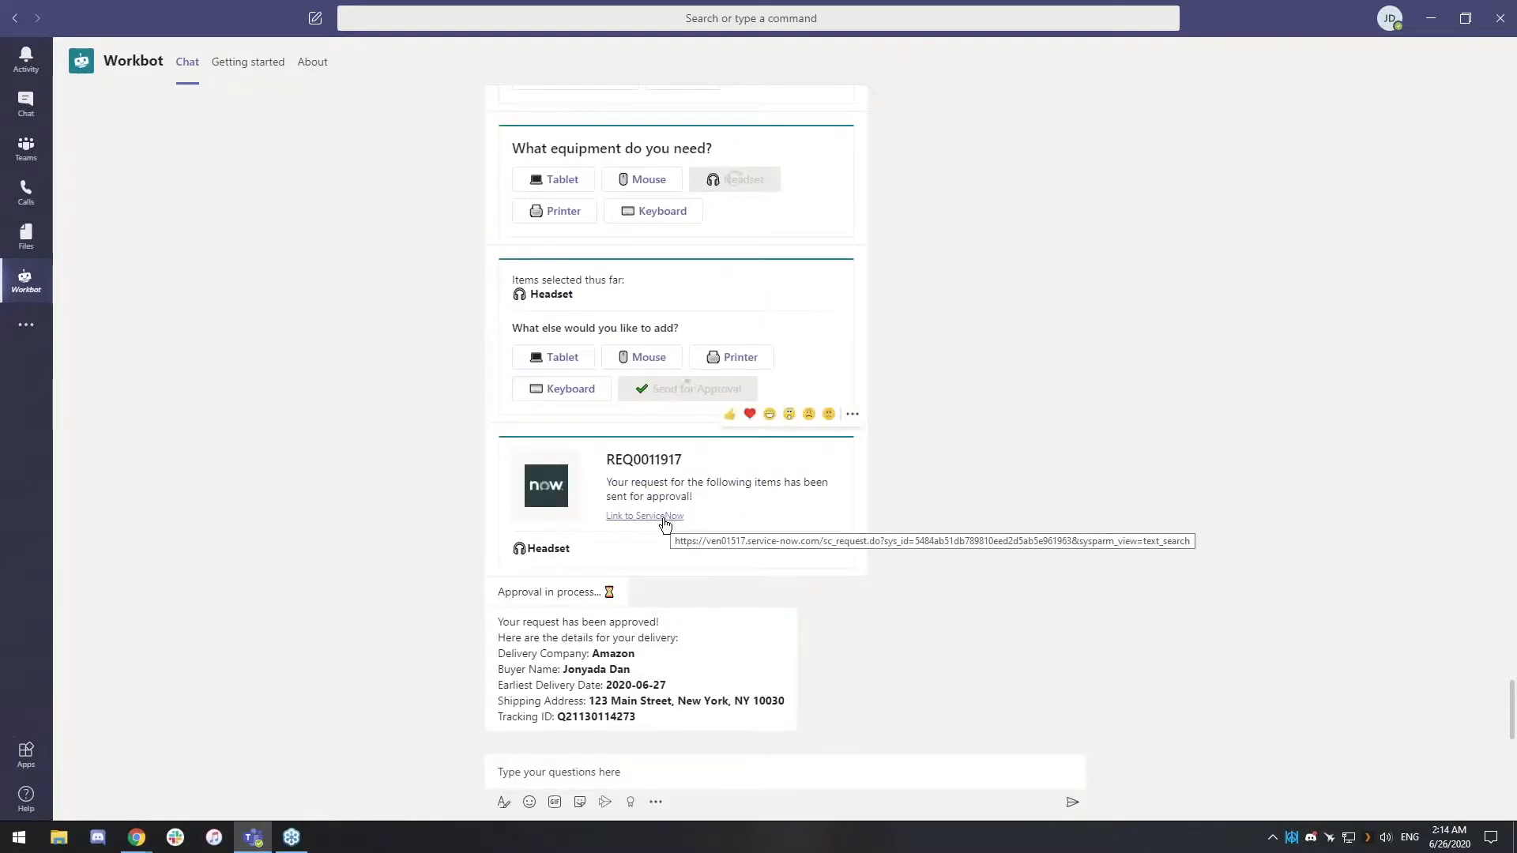
pyautogui.moveTo(667, 518)
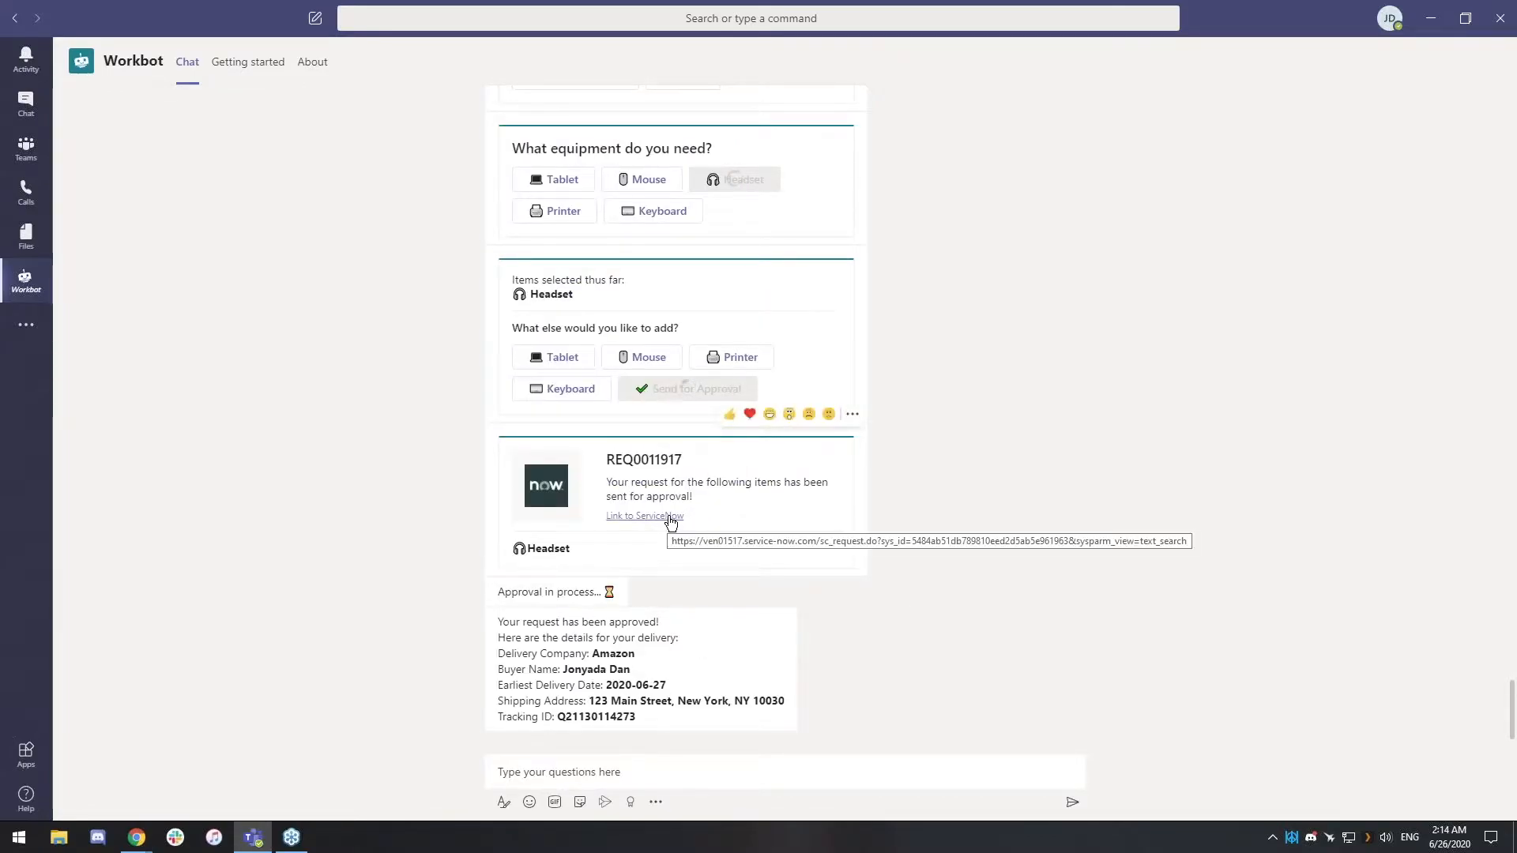
pyautogui.moveTo(647, 569)
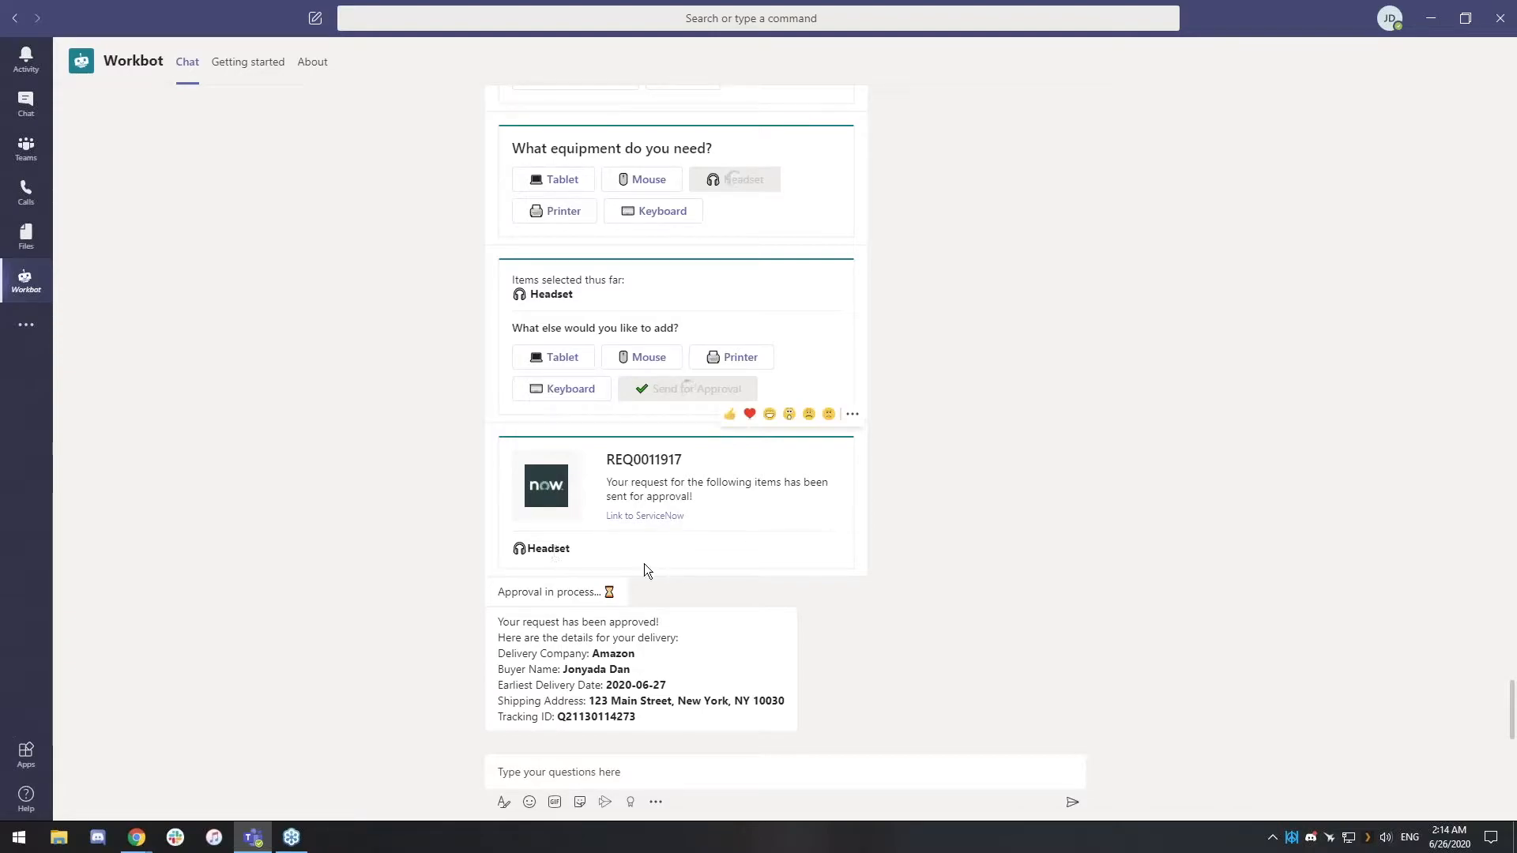
pyautogui.moveTo(632, 593)
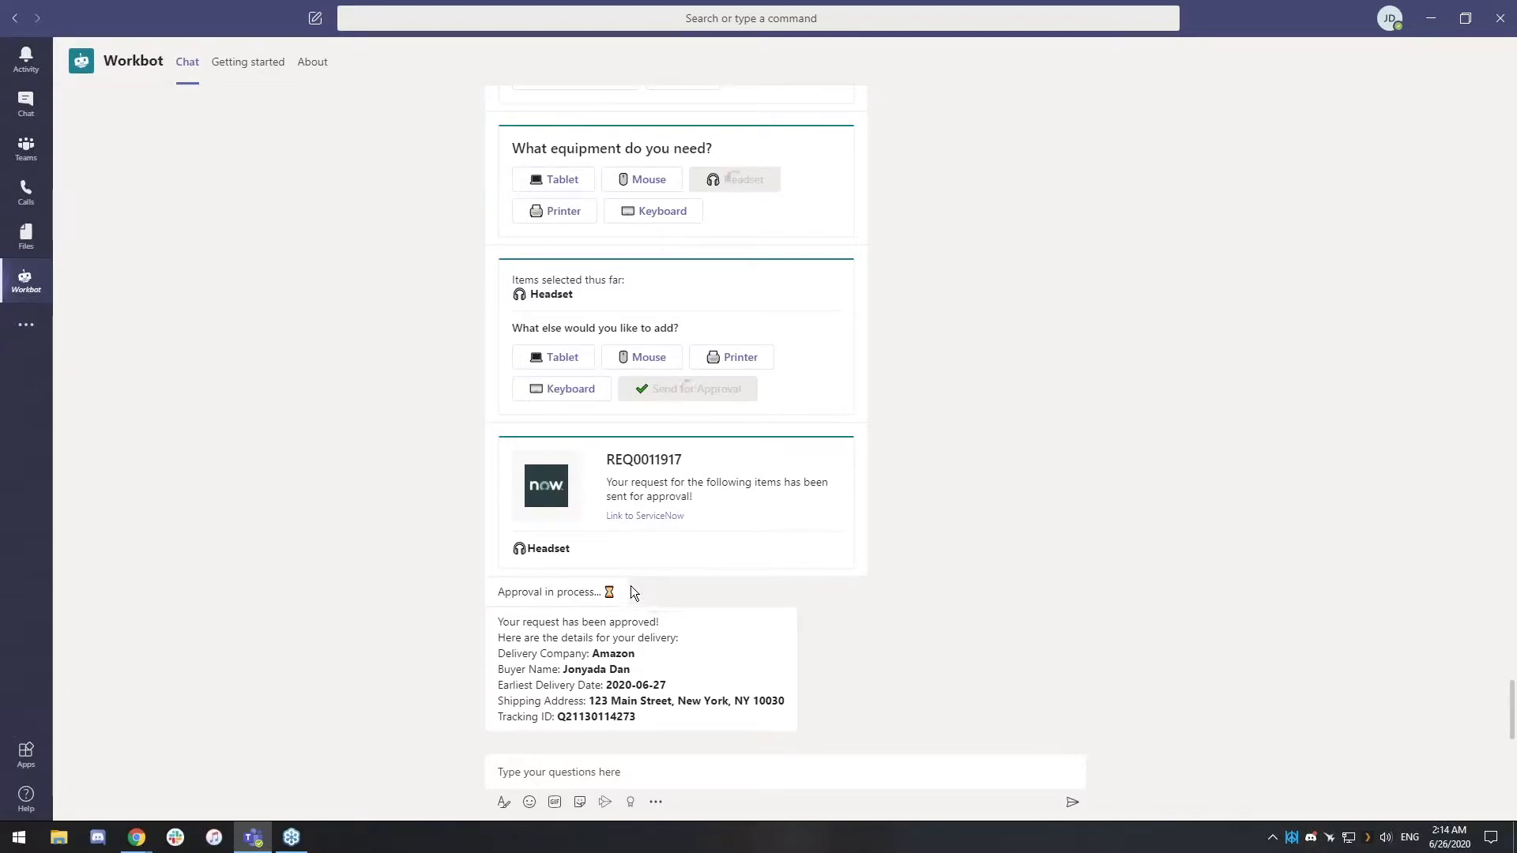
pyautogui.moveTo(881, 573)
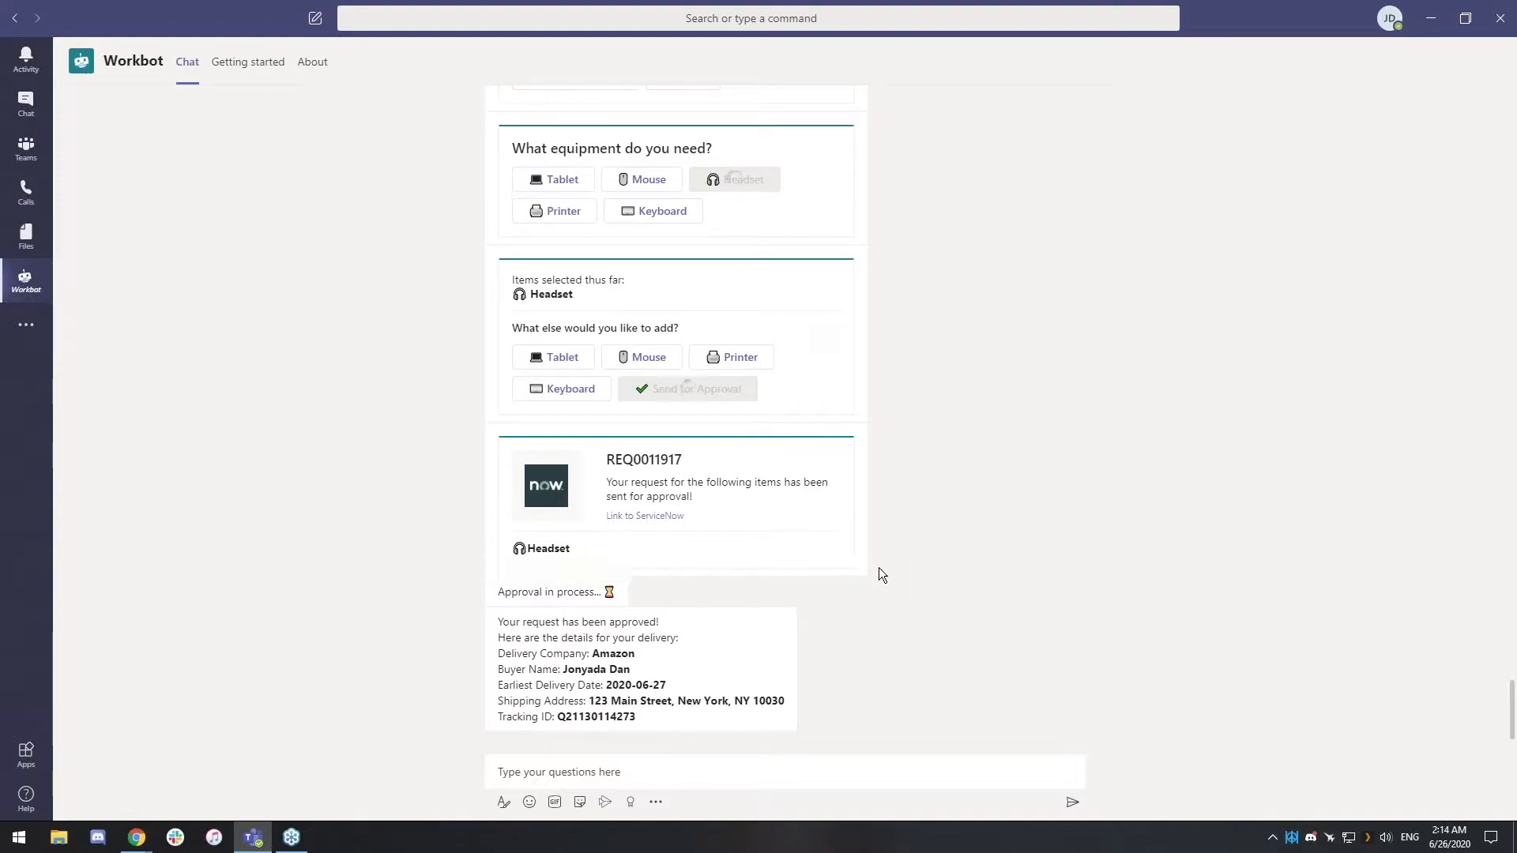
pyautogui.moveTo(500, 595)
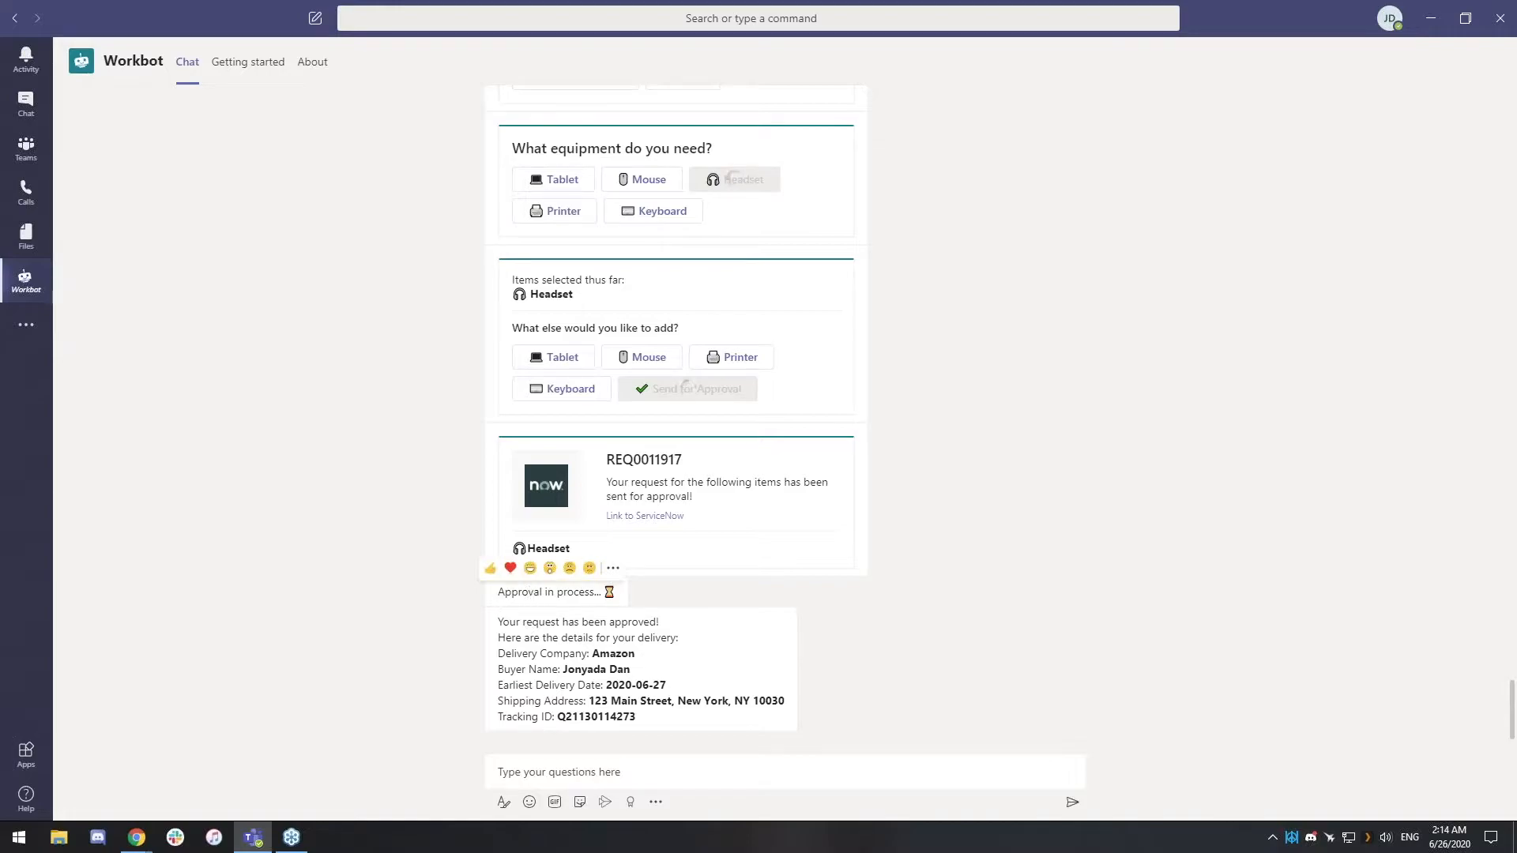
pyautogui.moveTo(929, 656)
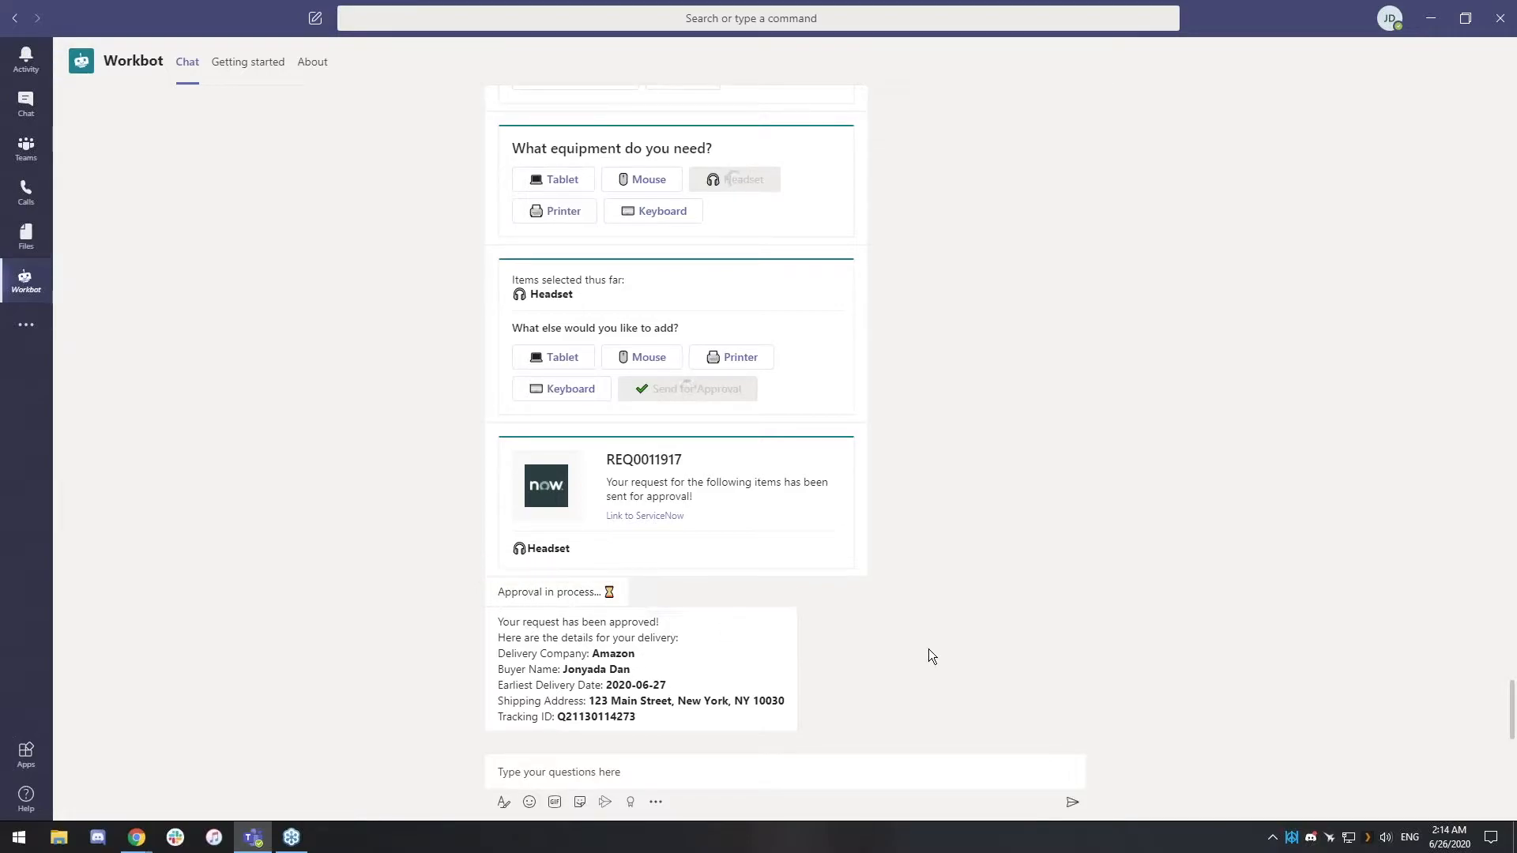
pyautogui.moveTo(872, 663)
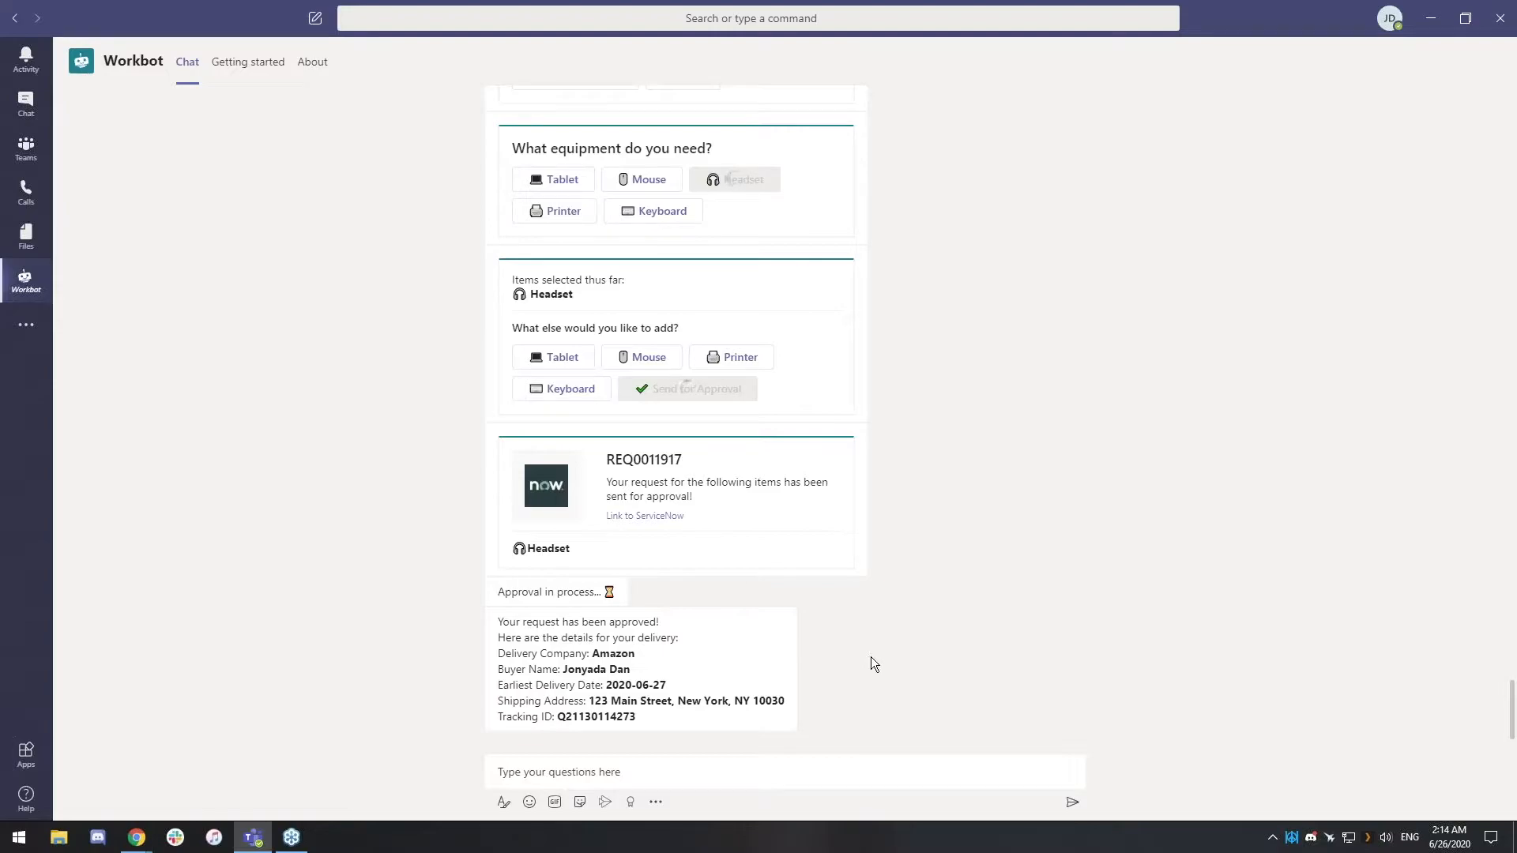
pyautogui.moveTo(646, 658)
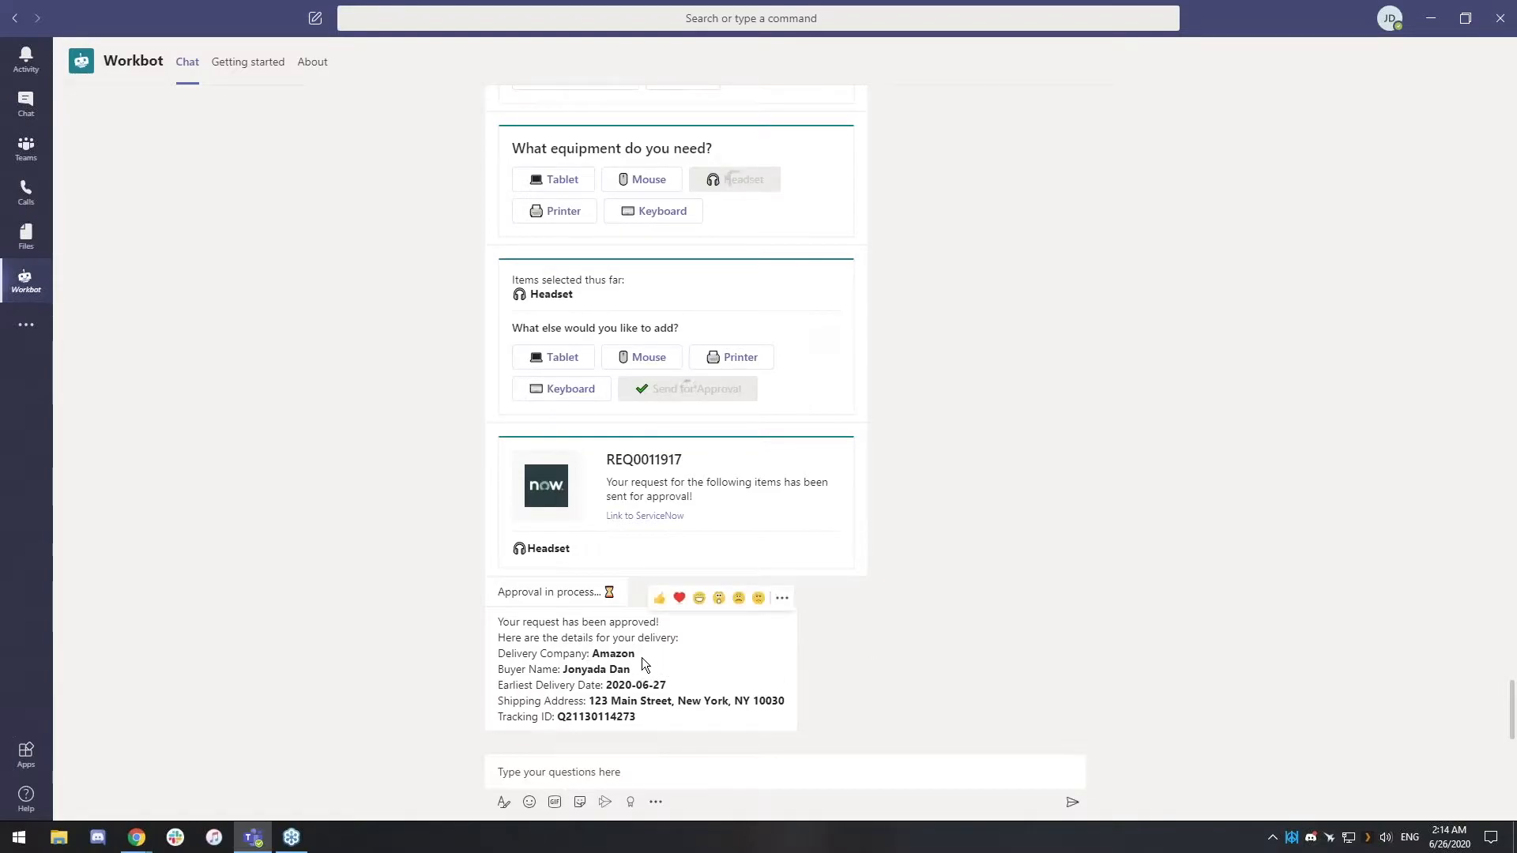
pyautogui.moveTo(708, 717)
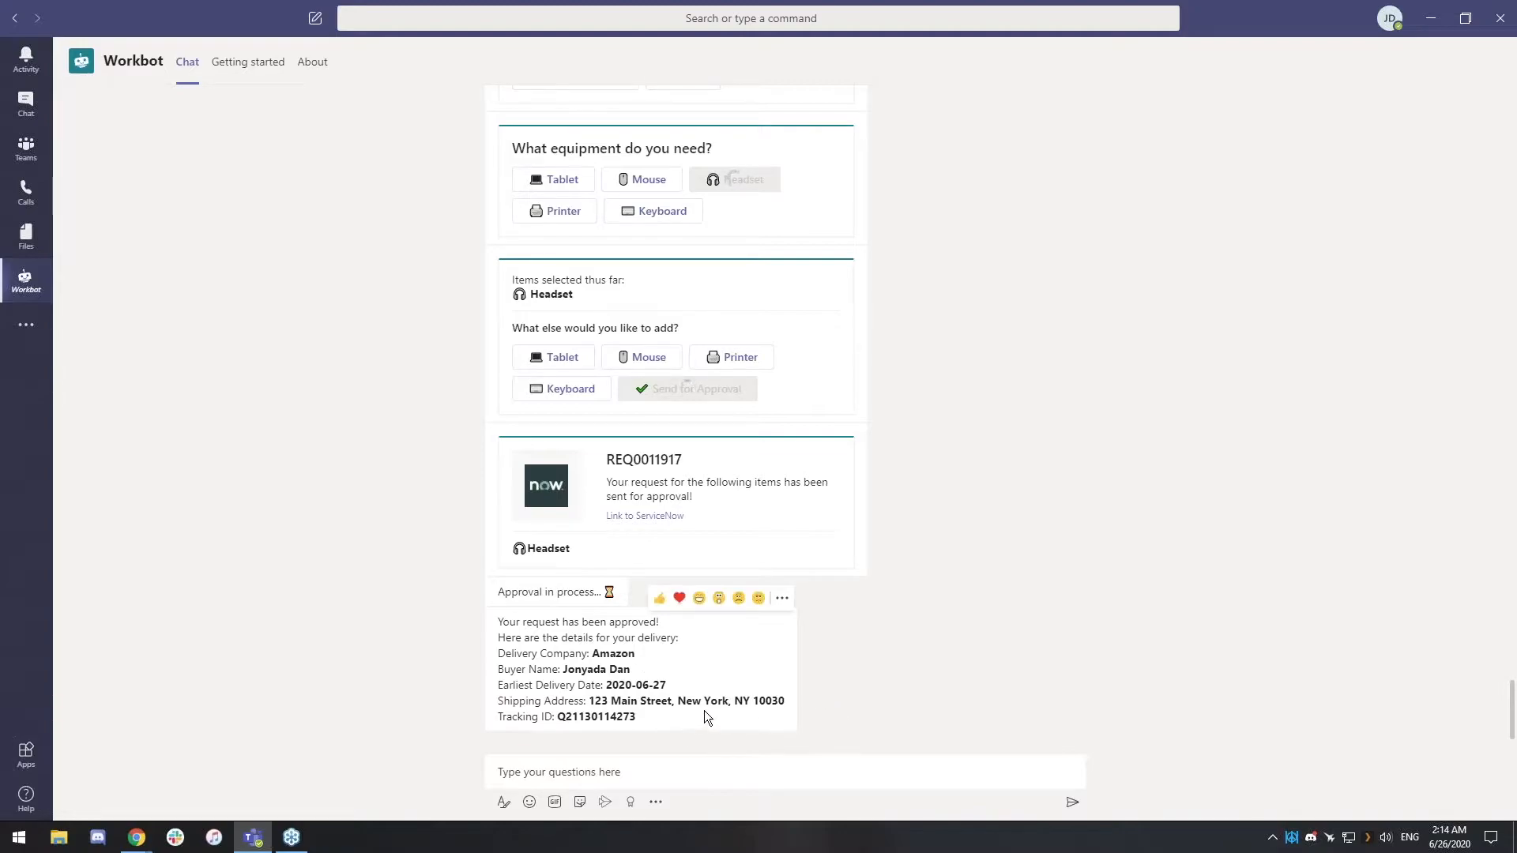
pyautogui.moveTo(675, 728)
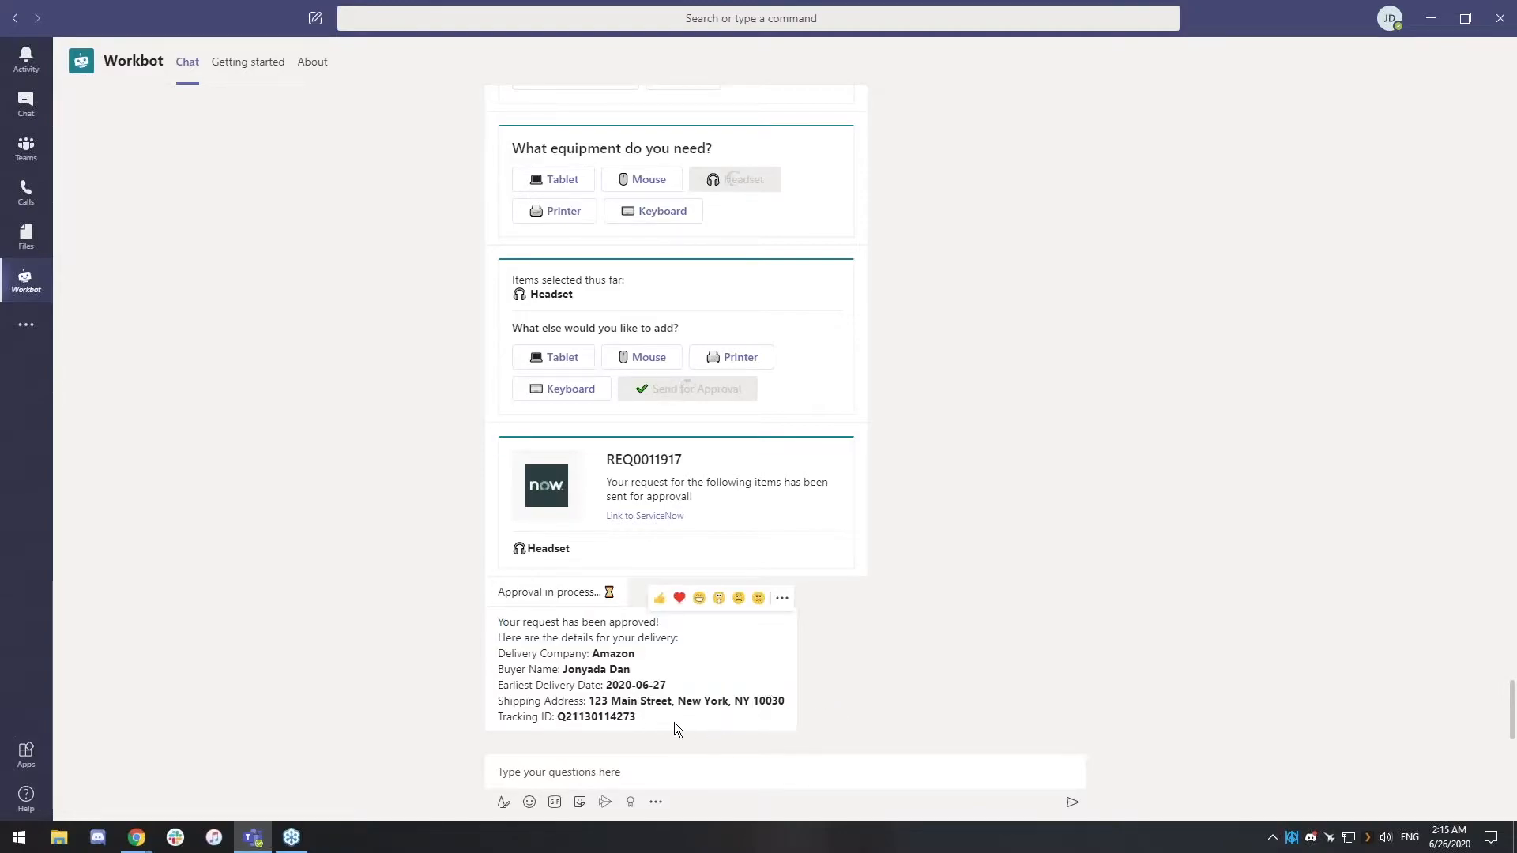
pyautogui.moveTo(662, 724)
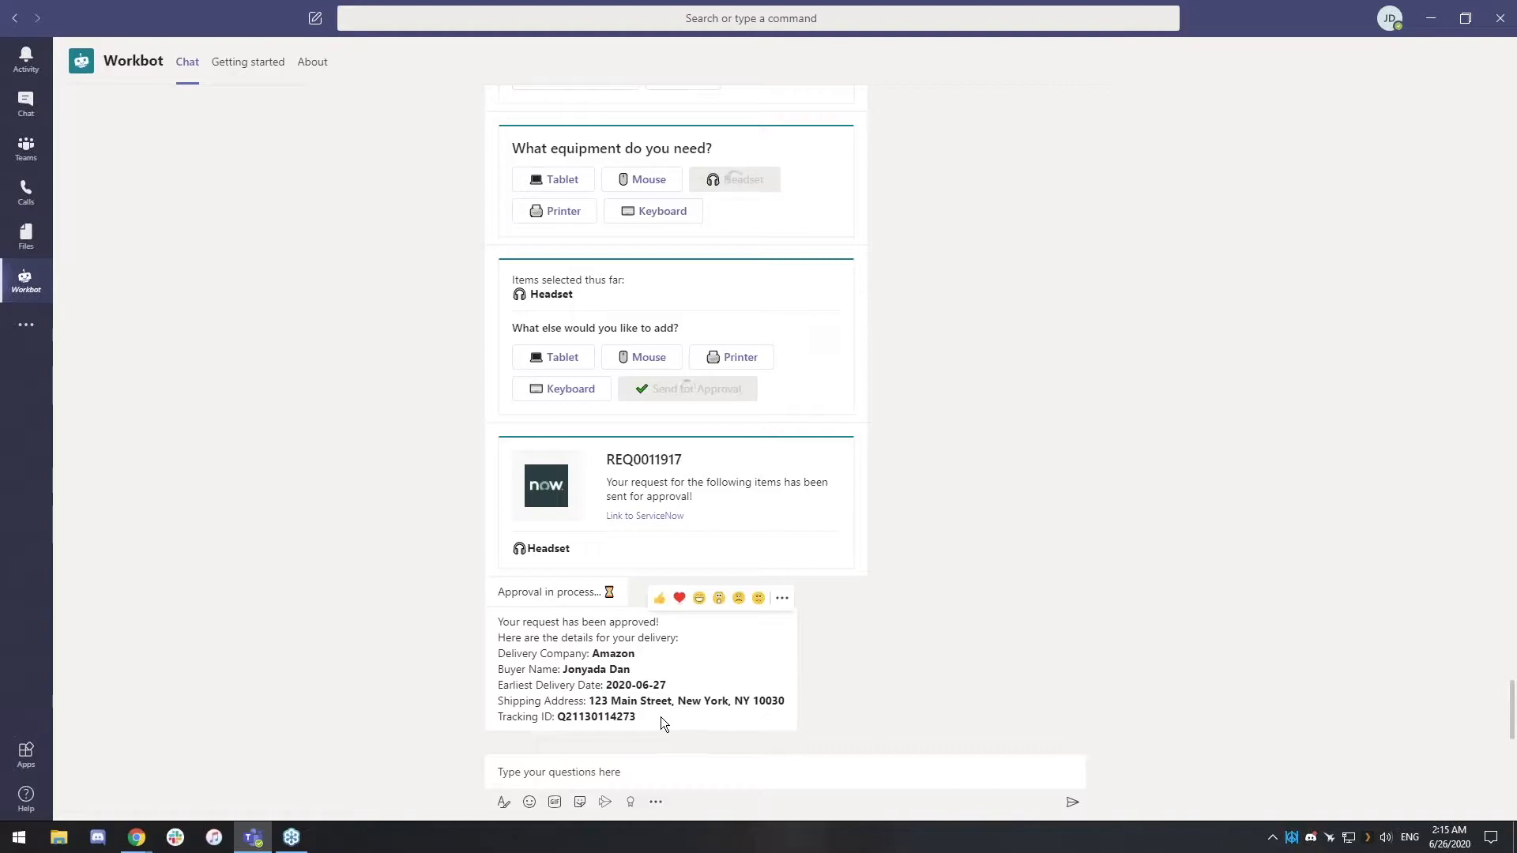
pyautogui.moveTo(984, 668)
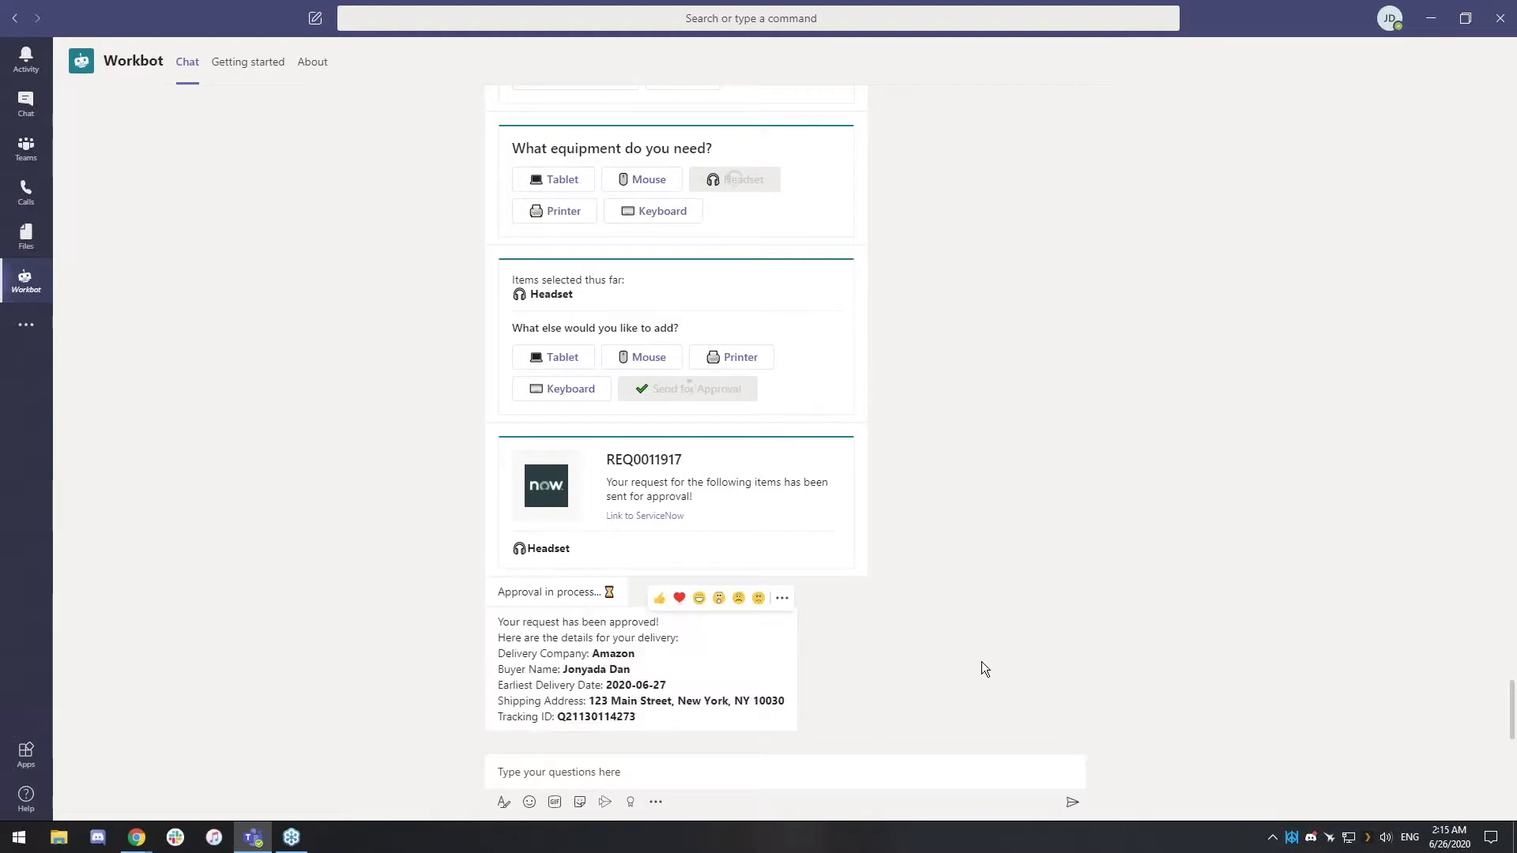
pyautogui.moveTo(1033, 411)
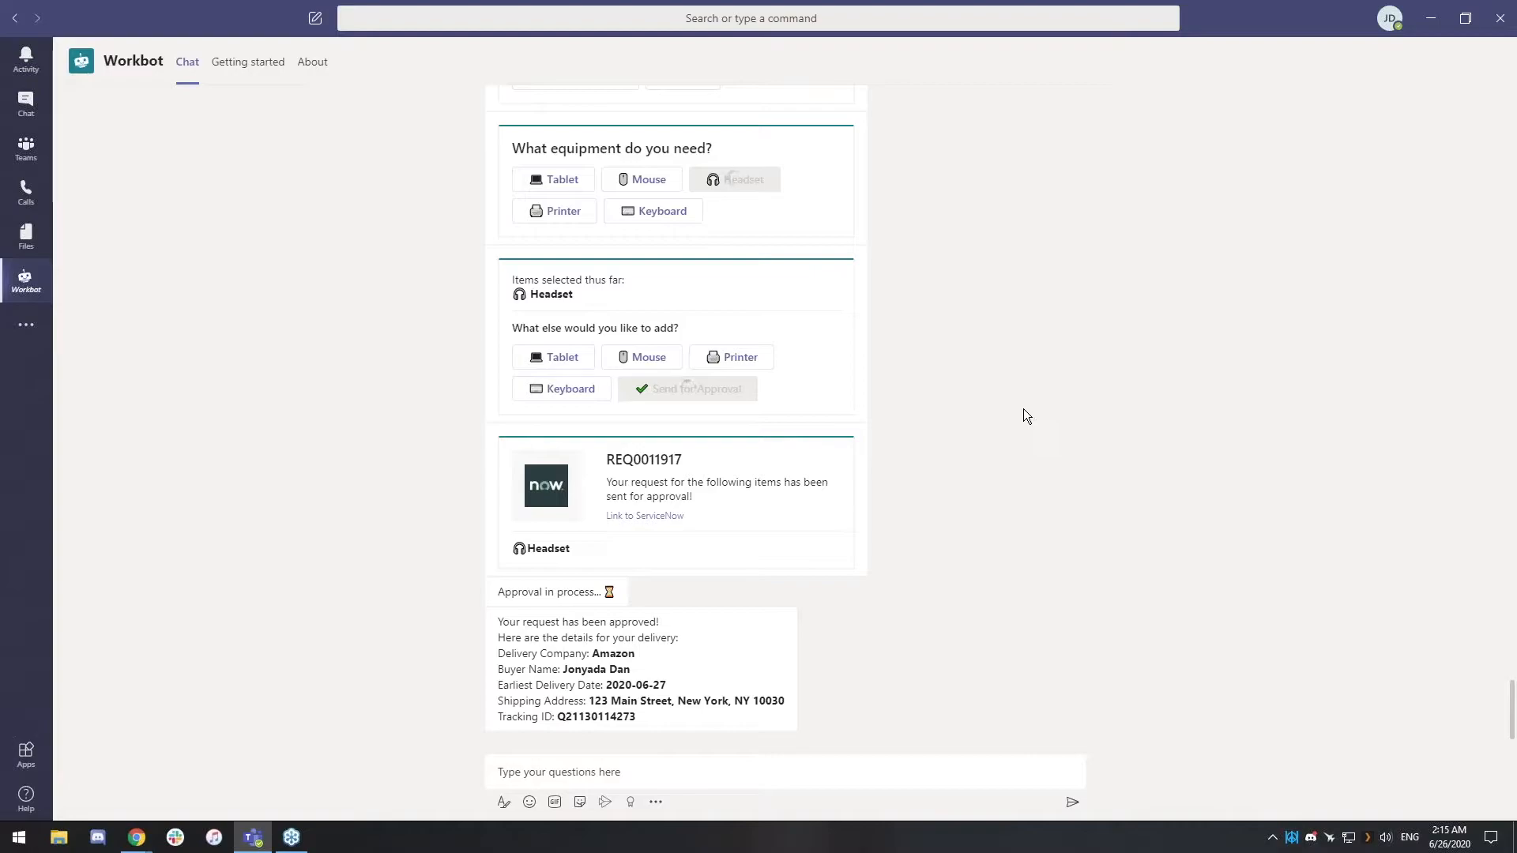
pyautogui.moveTo(1032, 415)
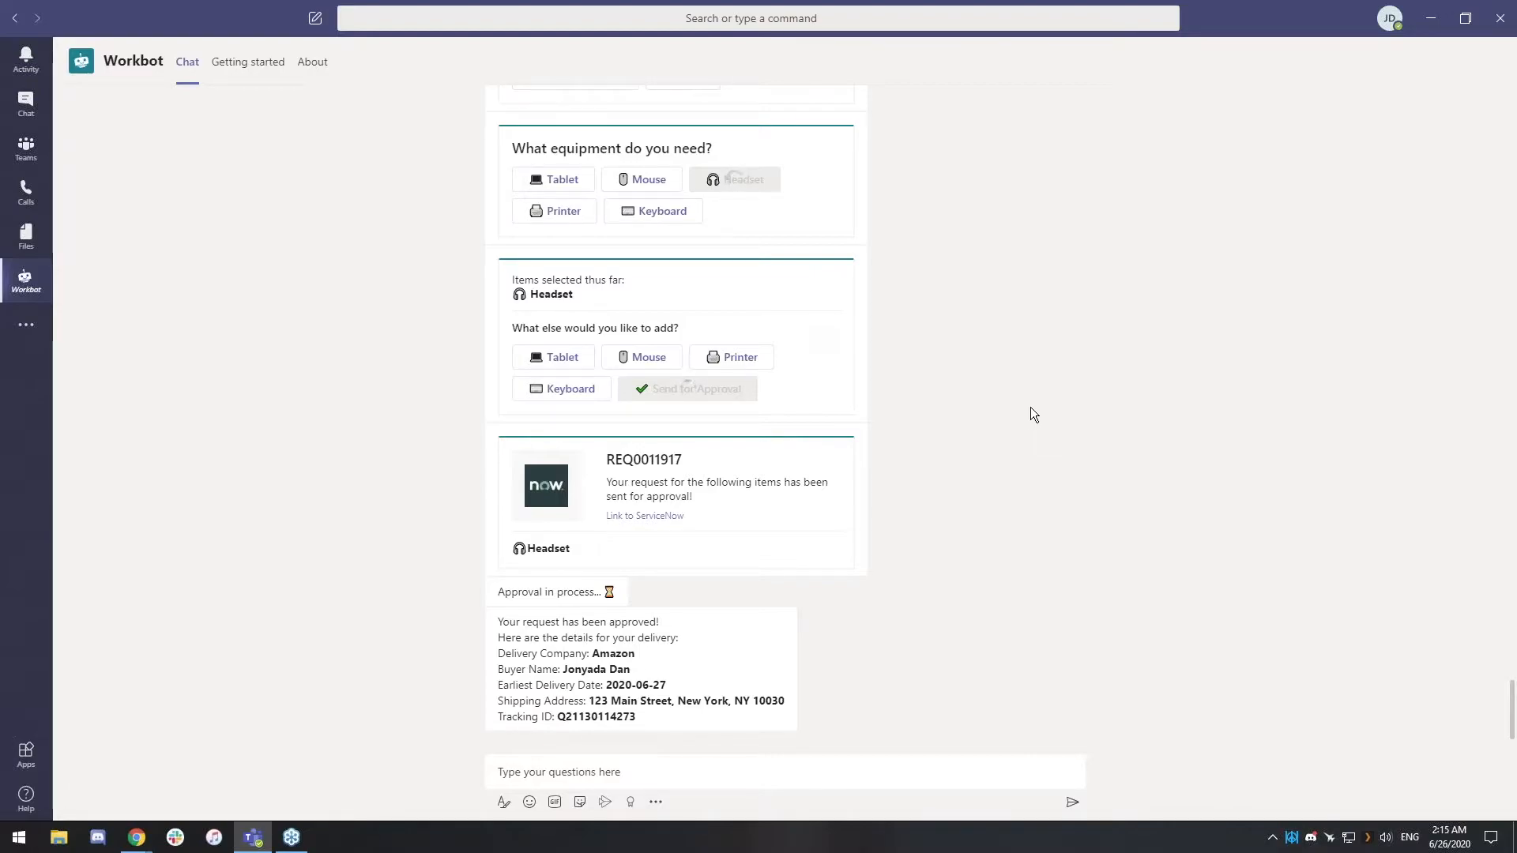
pyautogui.moveTo(1027, 408)
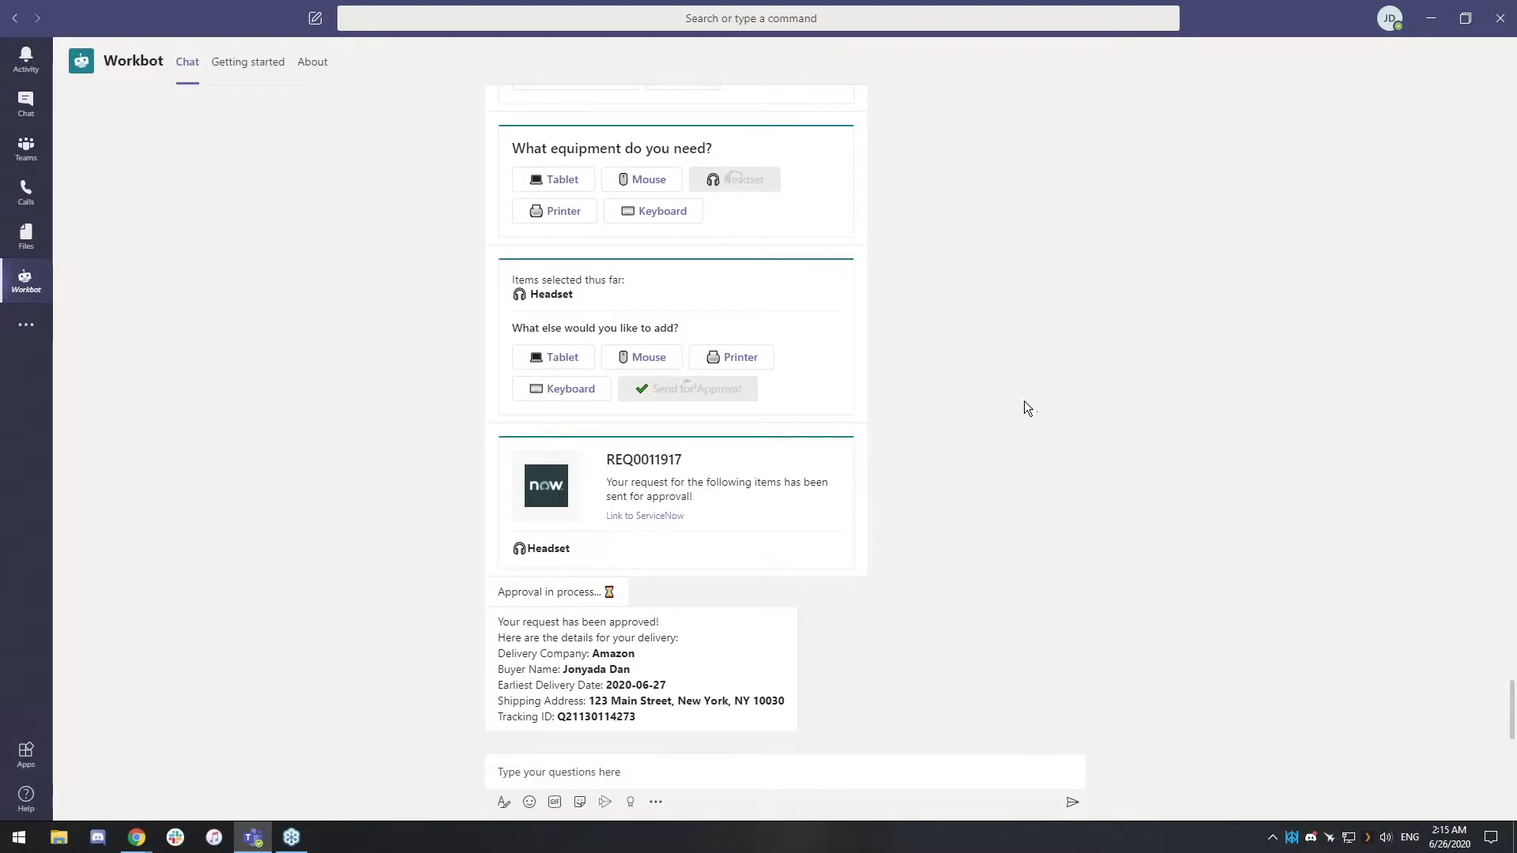
pyautogui.moveTo(1029, 393)
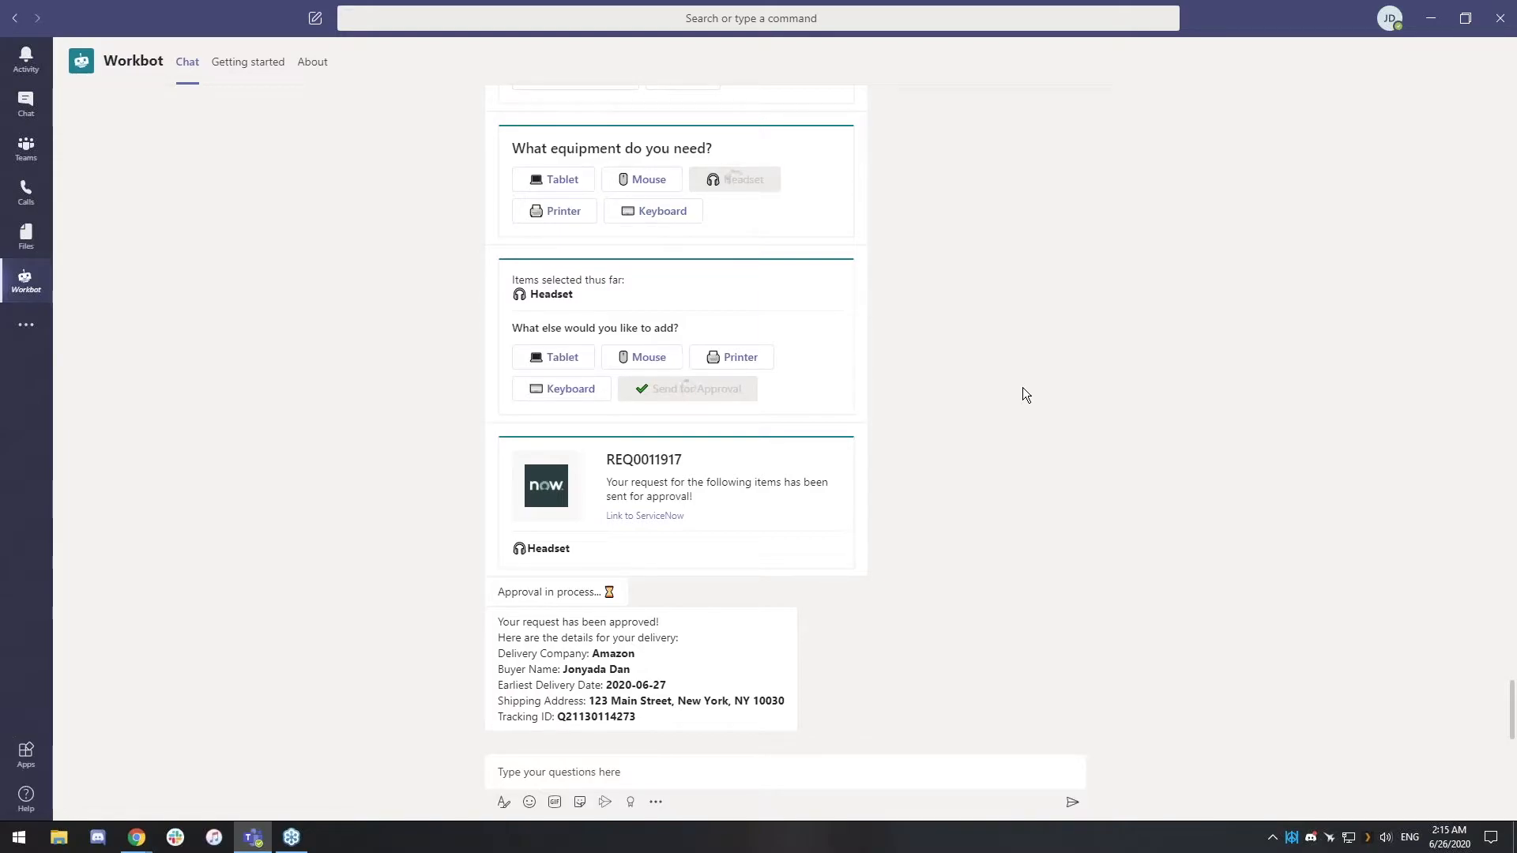
pyautogui.moveTo(1037, 388)
pyautogui.write('help')
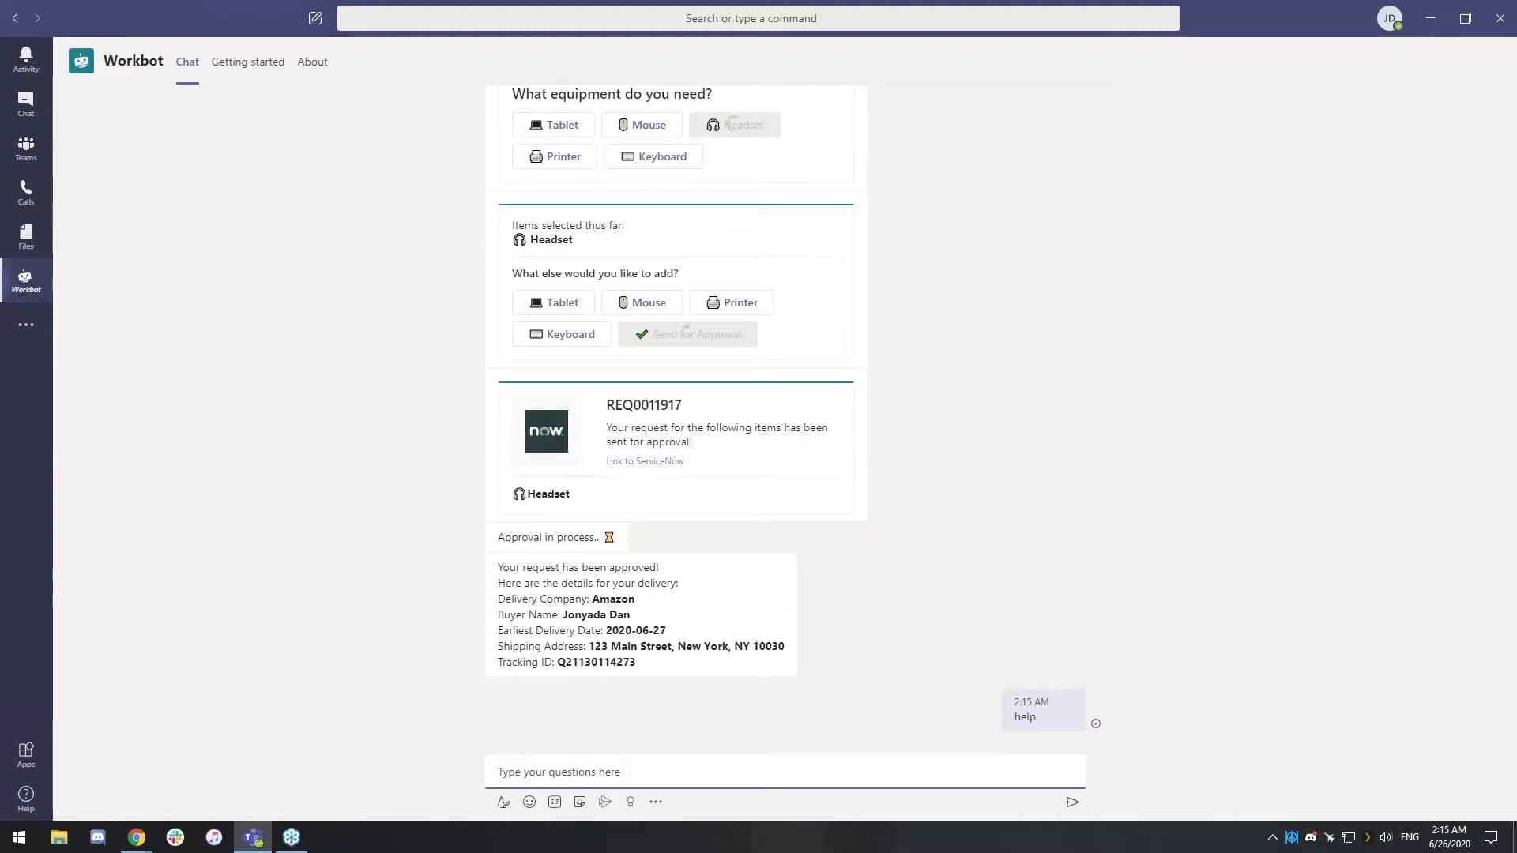
# Step: Choose 'Start Assistant Bot' again from the new help card and submit it
pyautogui.scroll(-3)
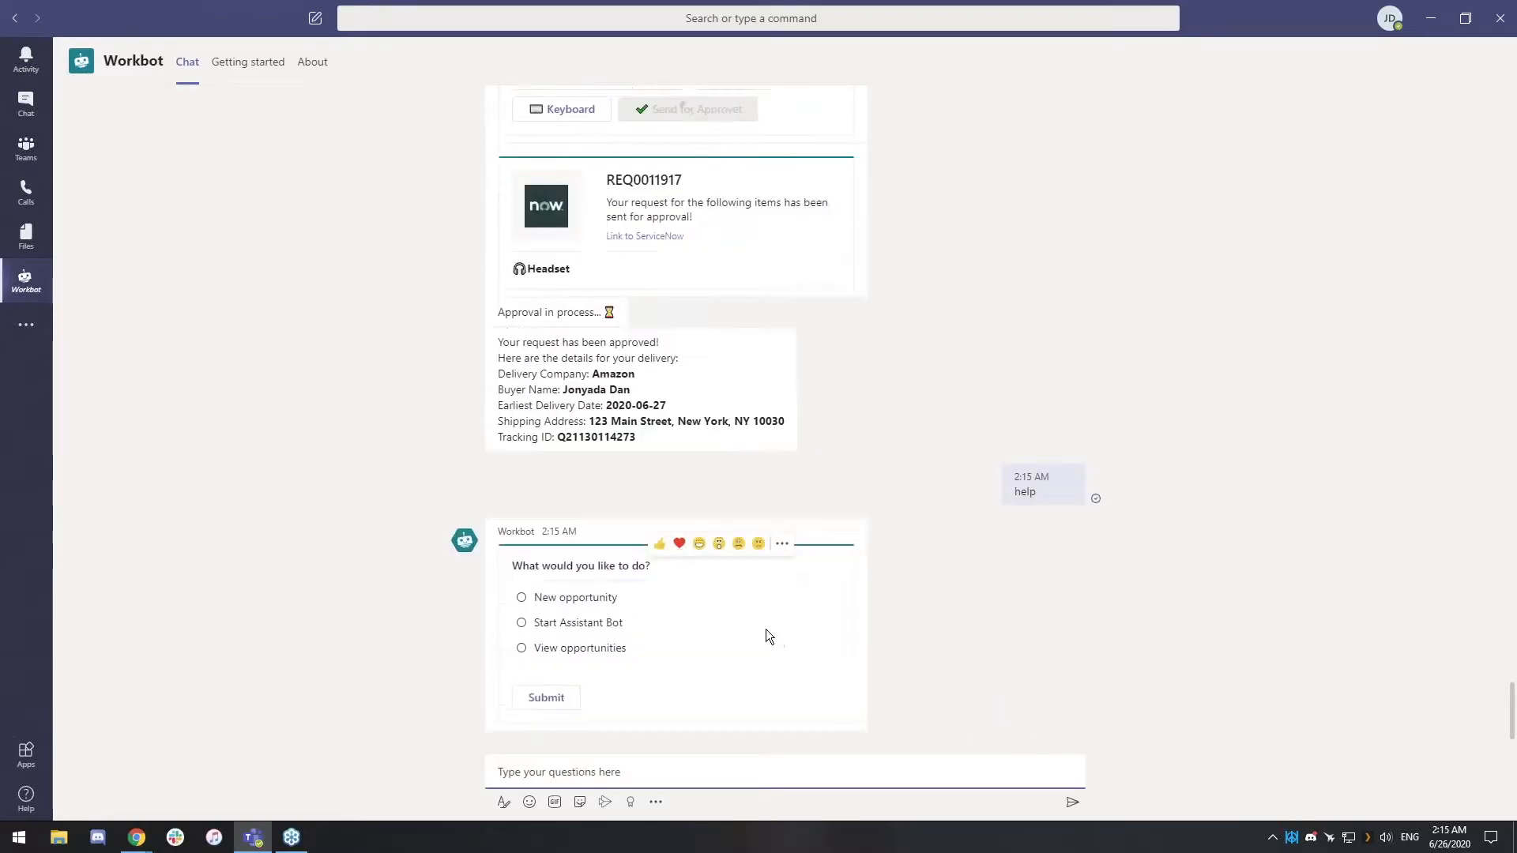
pyautogui.click(521, 622)
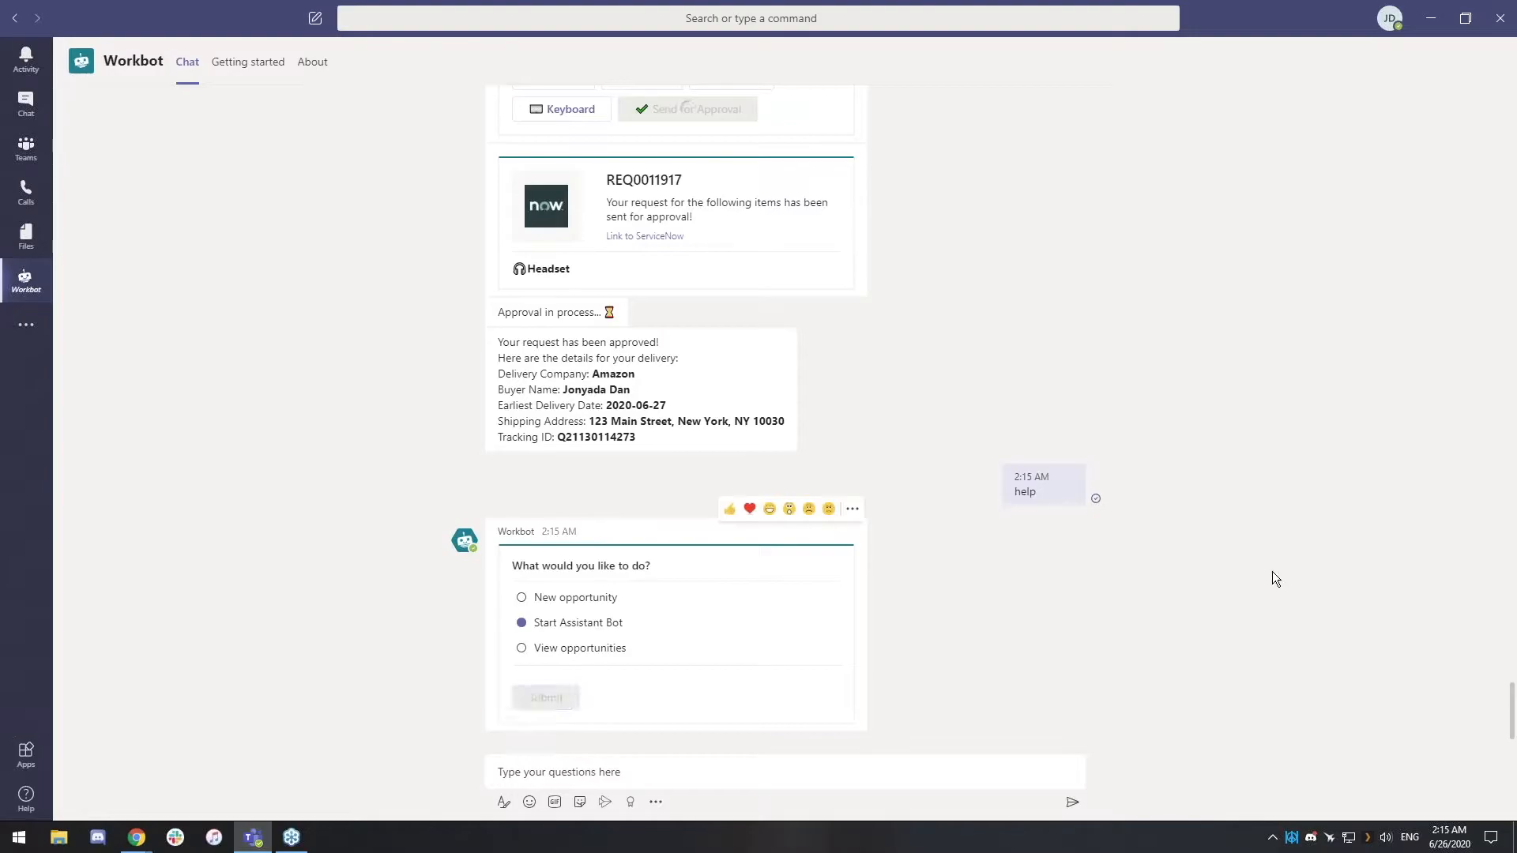
pyautogui.moveTo(1276, 558)
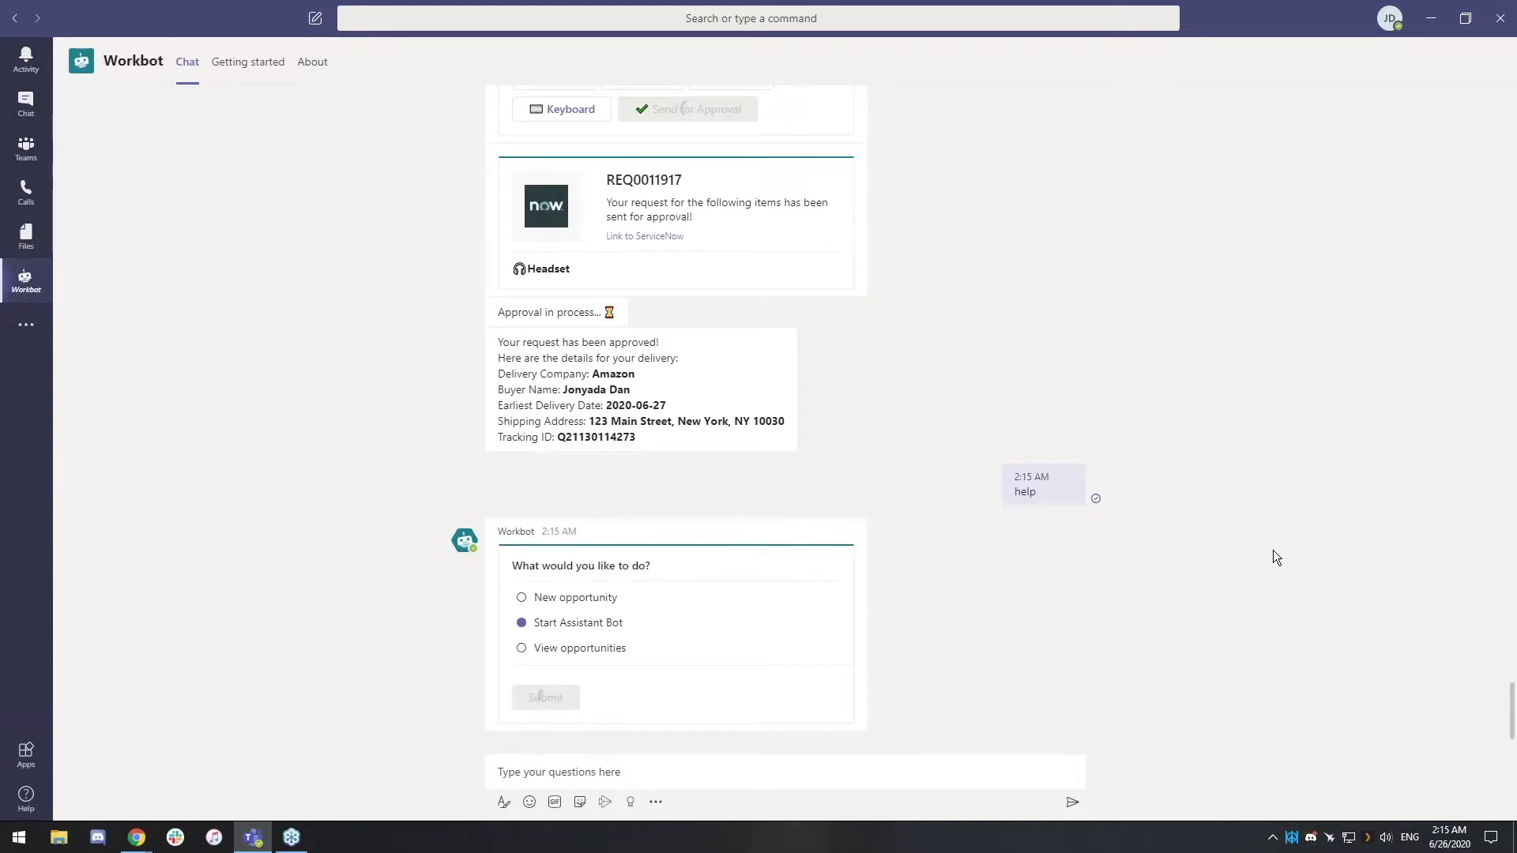
pyautogui.click(545, 697)
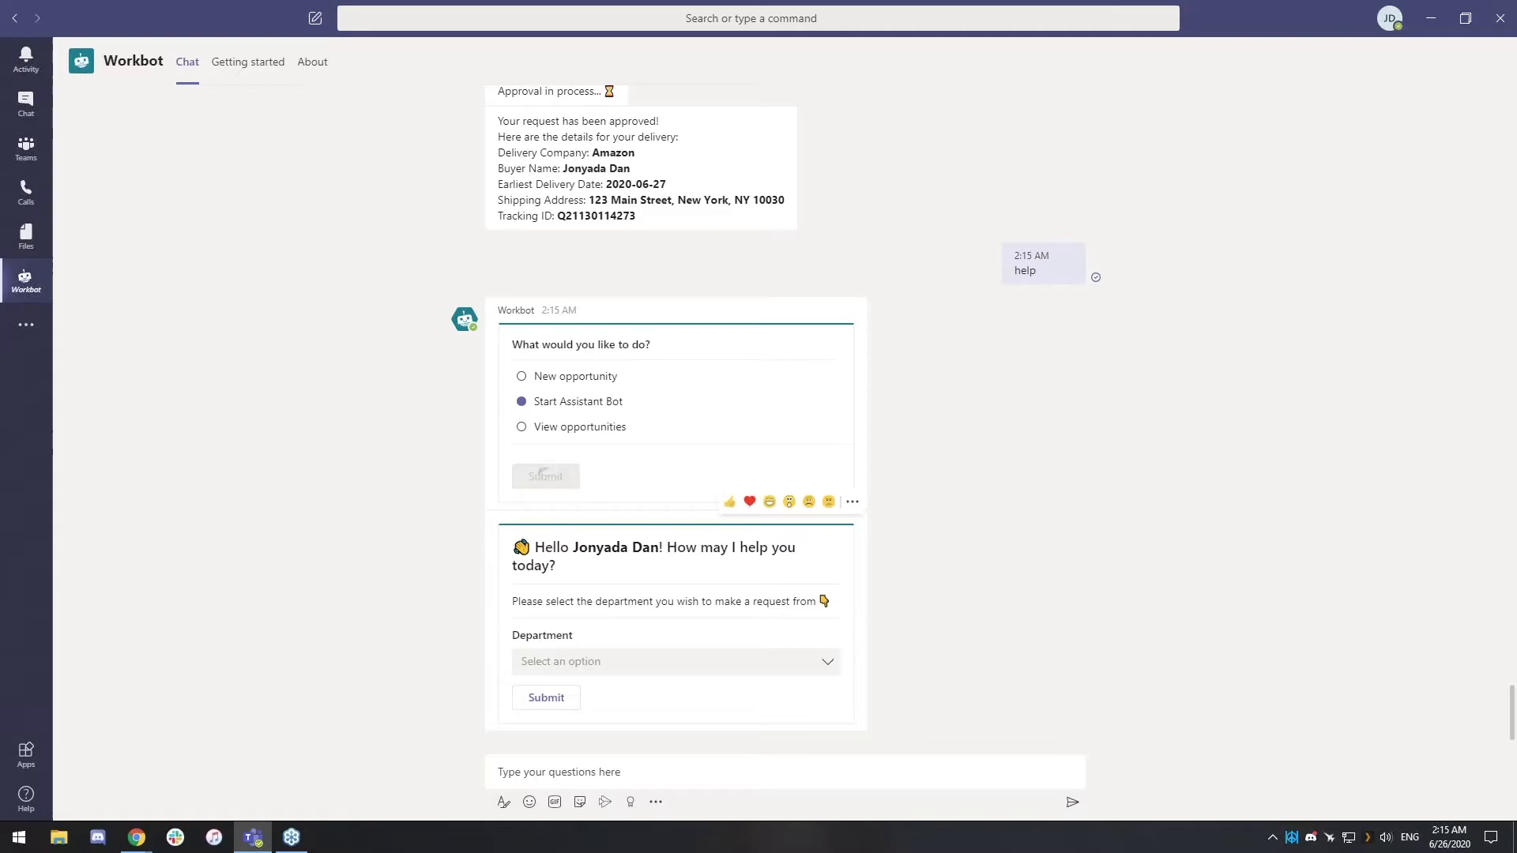
# Step: Submit Human Resource as department, choose PTO, and confirm Yes on the Workday card
pyautogui.click(675, 660)
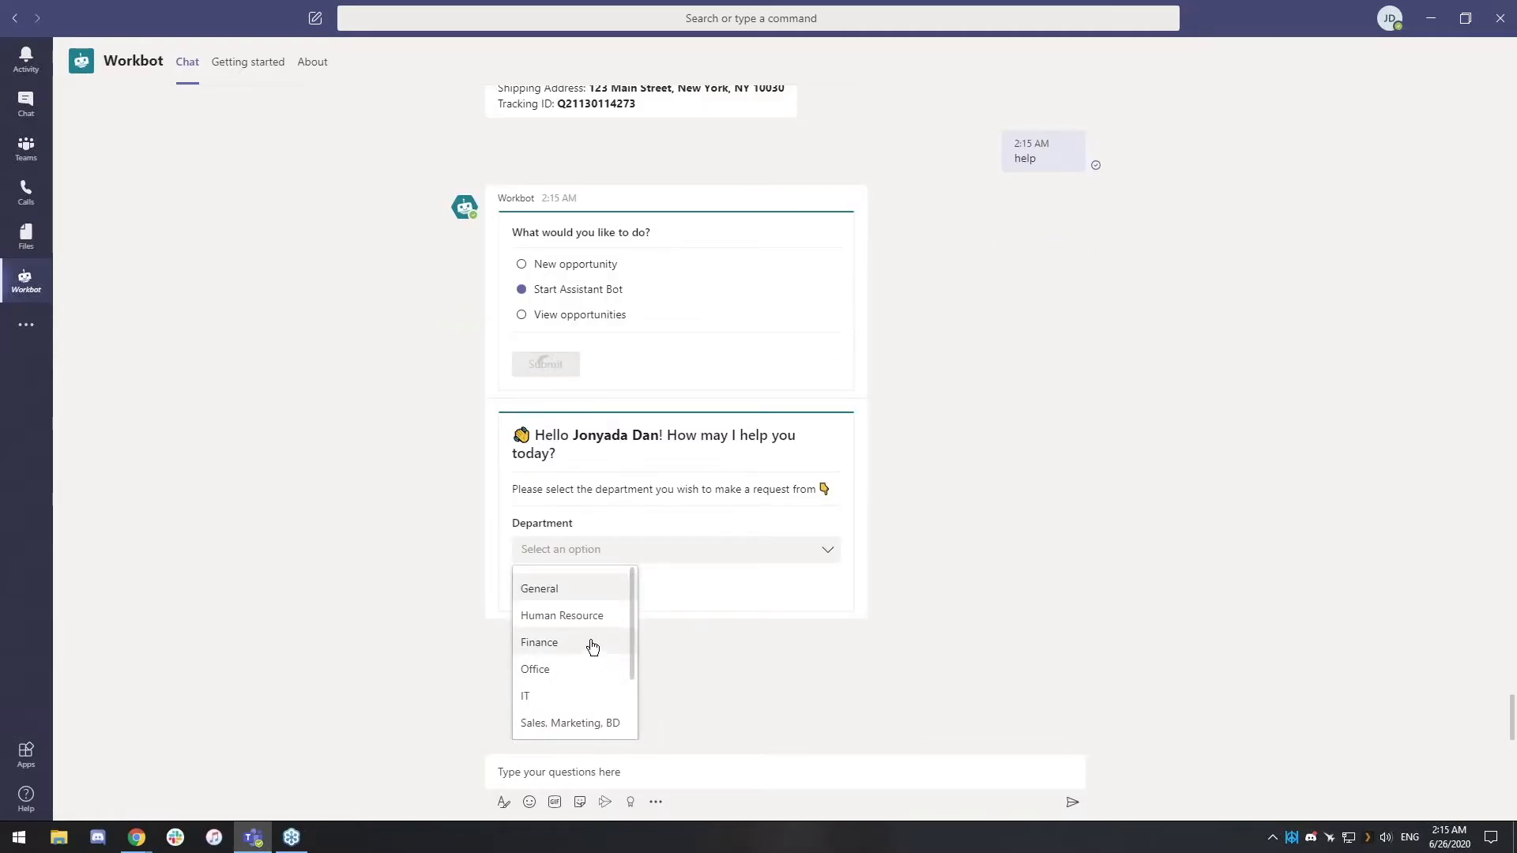
pyautogui.moveTo(572, 695)
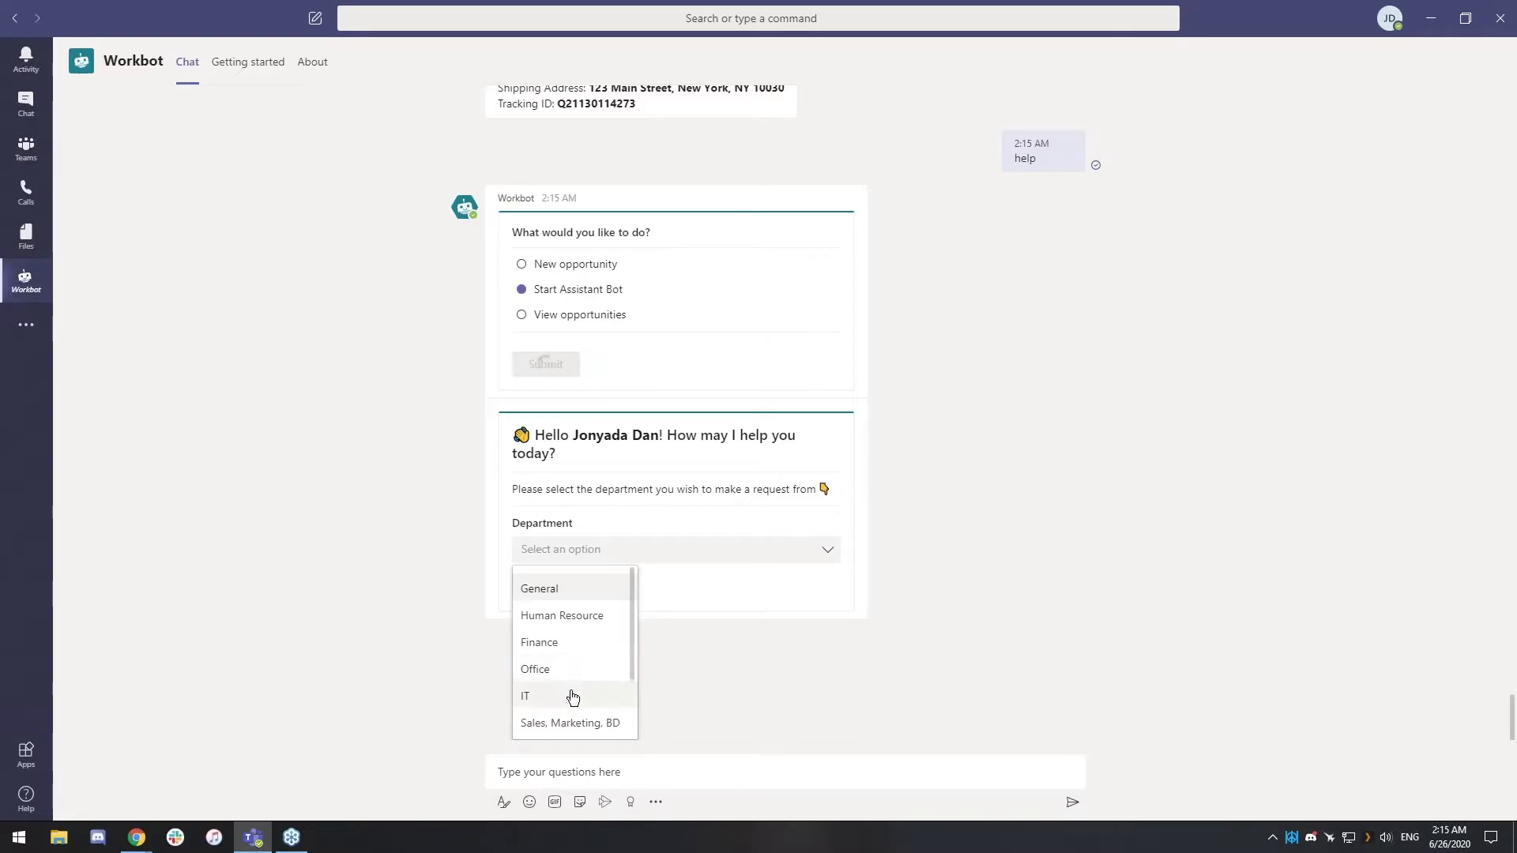
pyautogui.click(561, 615)
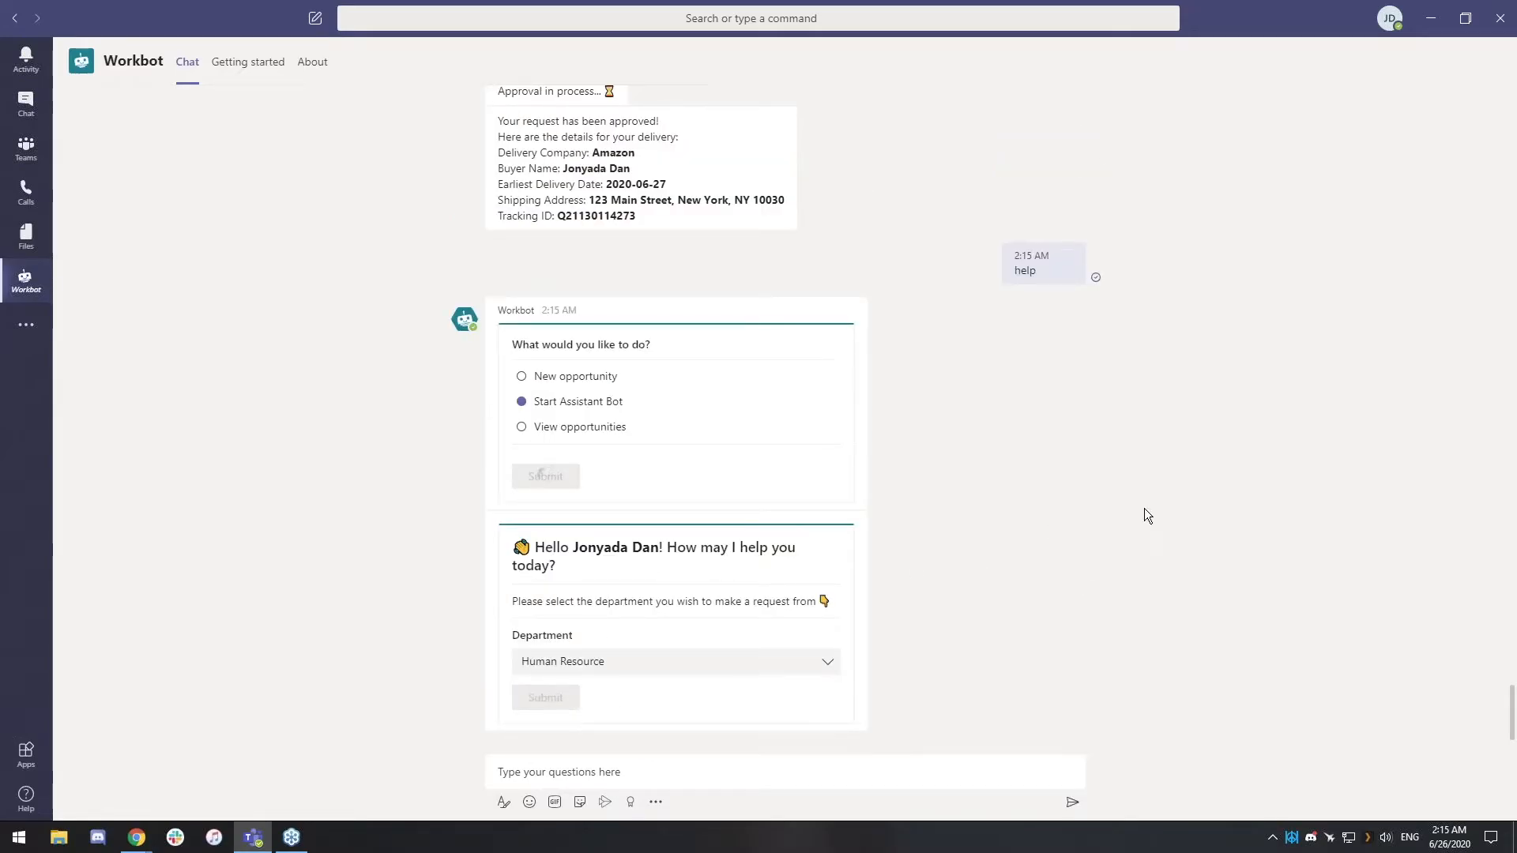
pyautogui.click(545, 697)
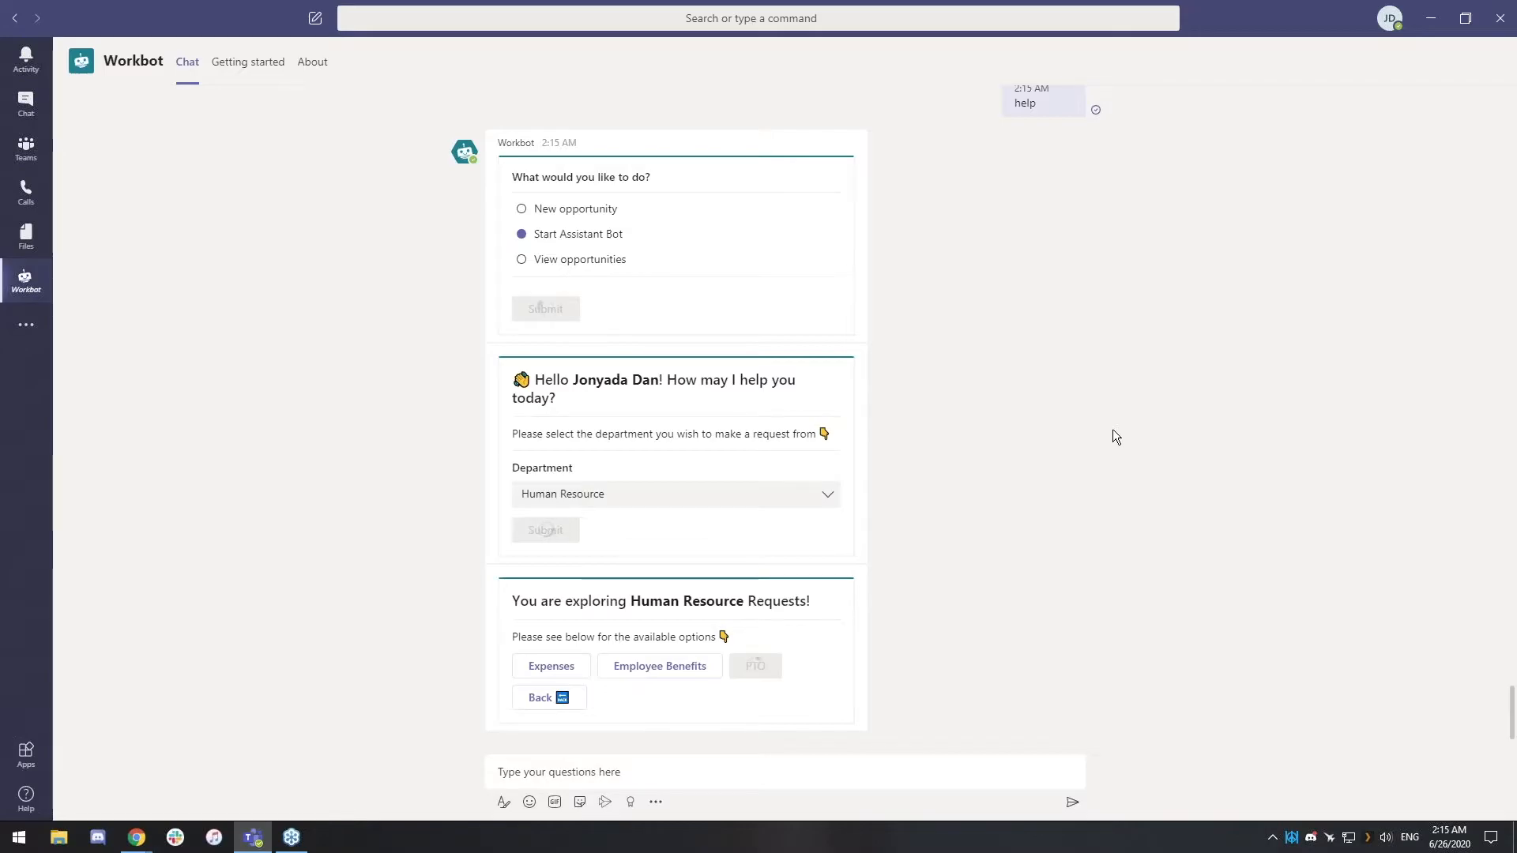
pyautogui.click(755, 665)
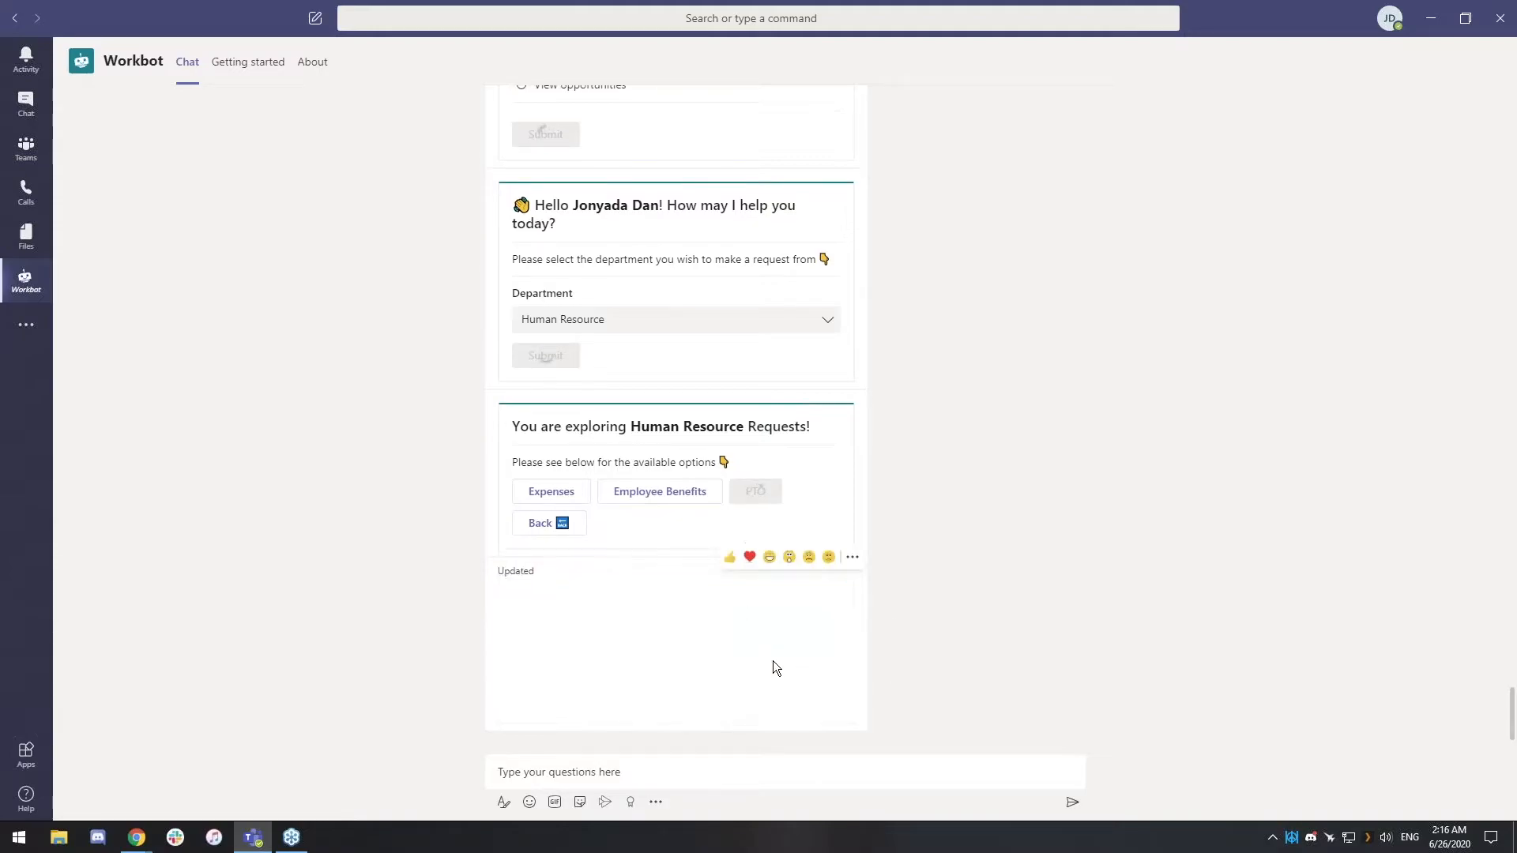
pyautogui.click(755, 490)
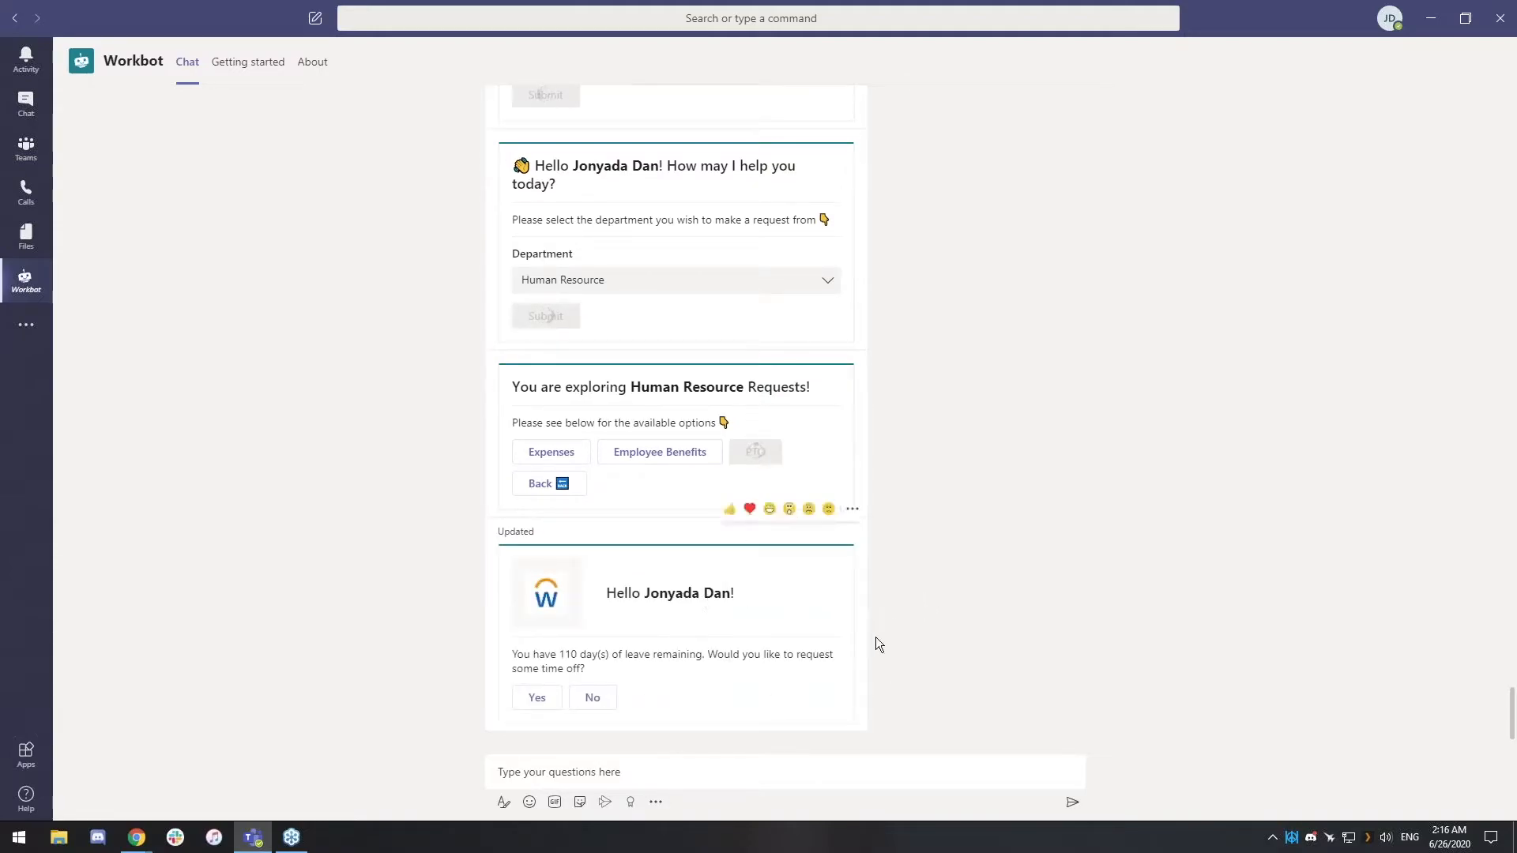
pyautogui.moveTo(547, 689)
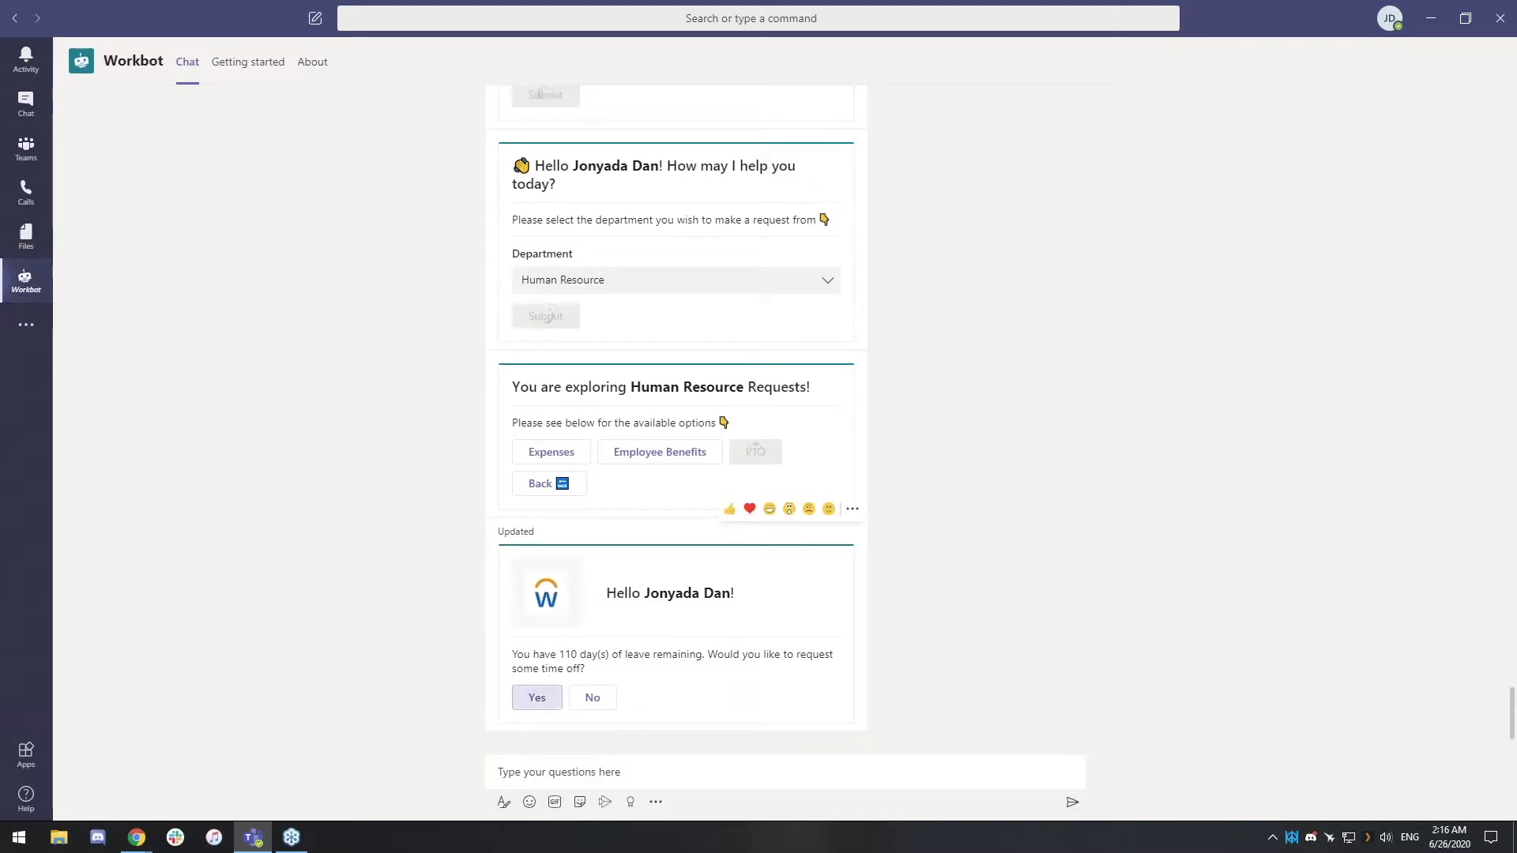
pyautogui.click(536, 696)
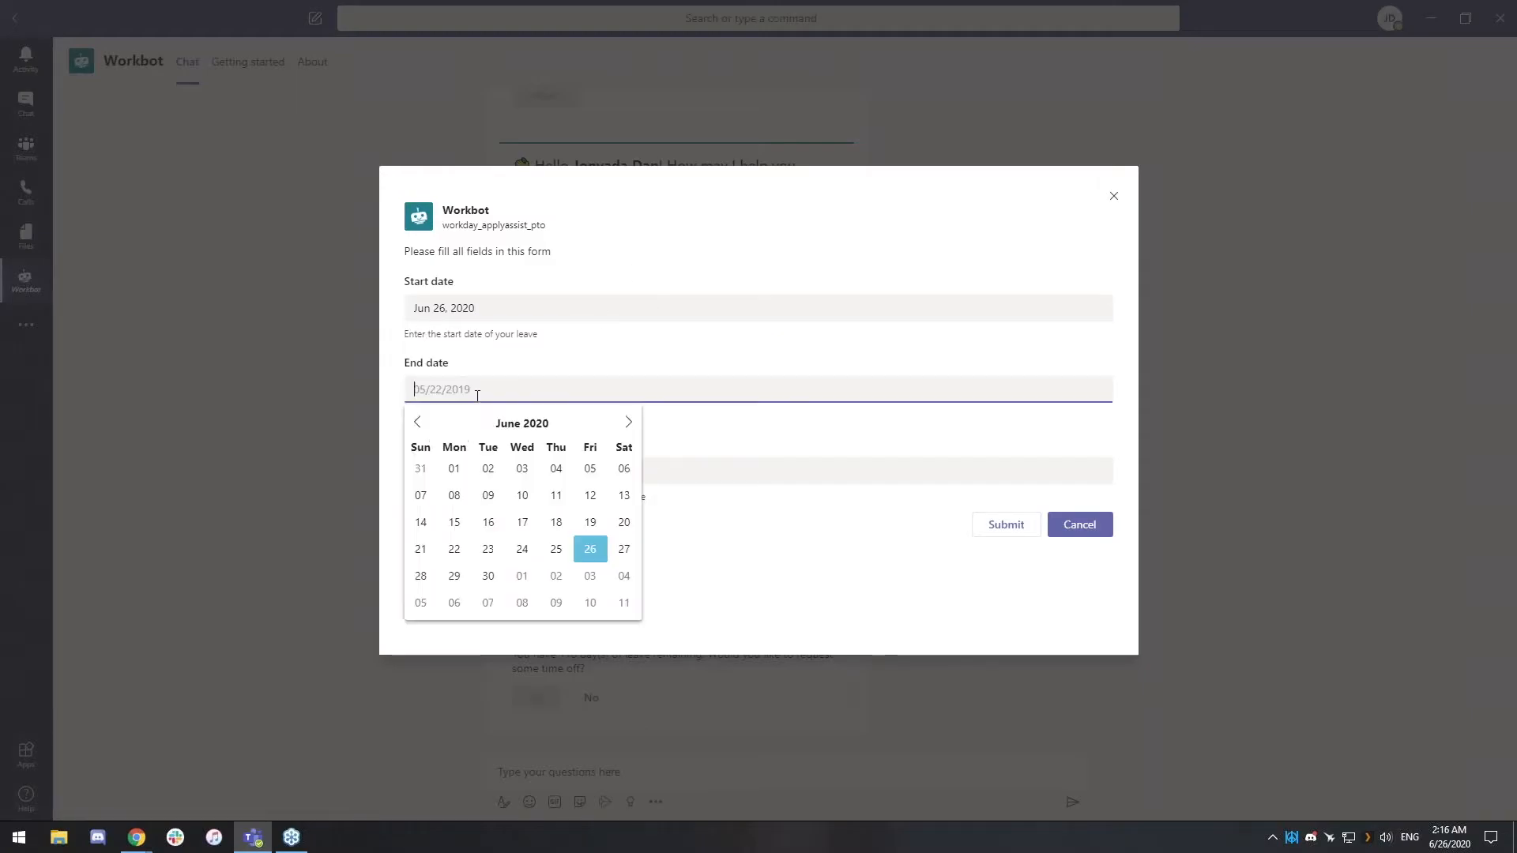
pyautogui.click(589, 548)
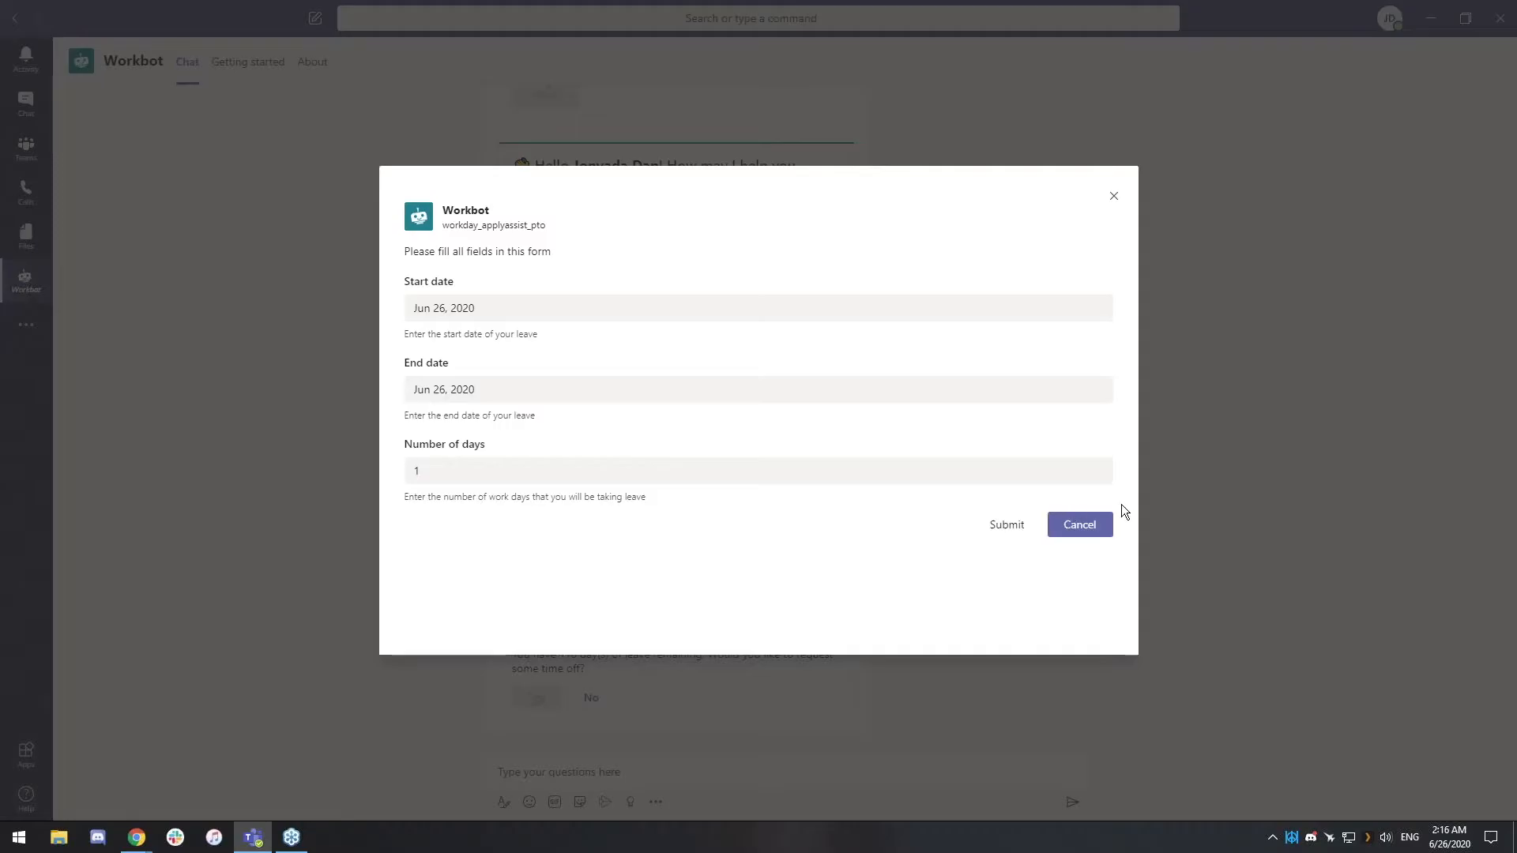
pyautogui.click(1006, 524)
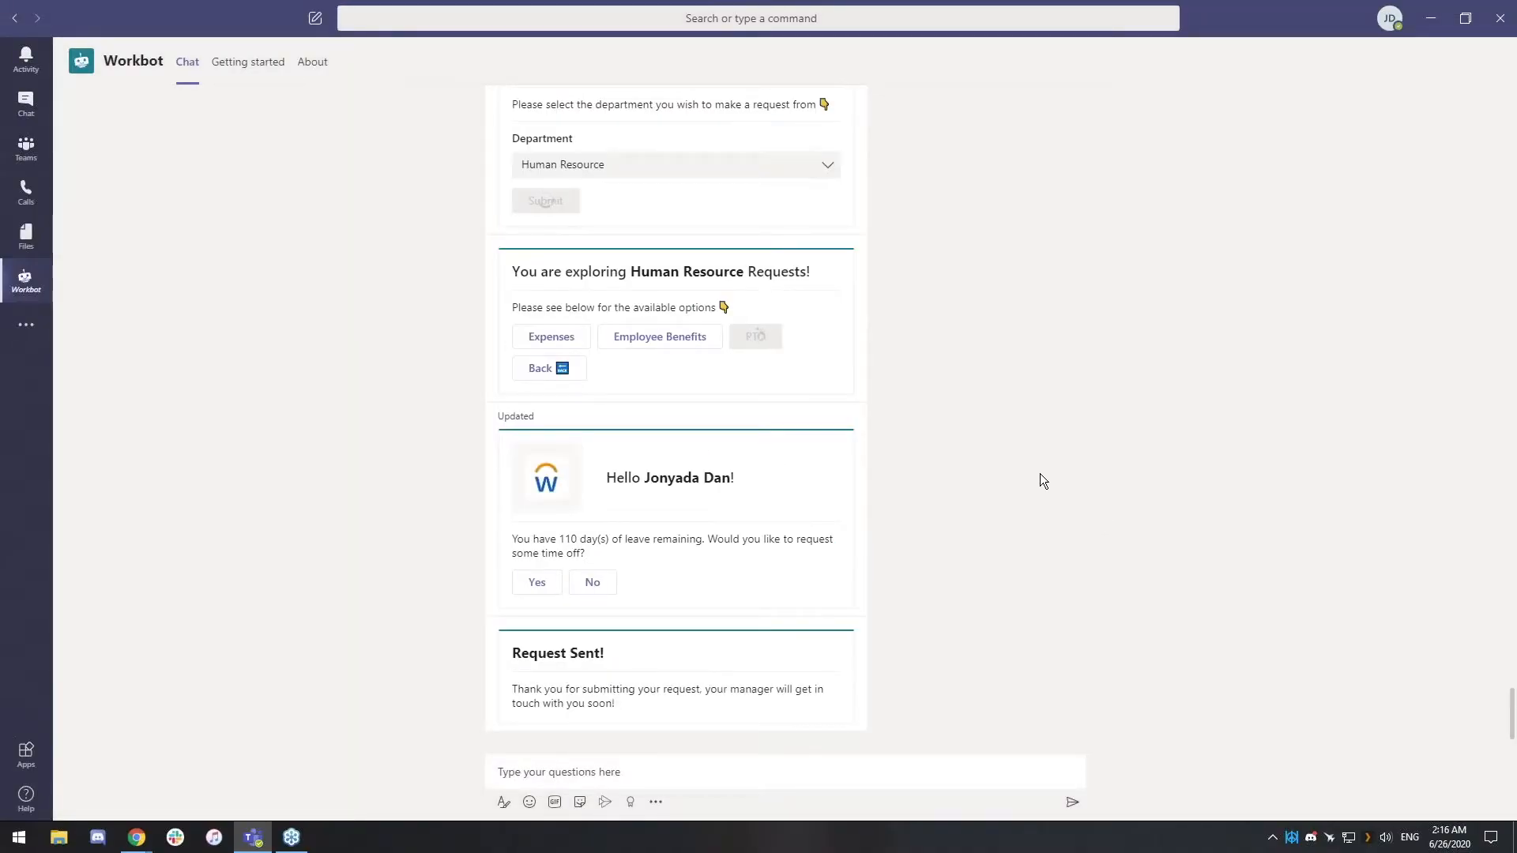
pyautogui.moveTo(973, 482)
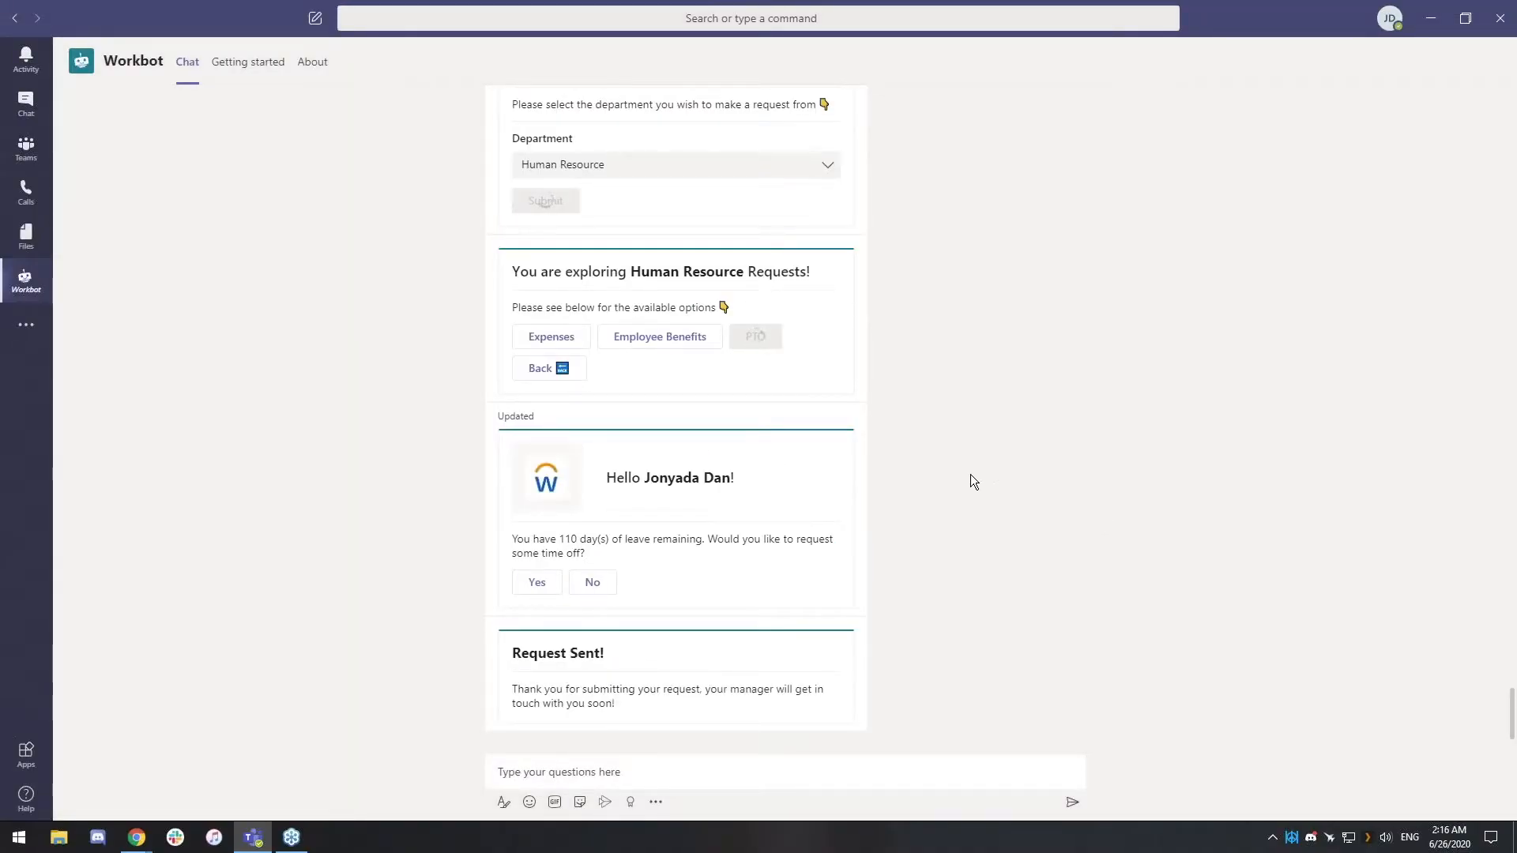
pyautogui.moveTo(946, 678)
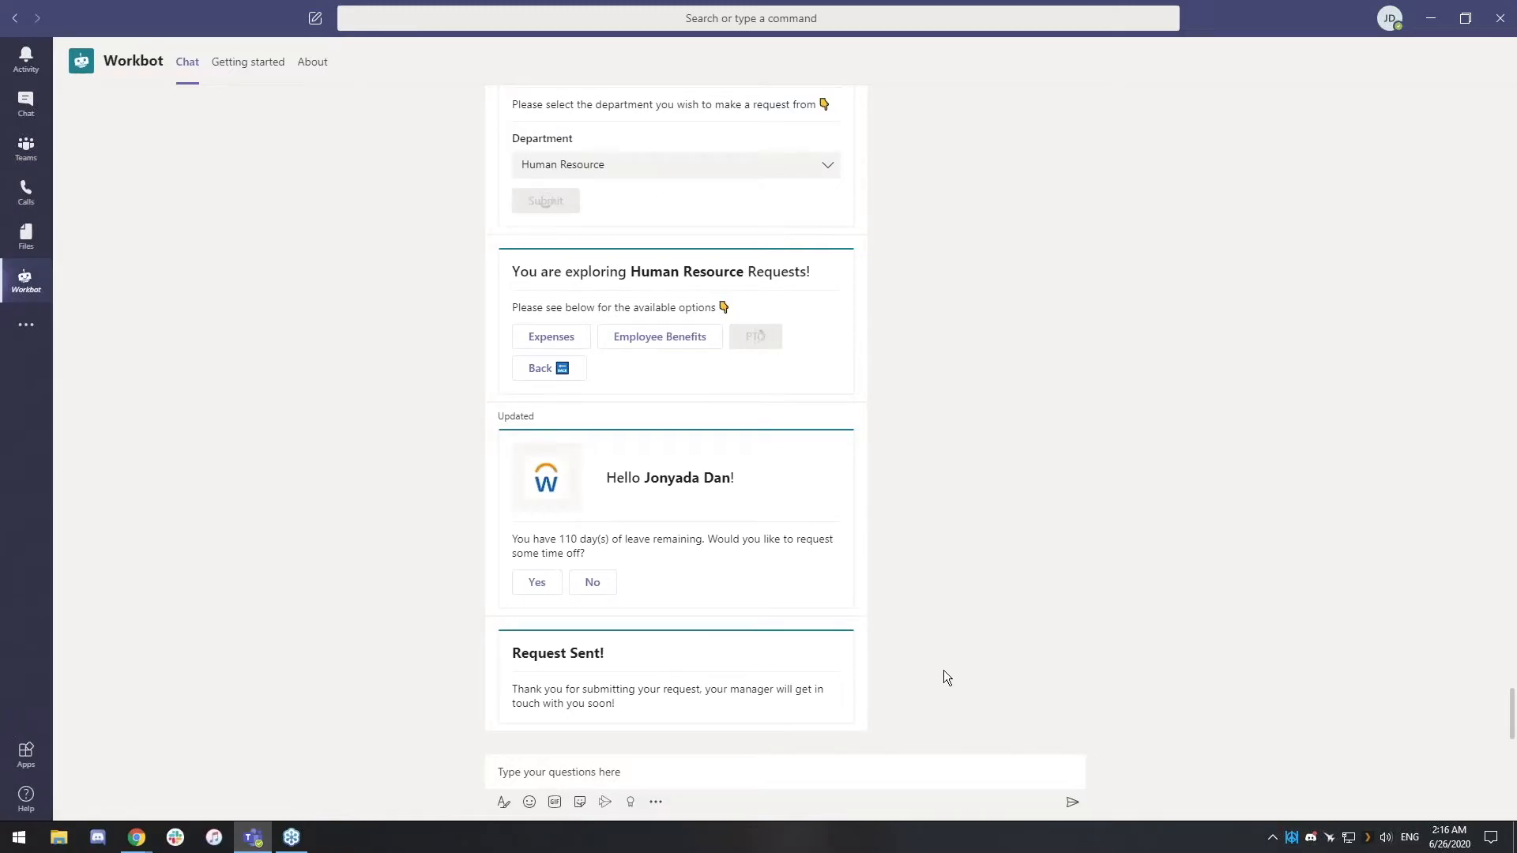
pyautogui.moveTo(738, 722)
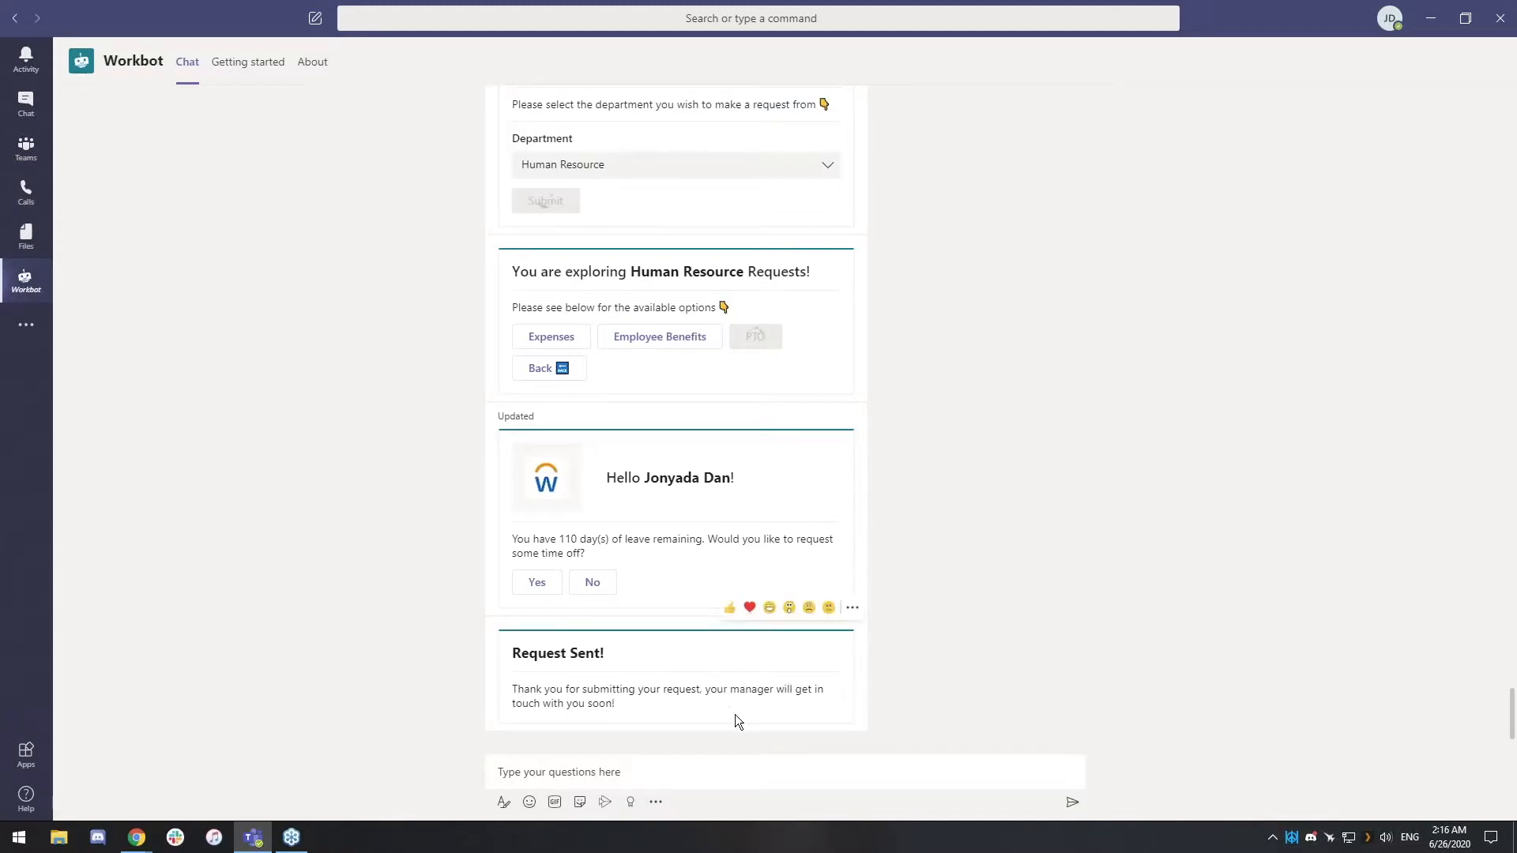
# Step: Approve the Jun 26 PTO request in the PTO-request channel
pyautogui.click(25, 147)
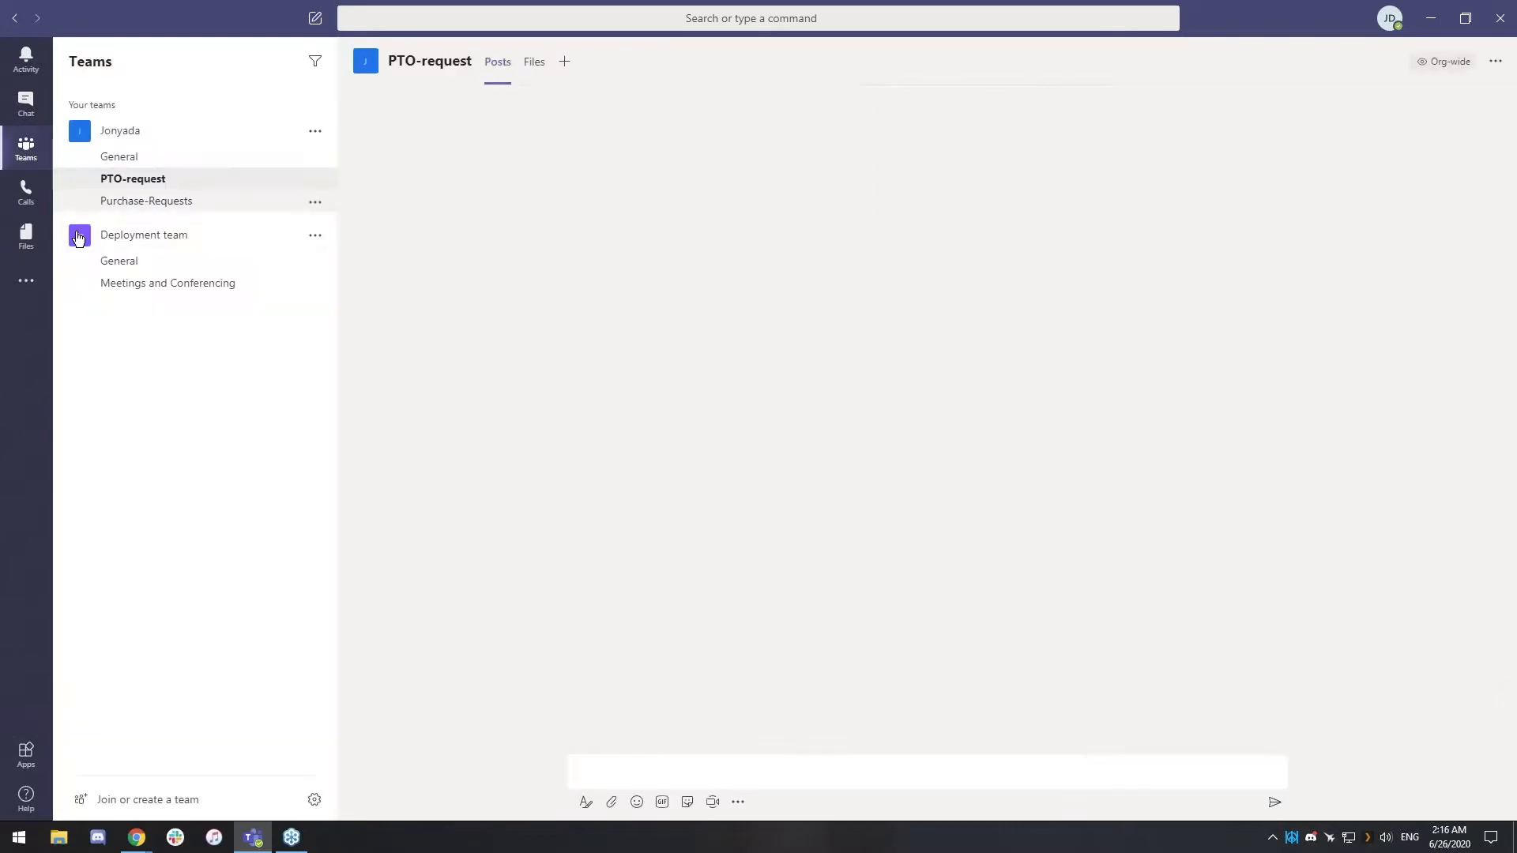
pyautogui.click(133, 178)
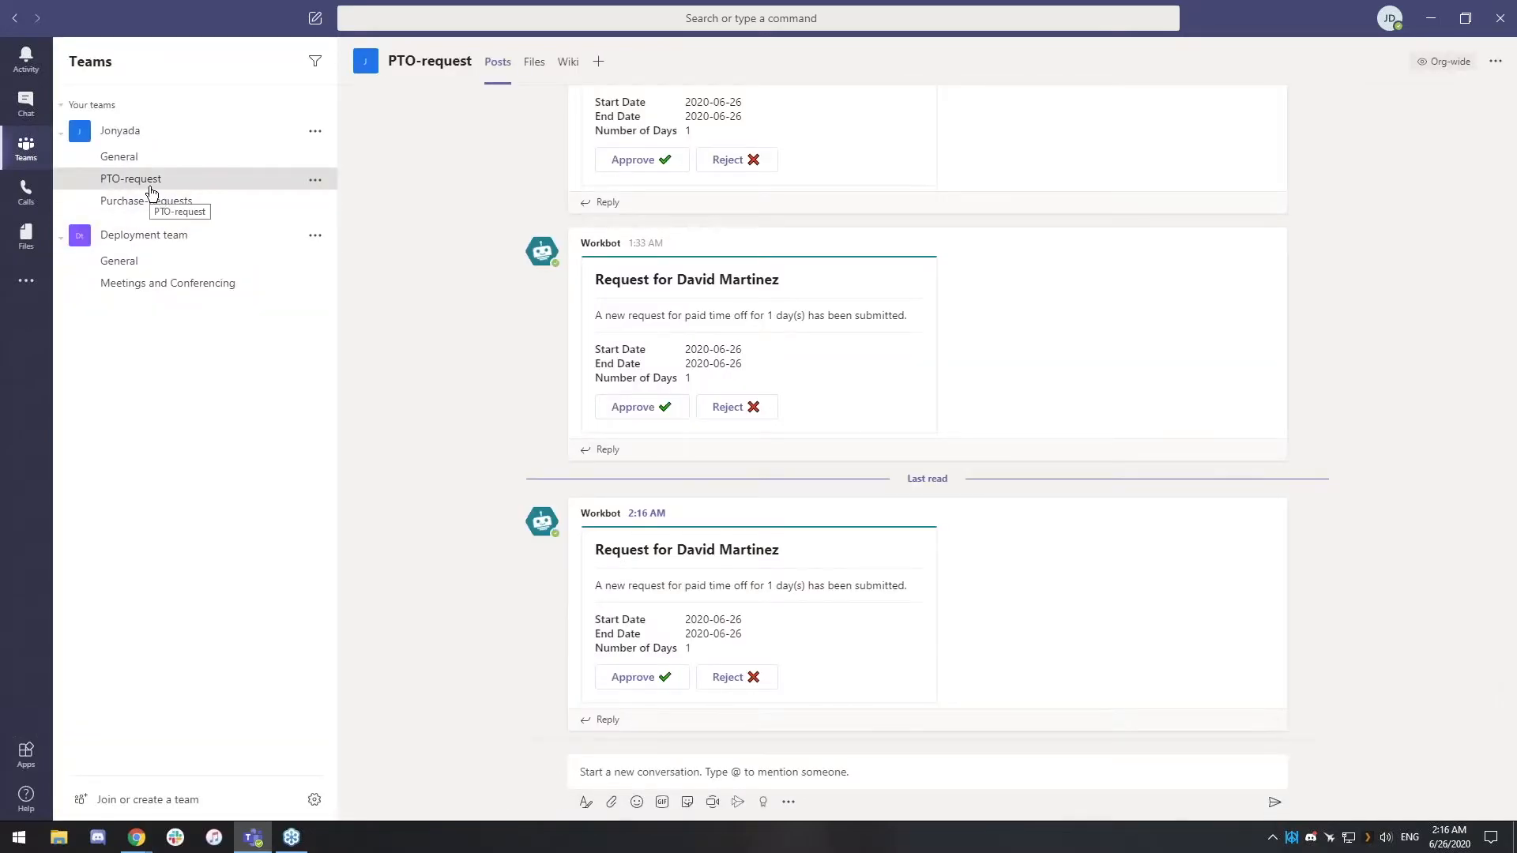
pyautogui.moveTo(953, 620)
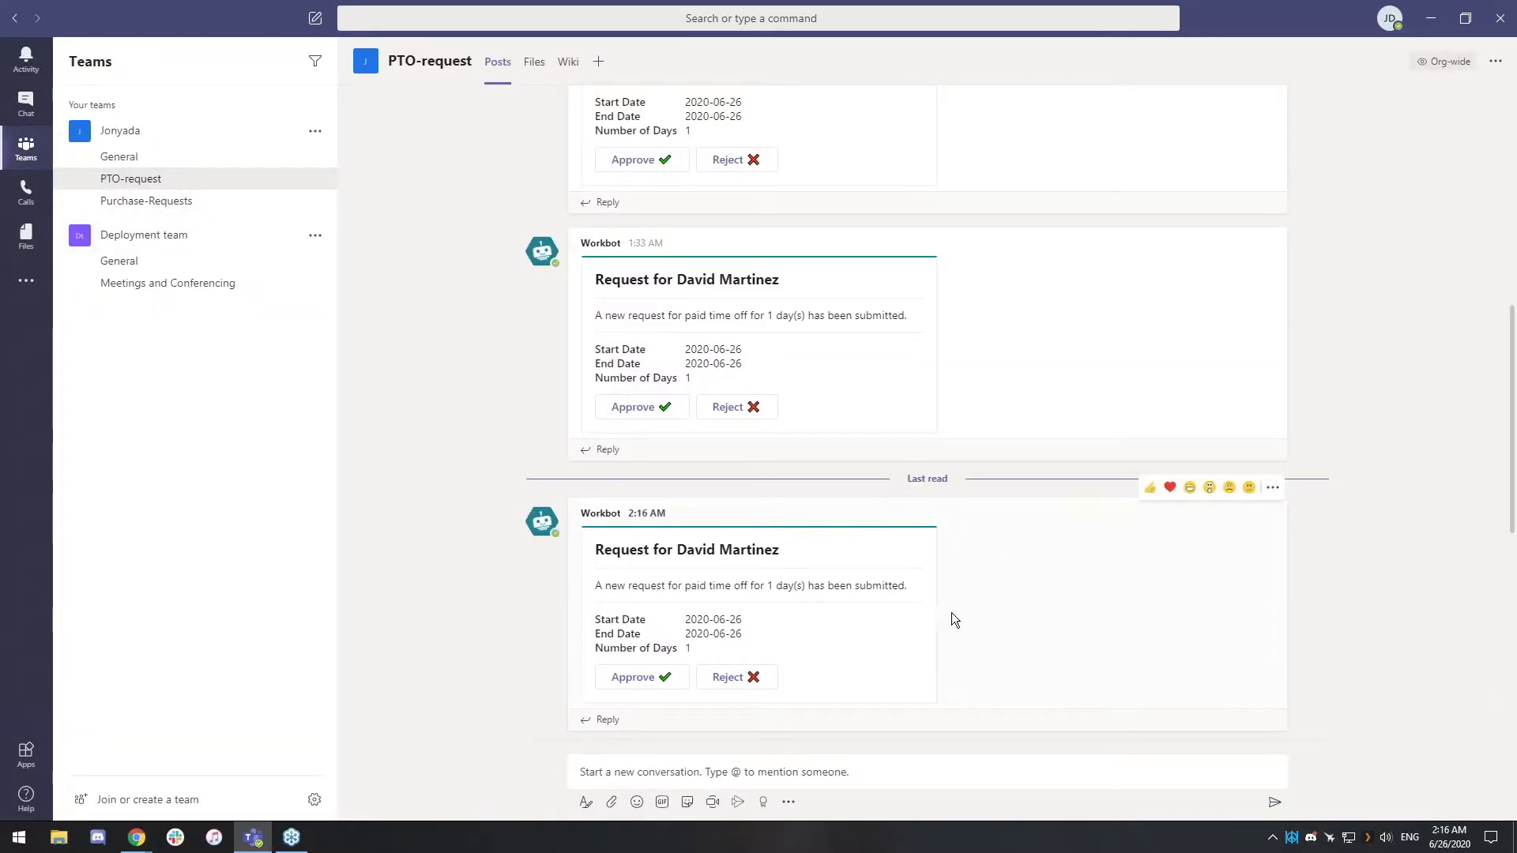
pyautogui.moveTo(464, 370)
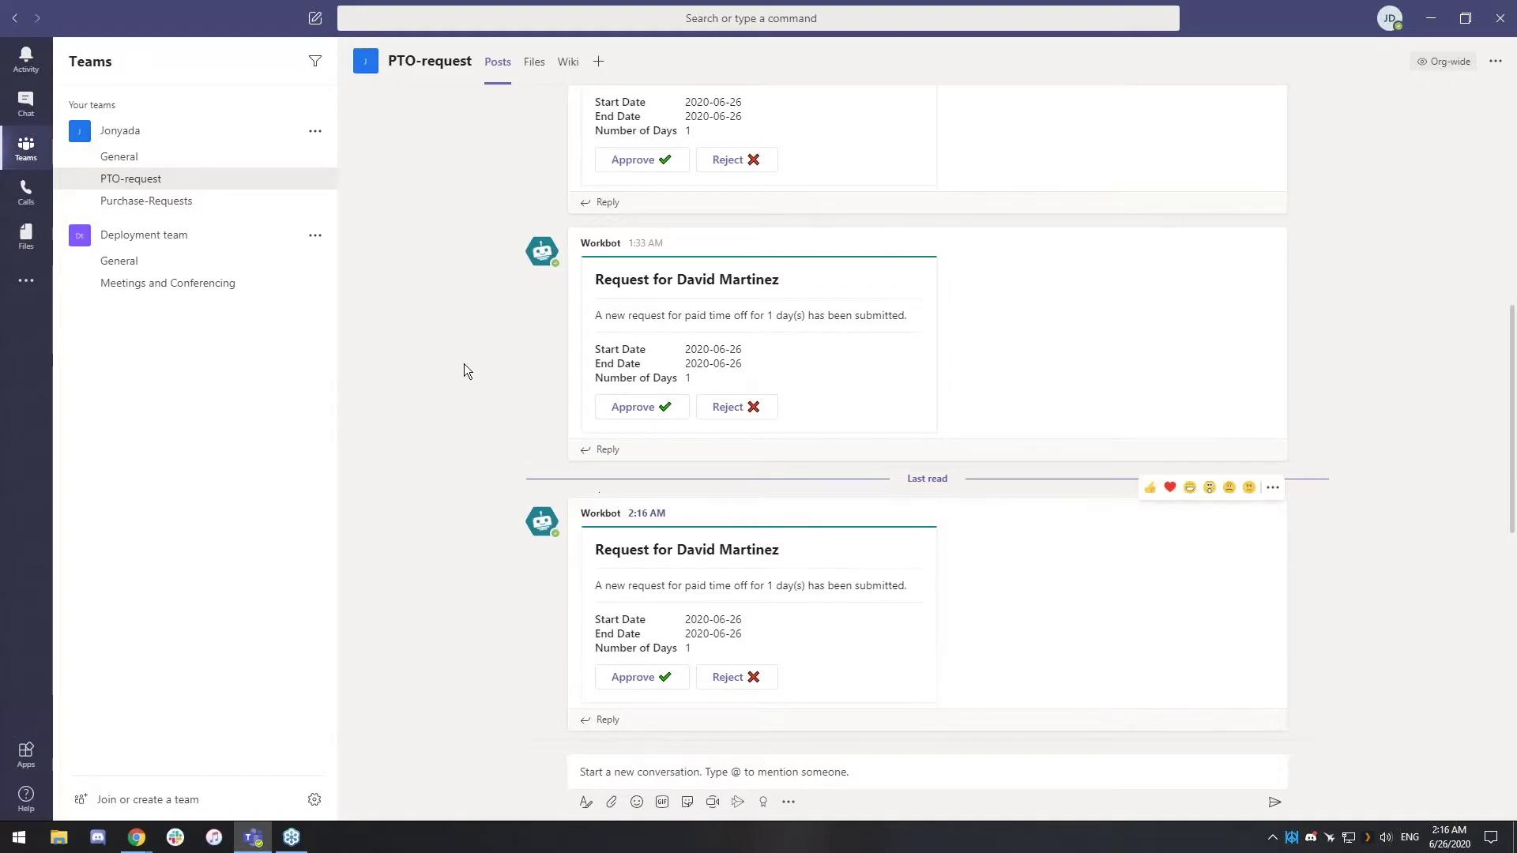
pyautogui.moveTo(1084, 633)
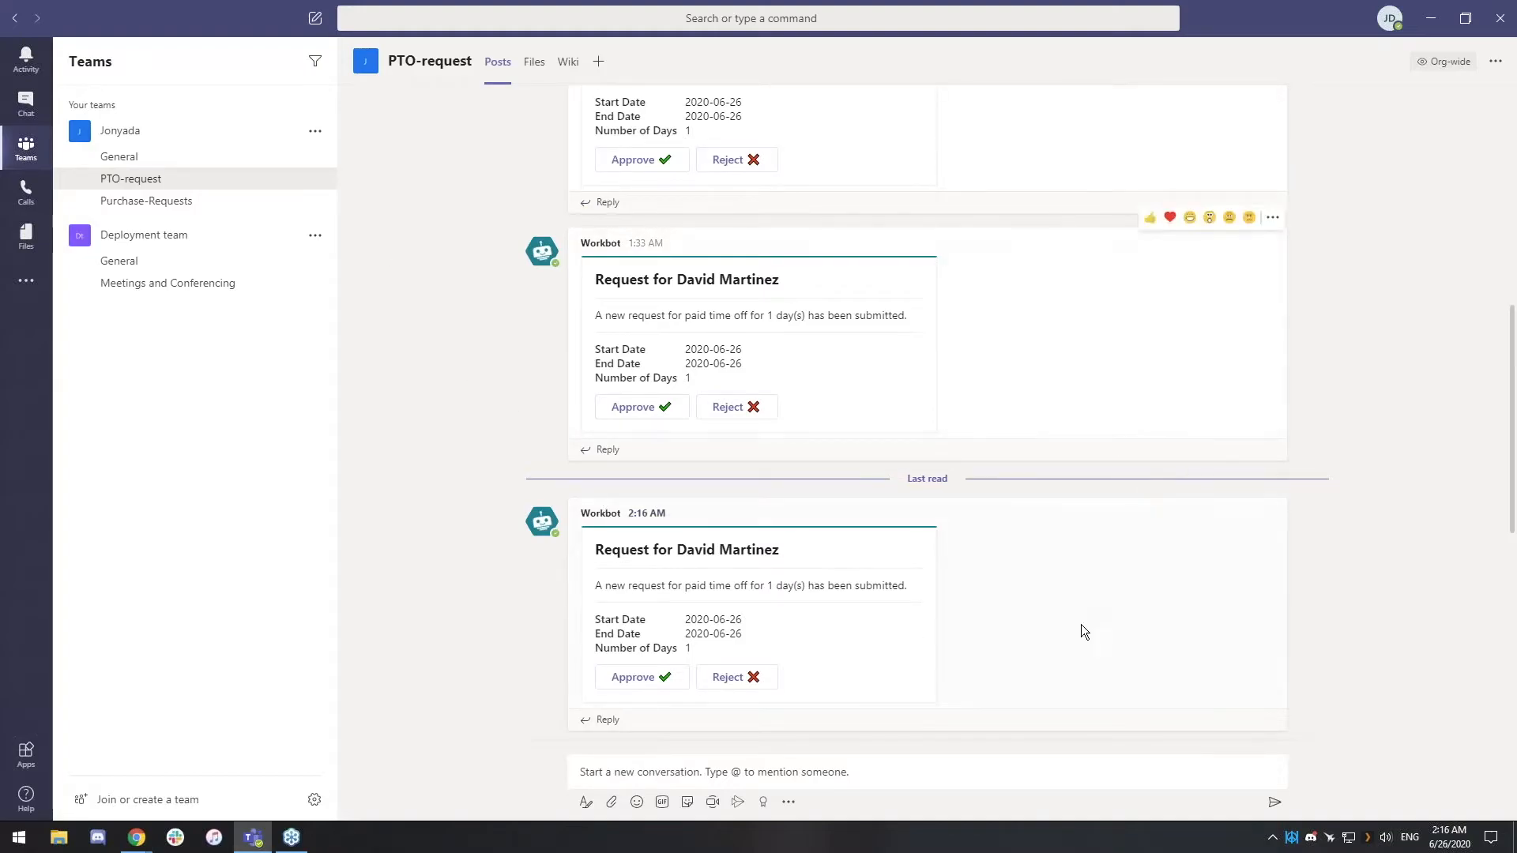
pyautogui.moveTo(1080, 607)
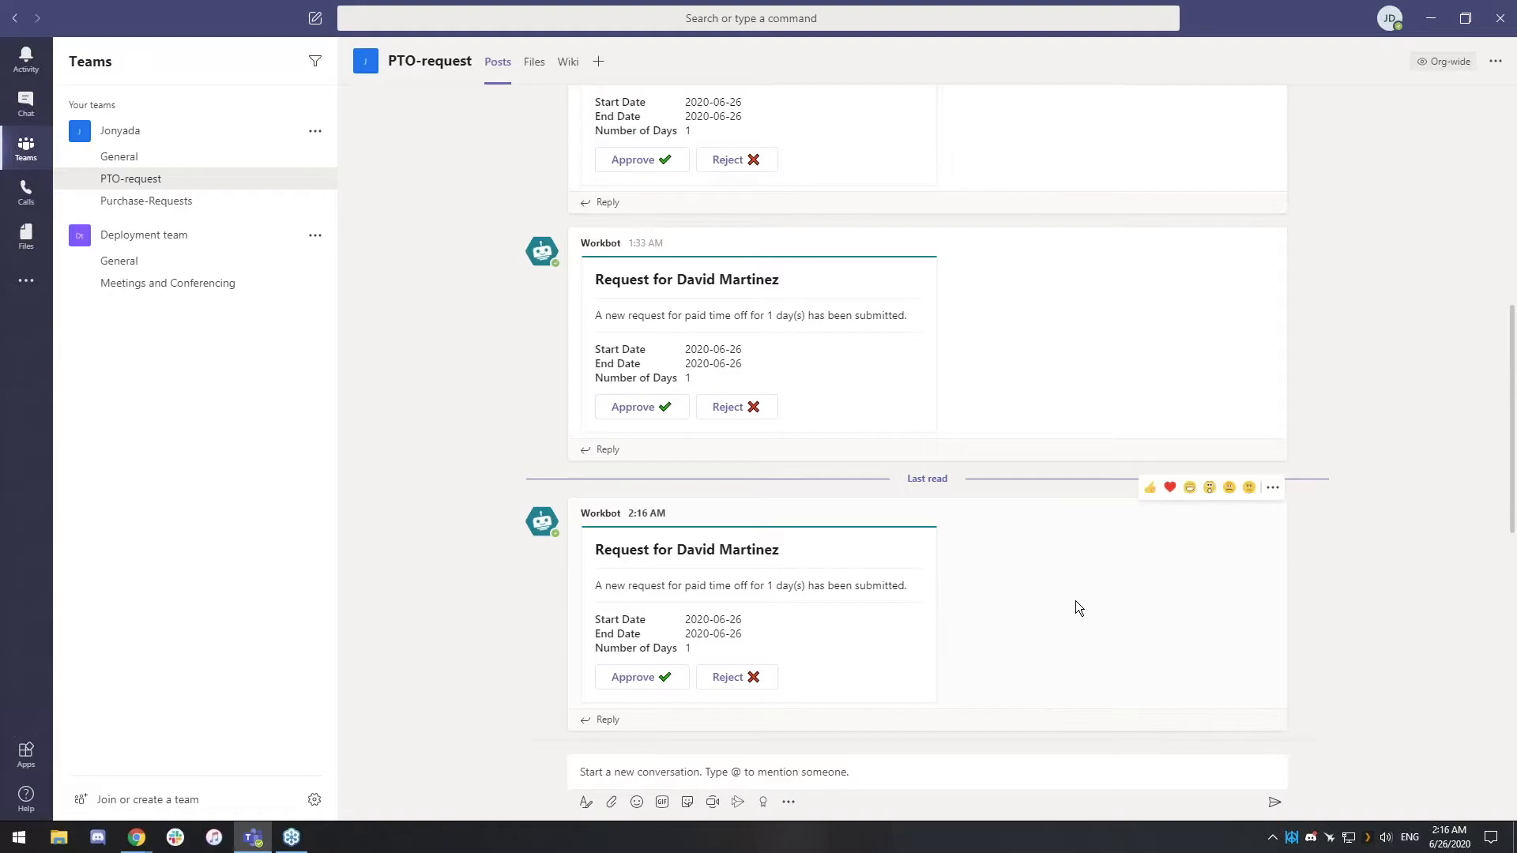
pyautogui.moveTo(642, 677)
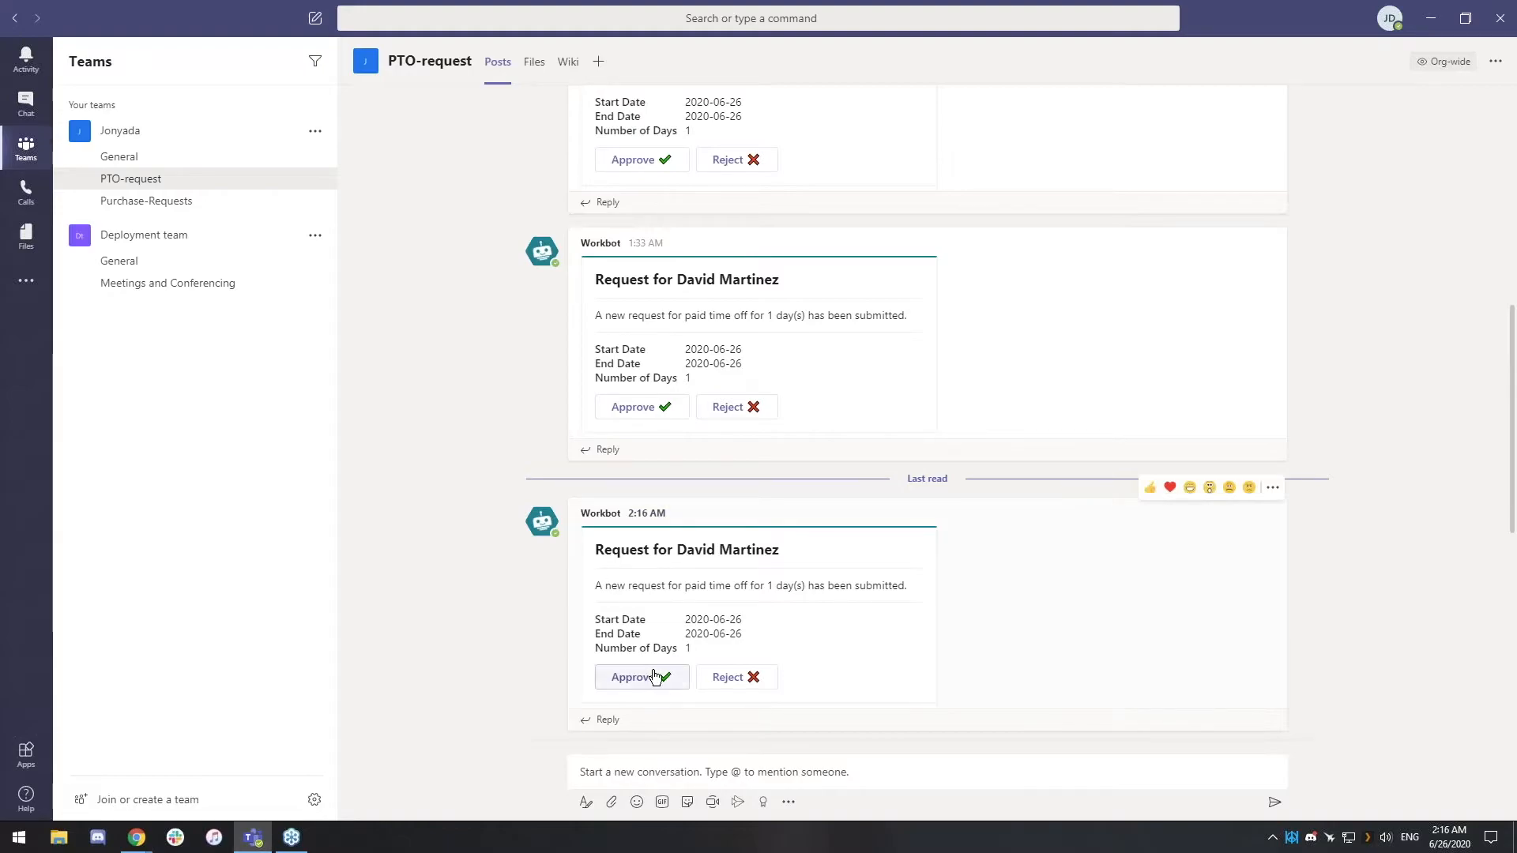
pyautogui.click(640, 677)
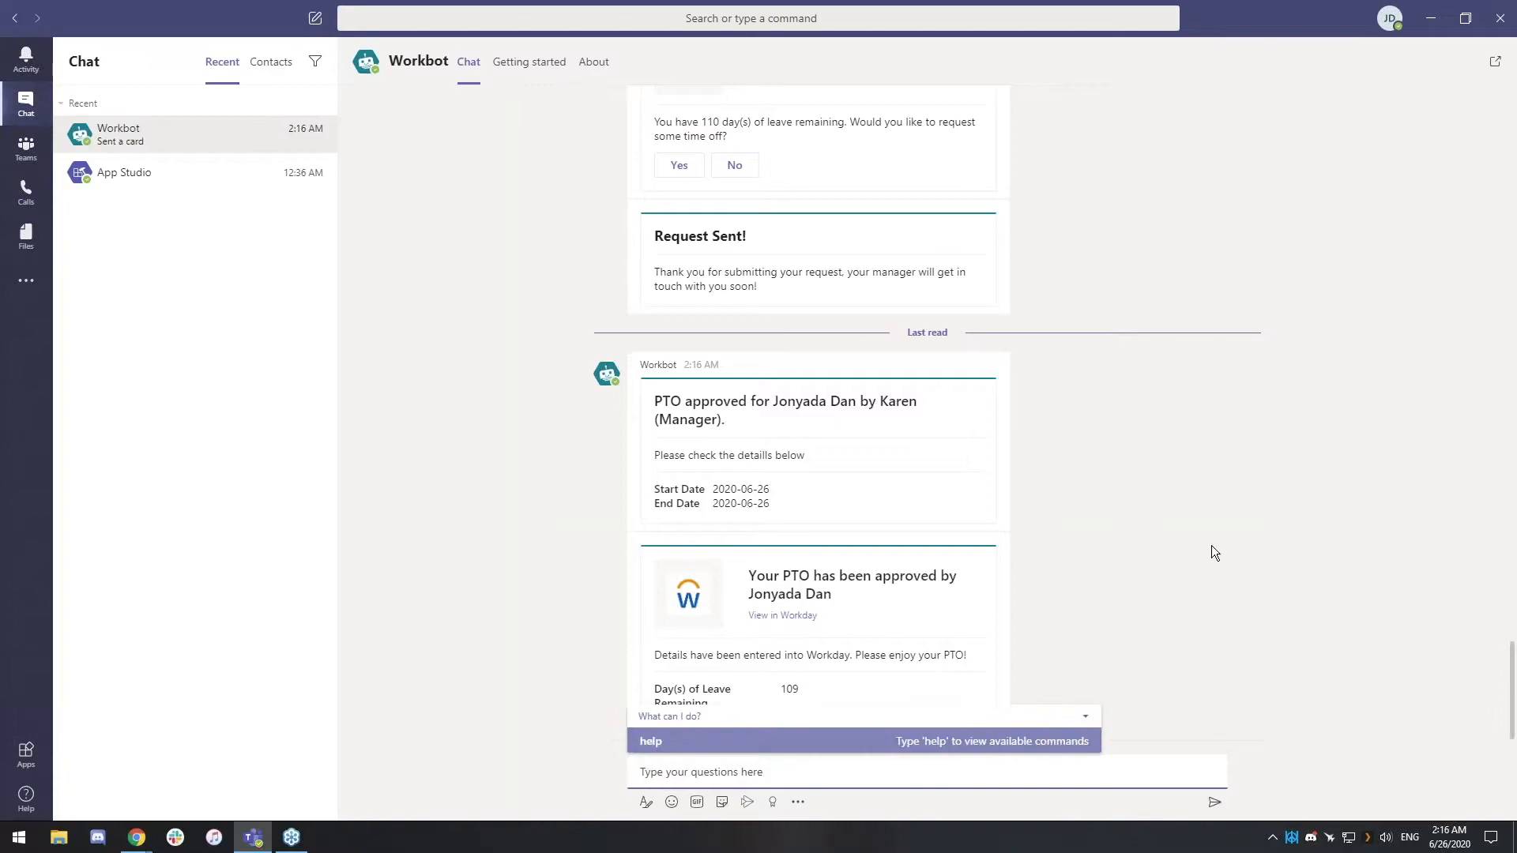
pyautogui.moveTo(734, 406)
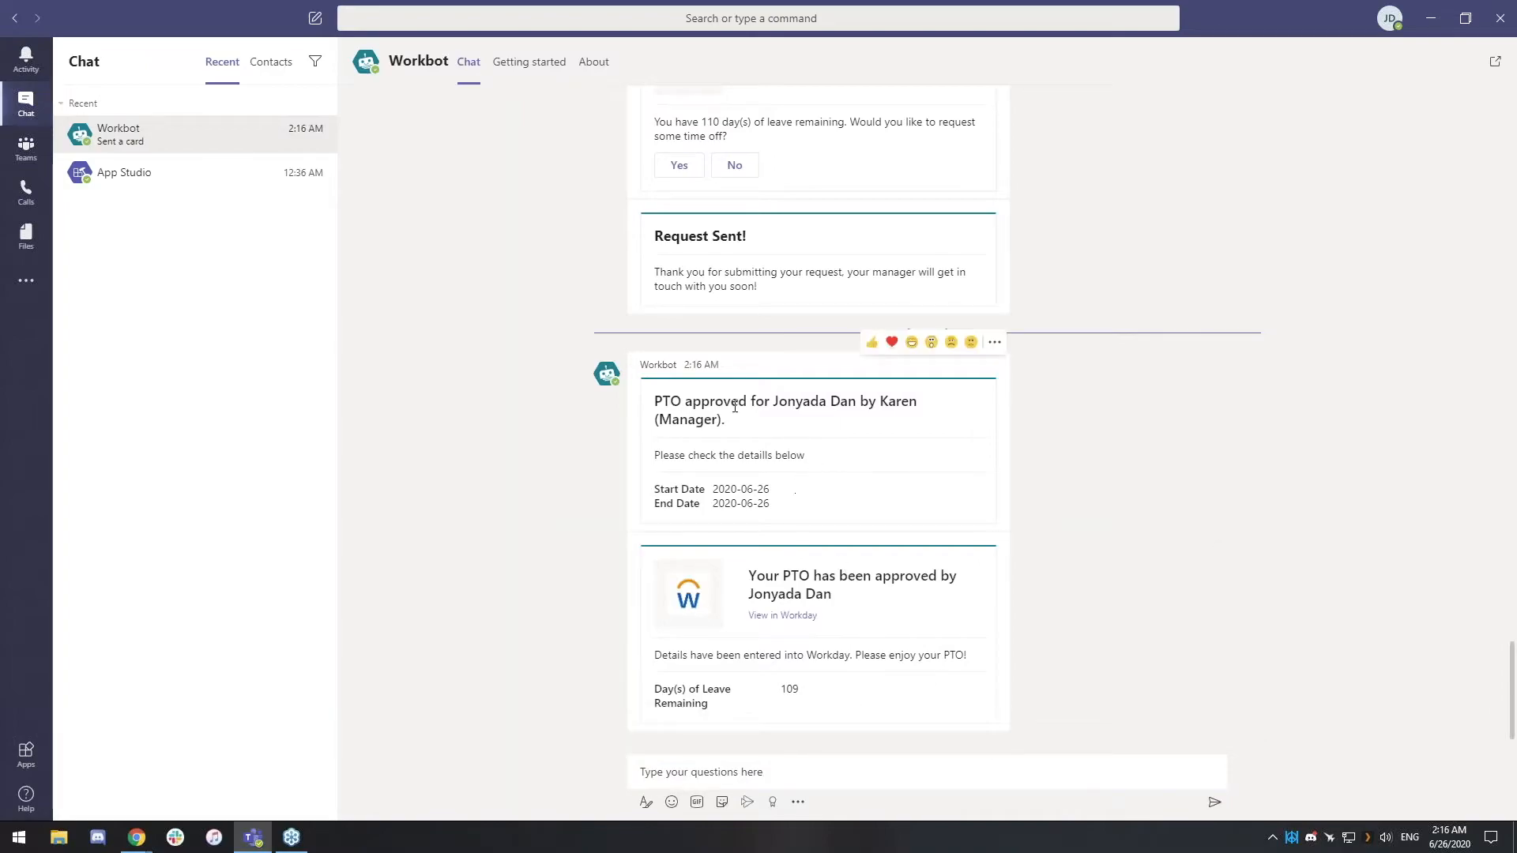
pyautogui.moveTo(757, 455)
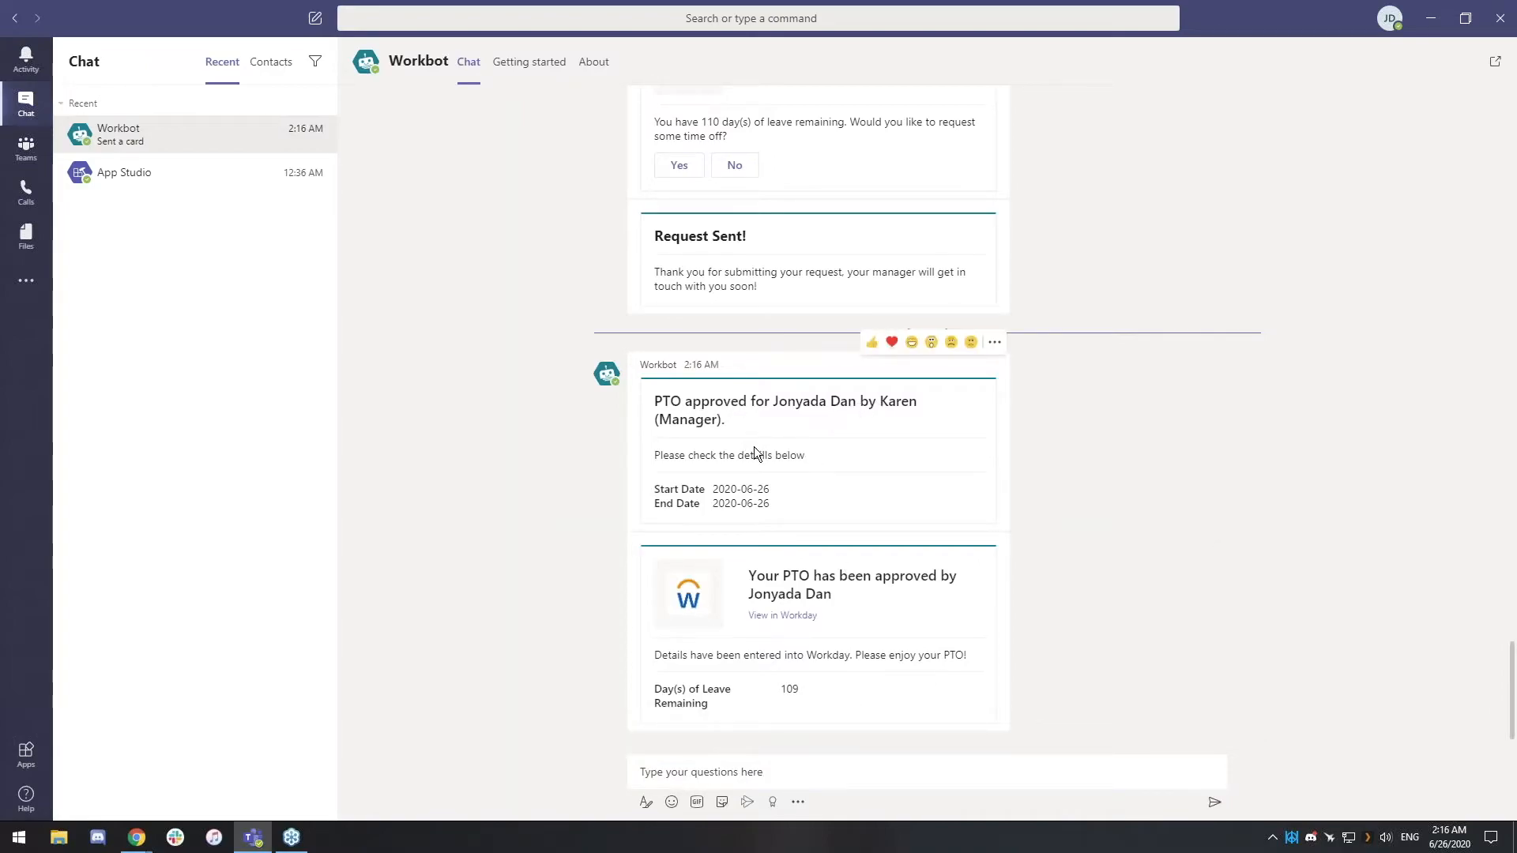
pyautogui.moveTo(906, 515)
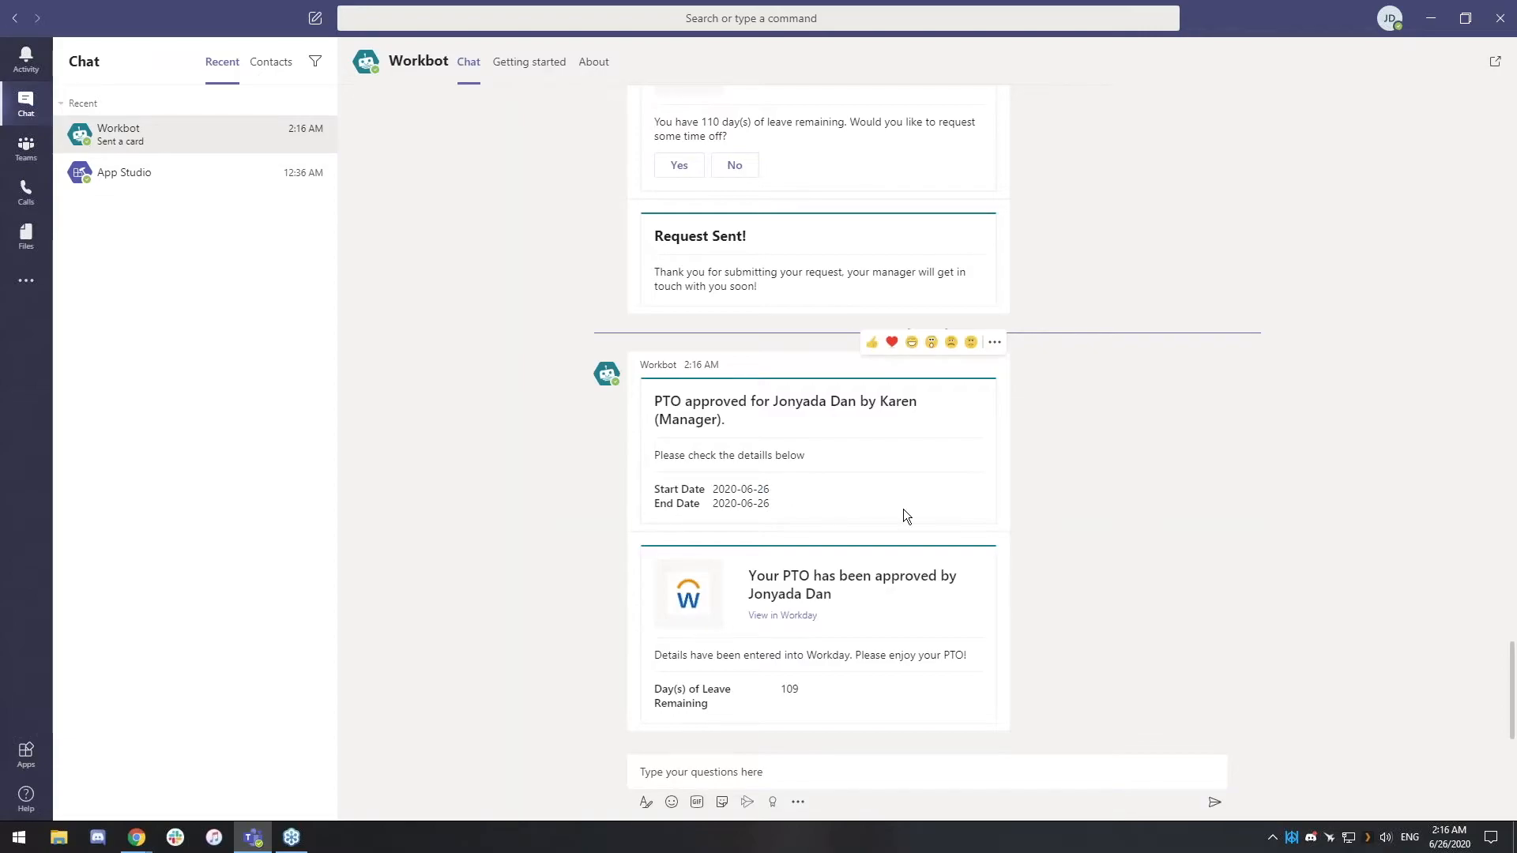
pyautogui.moveTo(1041, 567)
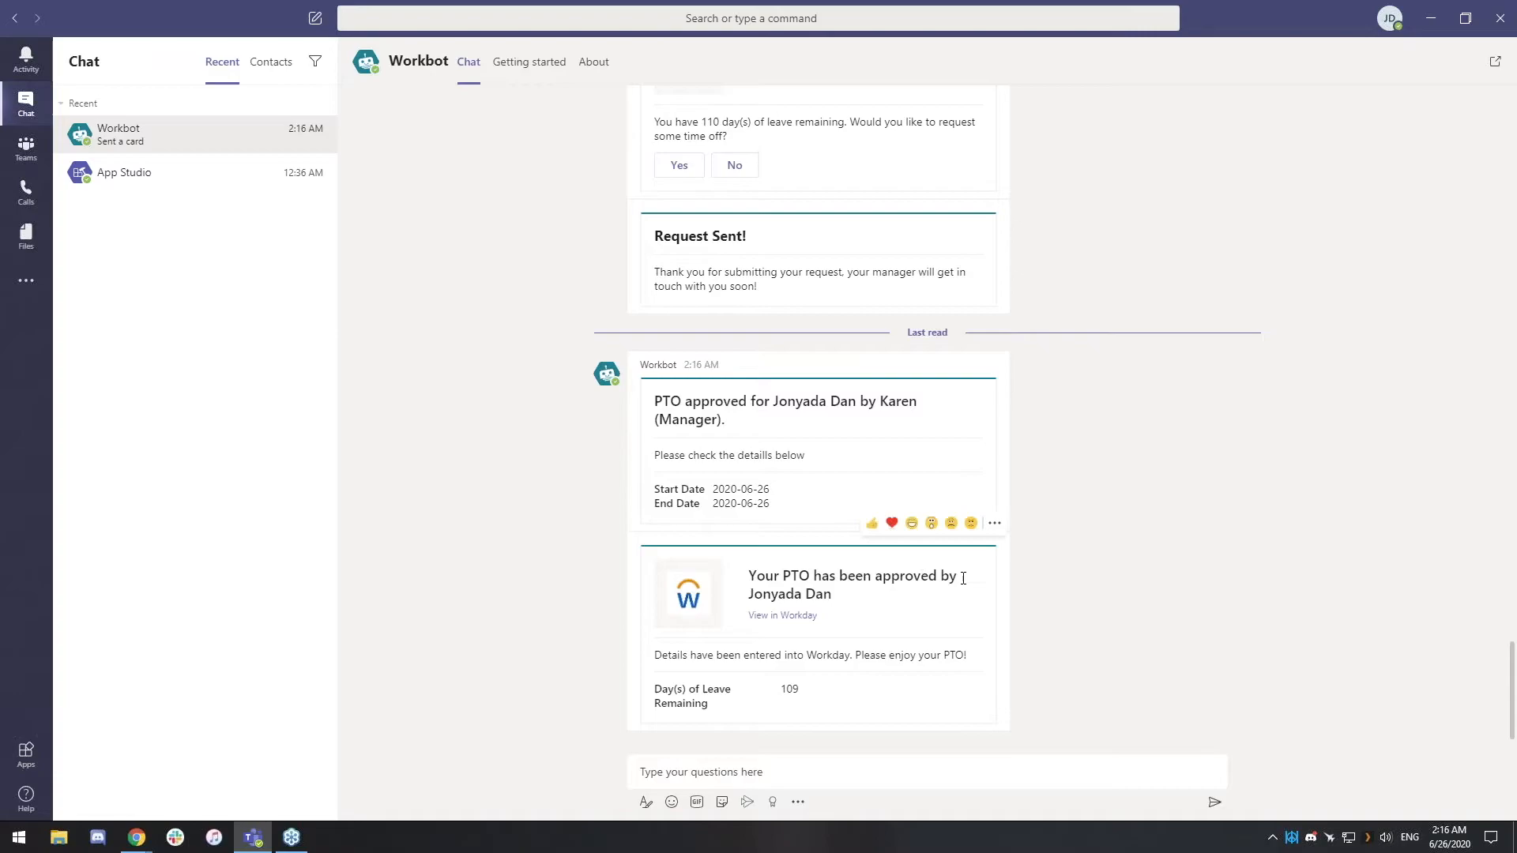
# Step: Highlight the 109 days of leave remaining on the PTO approved card
pyautogui.doubleClick(790, 689)
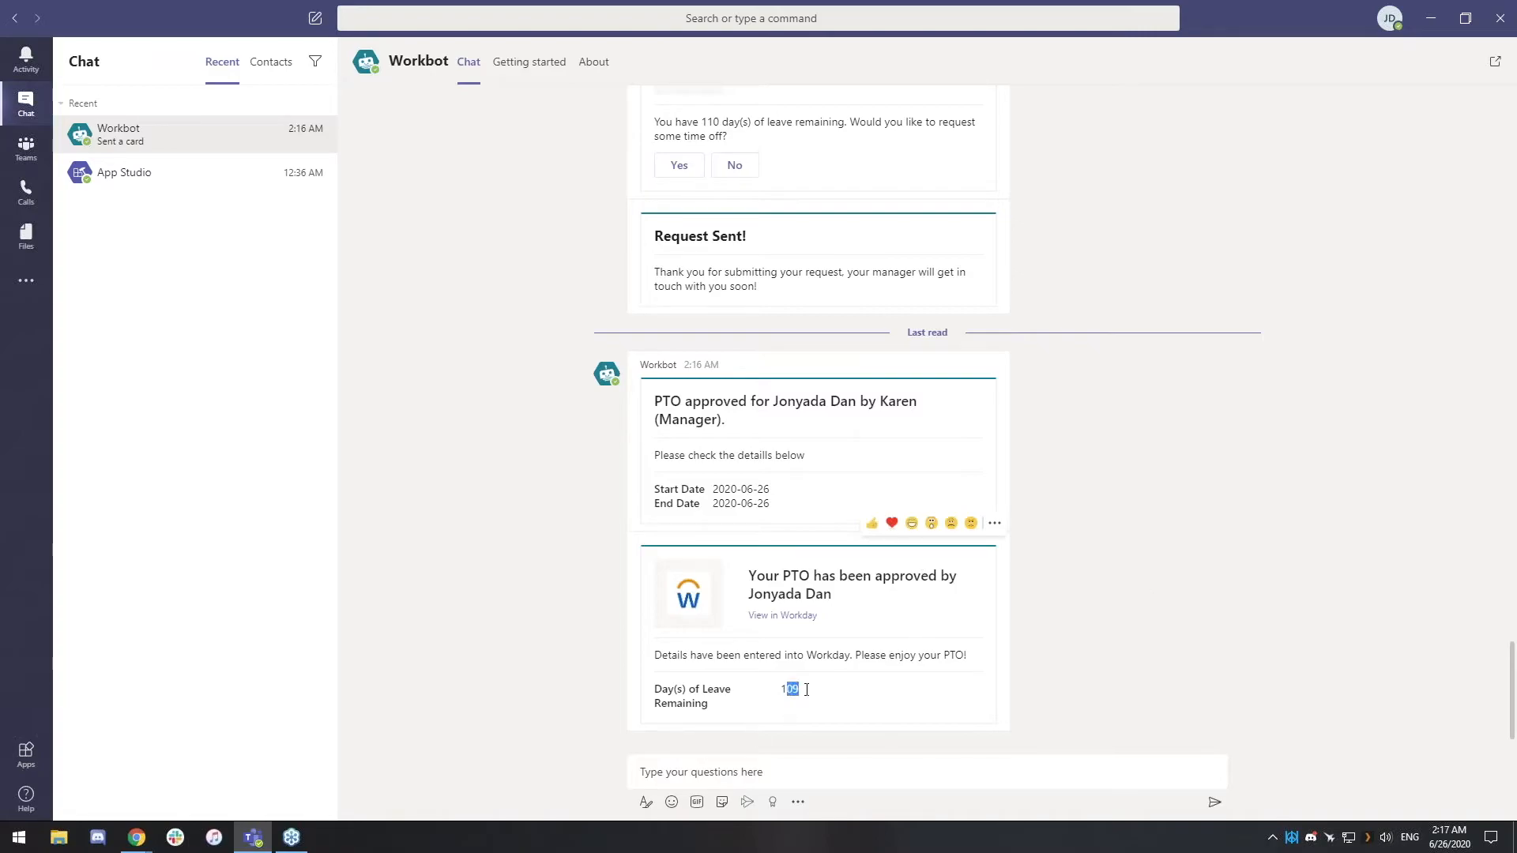
pyautogui.moveTo(1169, 655)
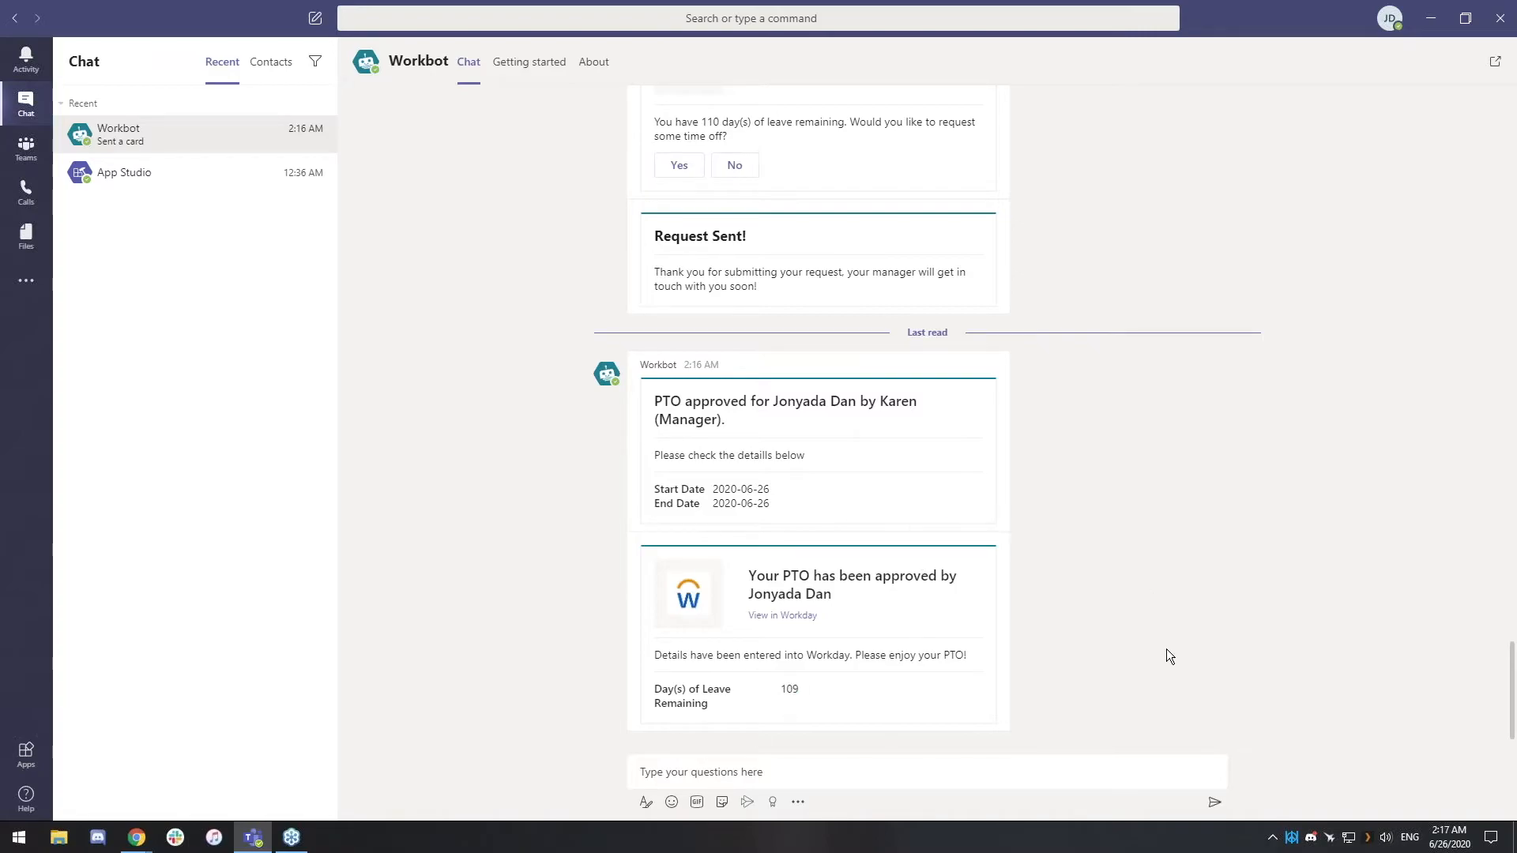
pyautogui.moveTo(1134, 609)
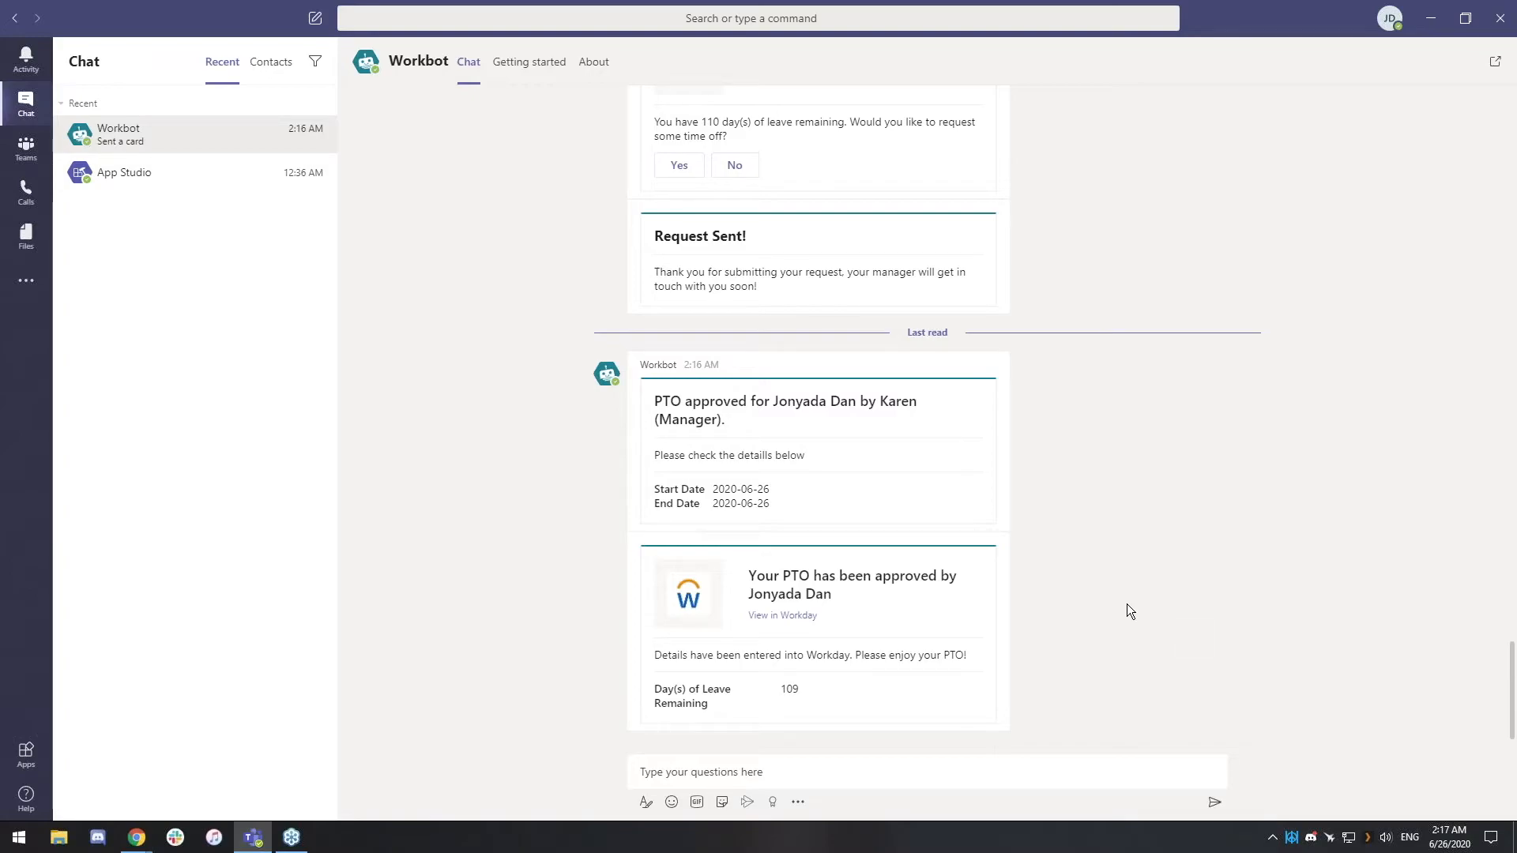
pyautogui.moveTo(1186, 628)
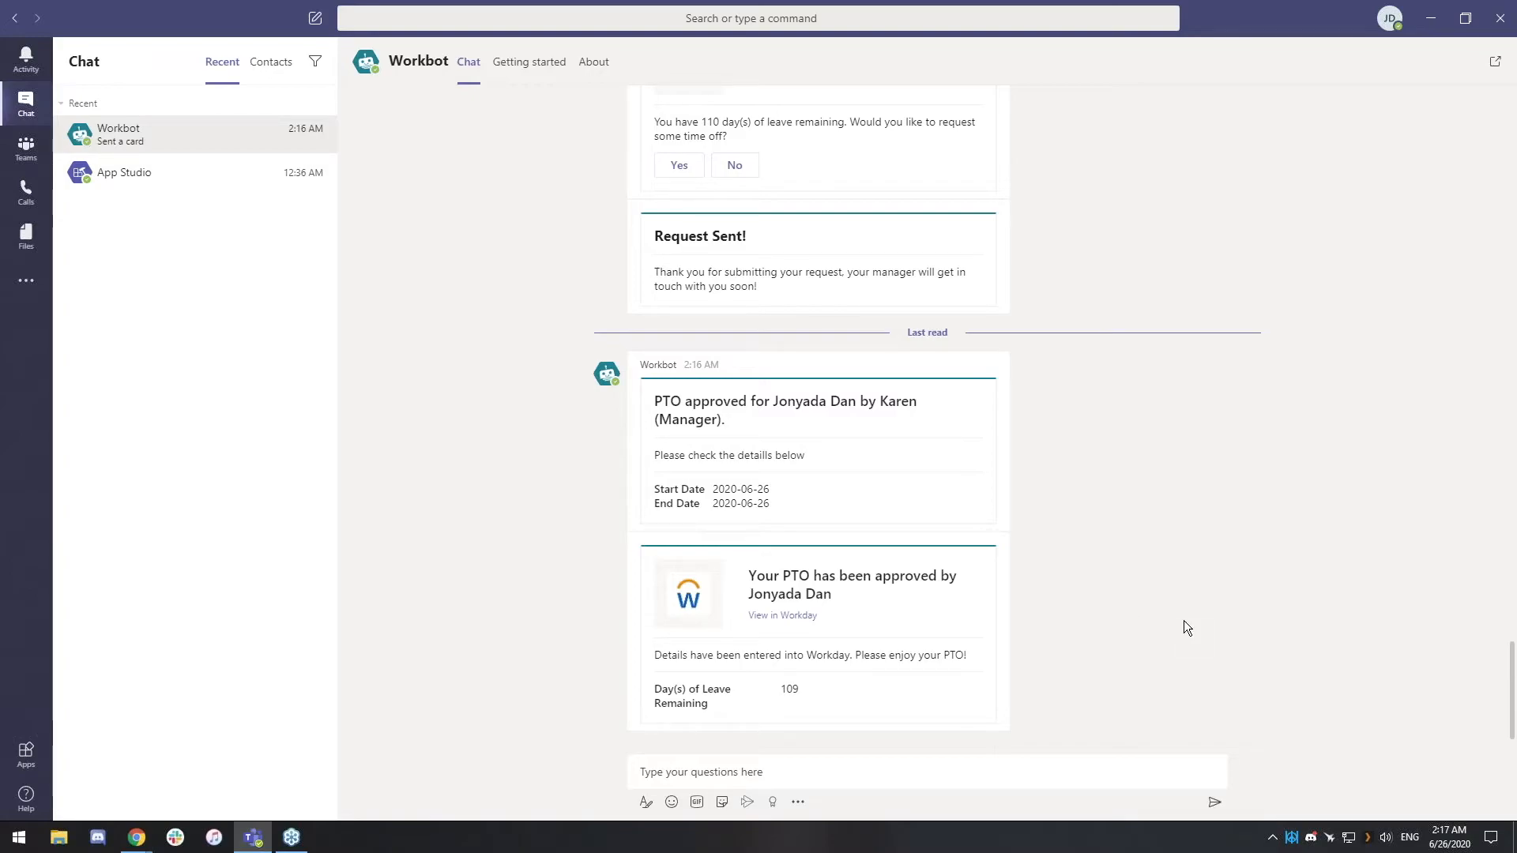
pyautogui.moveTo(1248, 386)
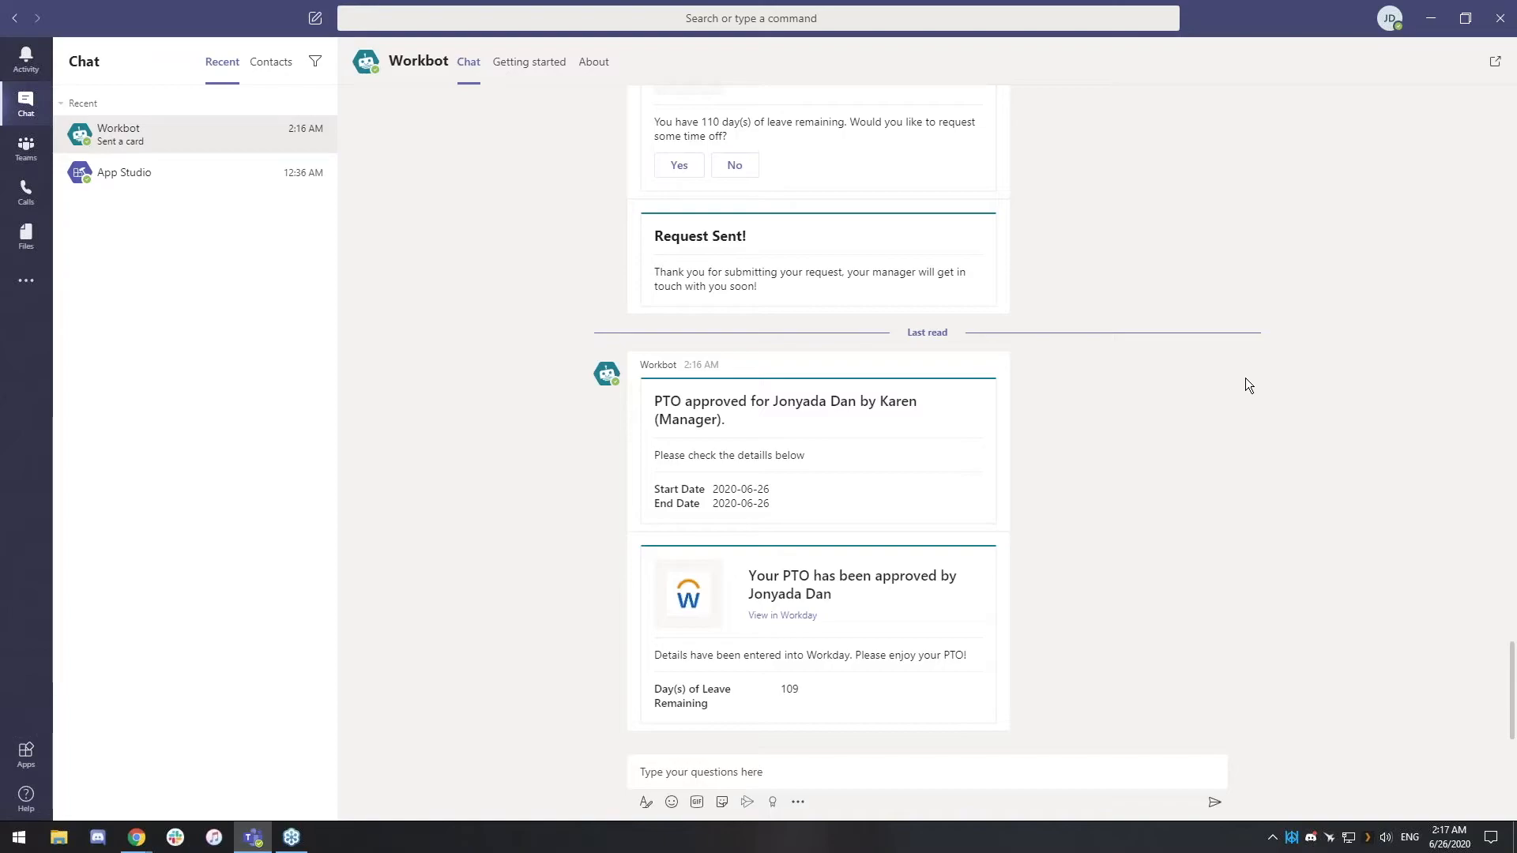
pyautogui.moveTo(1247, 403)
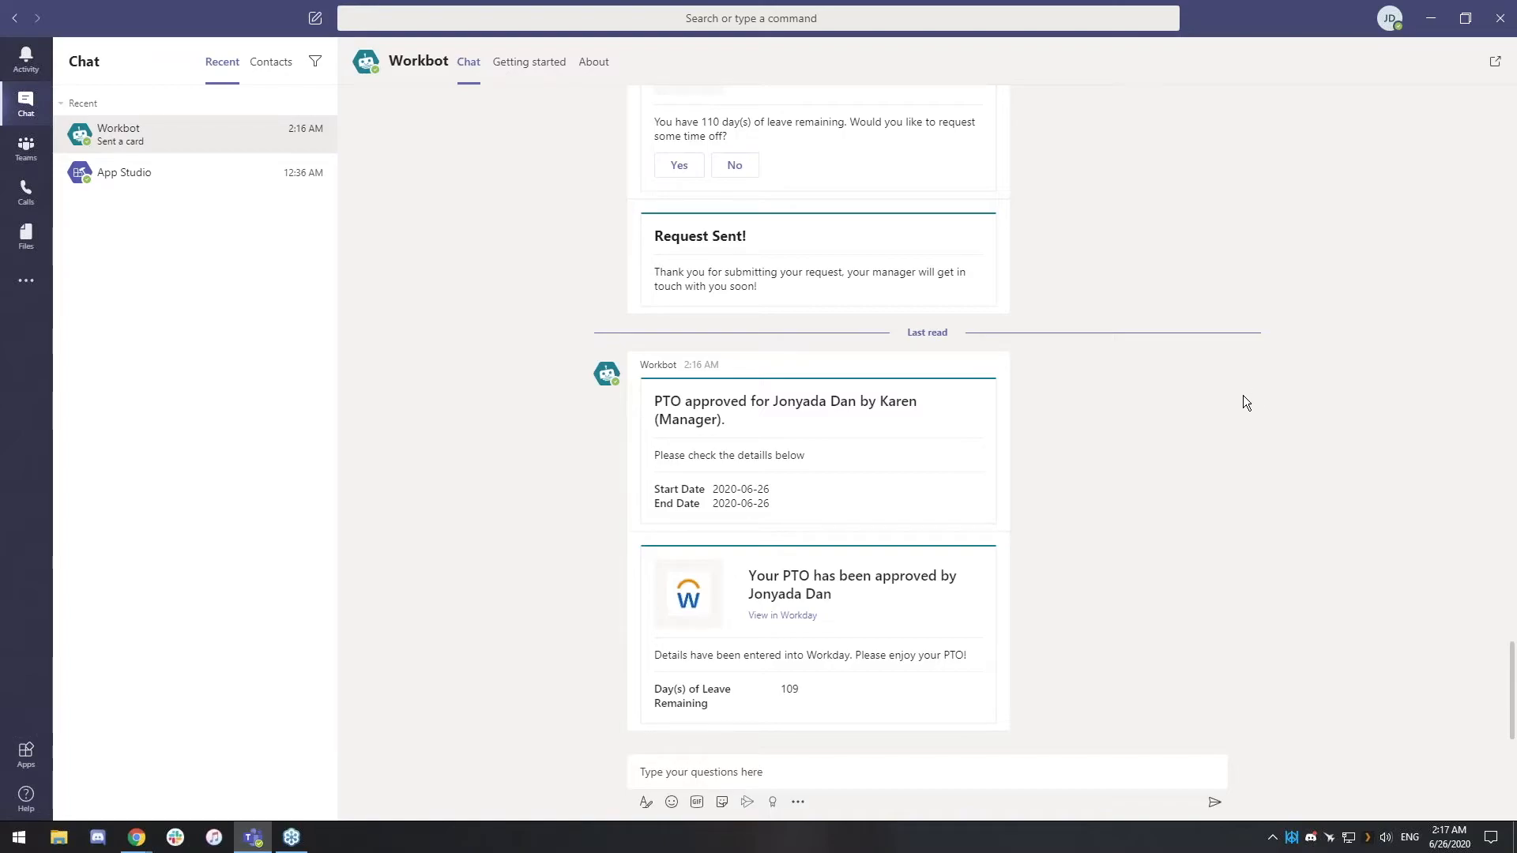
pyautogui.moveTo(1237, 362)
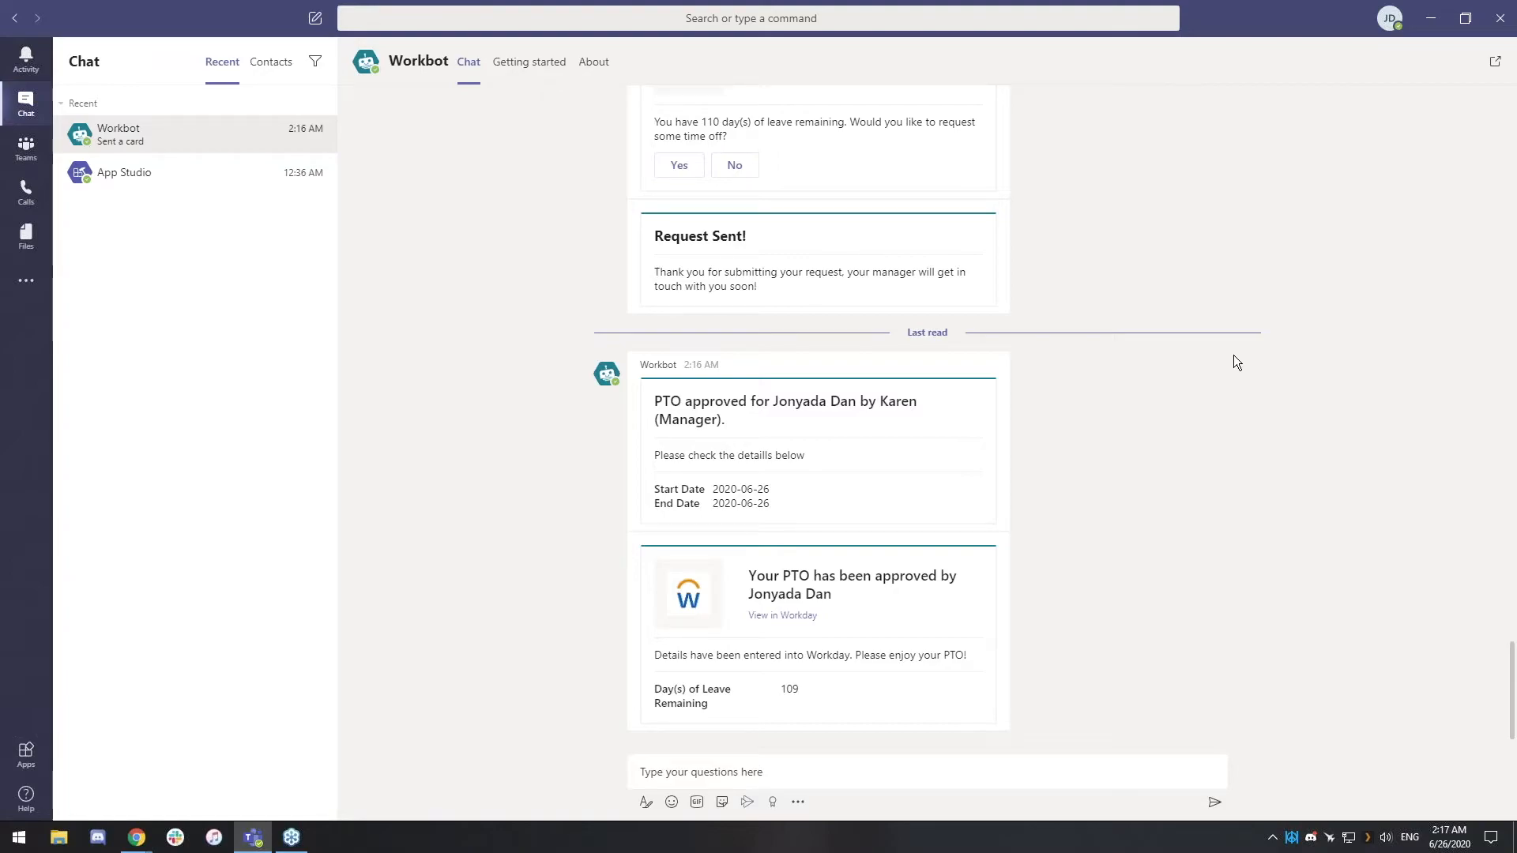
pyautogui.moveTo(1281, 483)
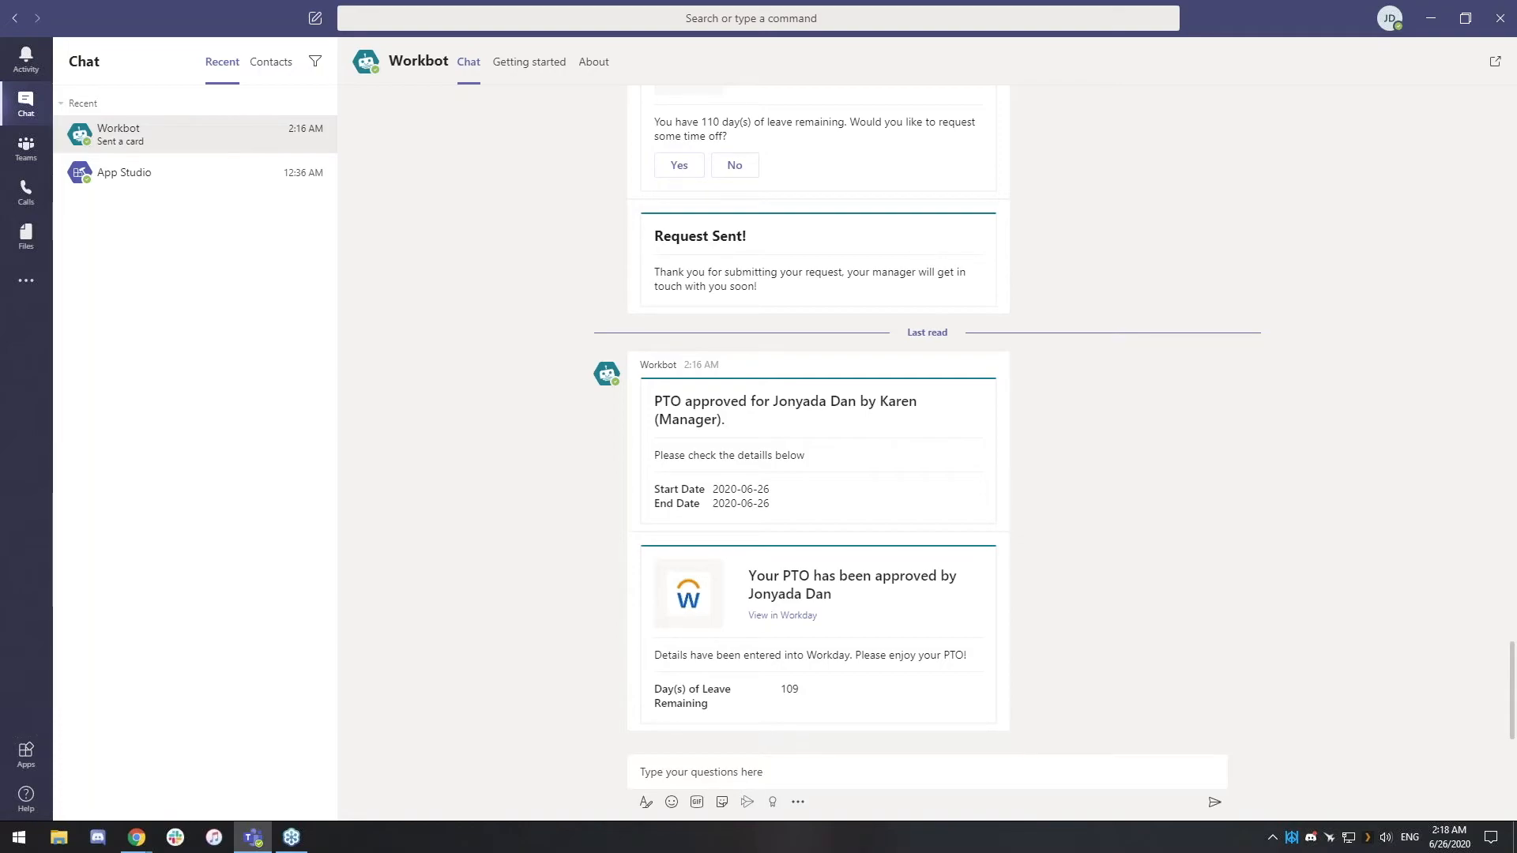
pyautogui.scroll(-3)
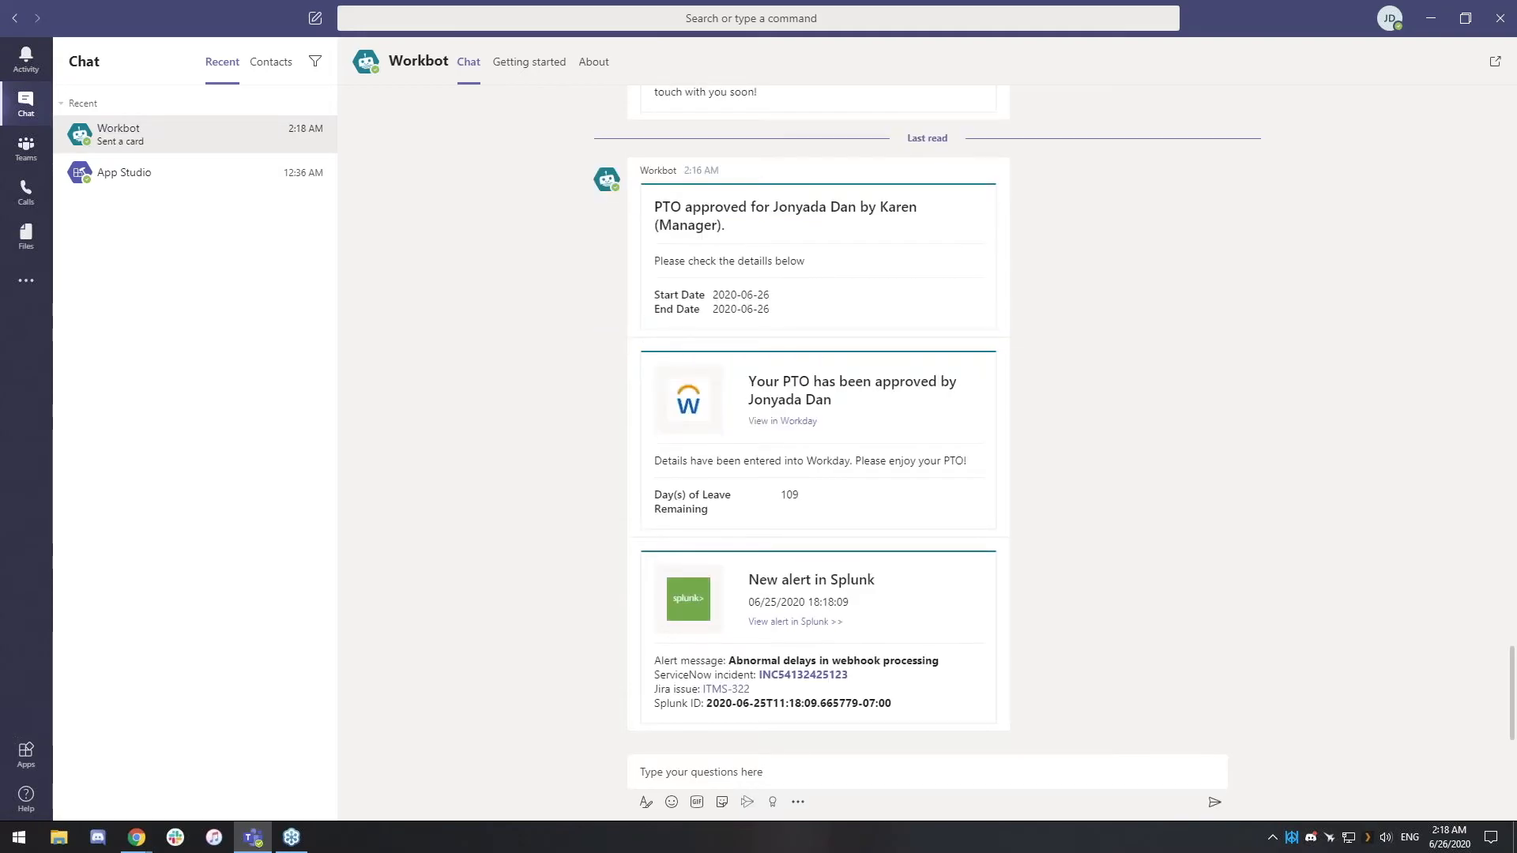
pyautogui.moveTo(1165, 635)
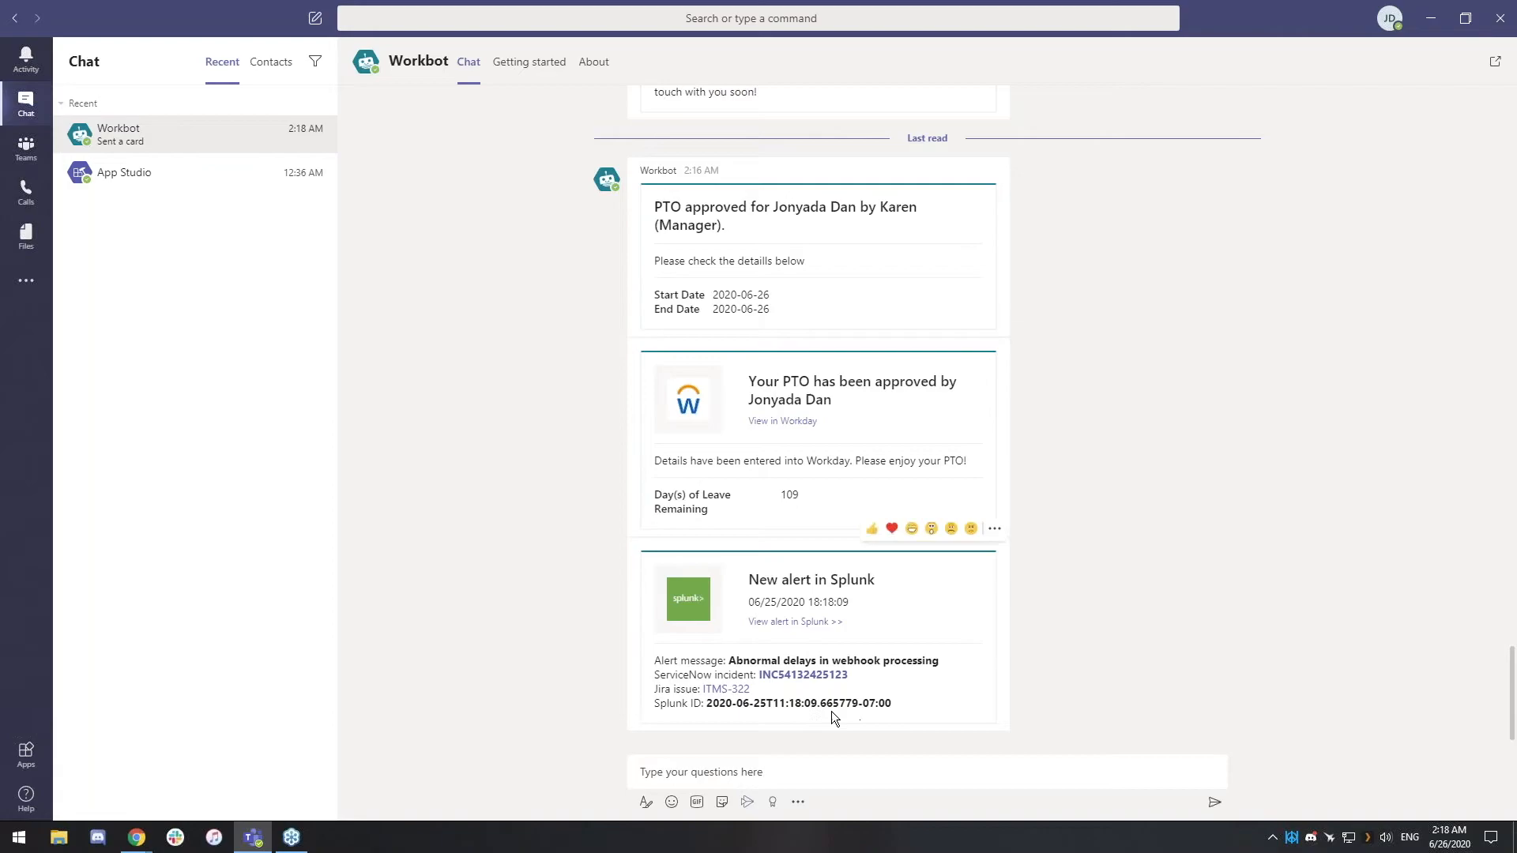
pyautogui.moveTo(961, 594)
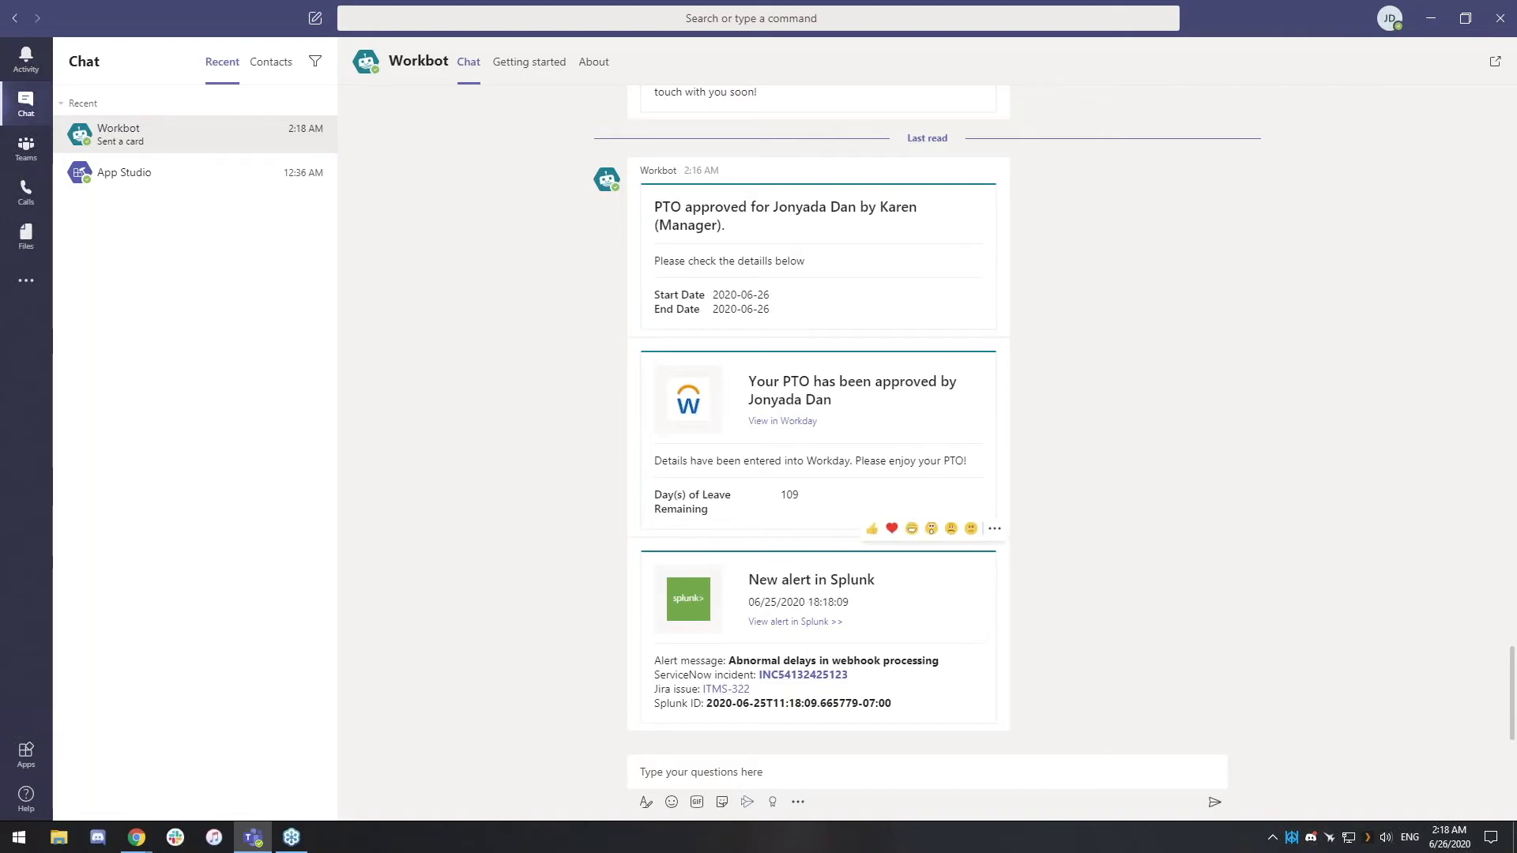
pyautogui.moveTo(899, 674)
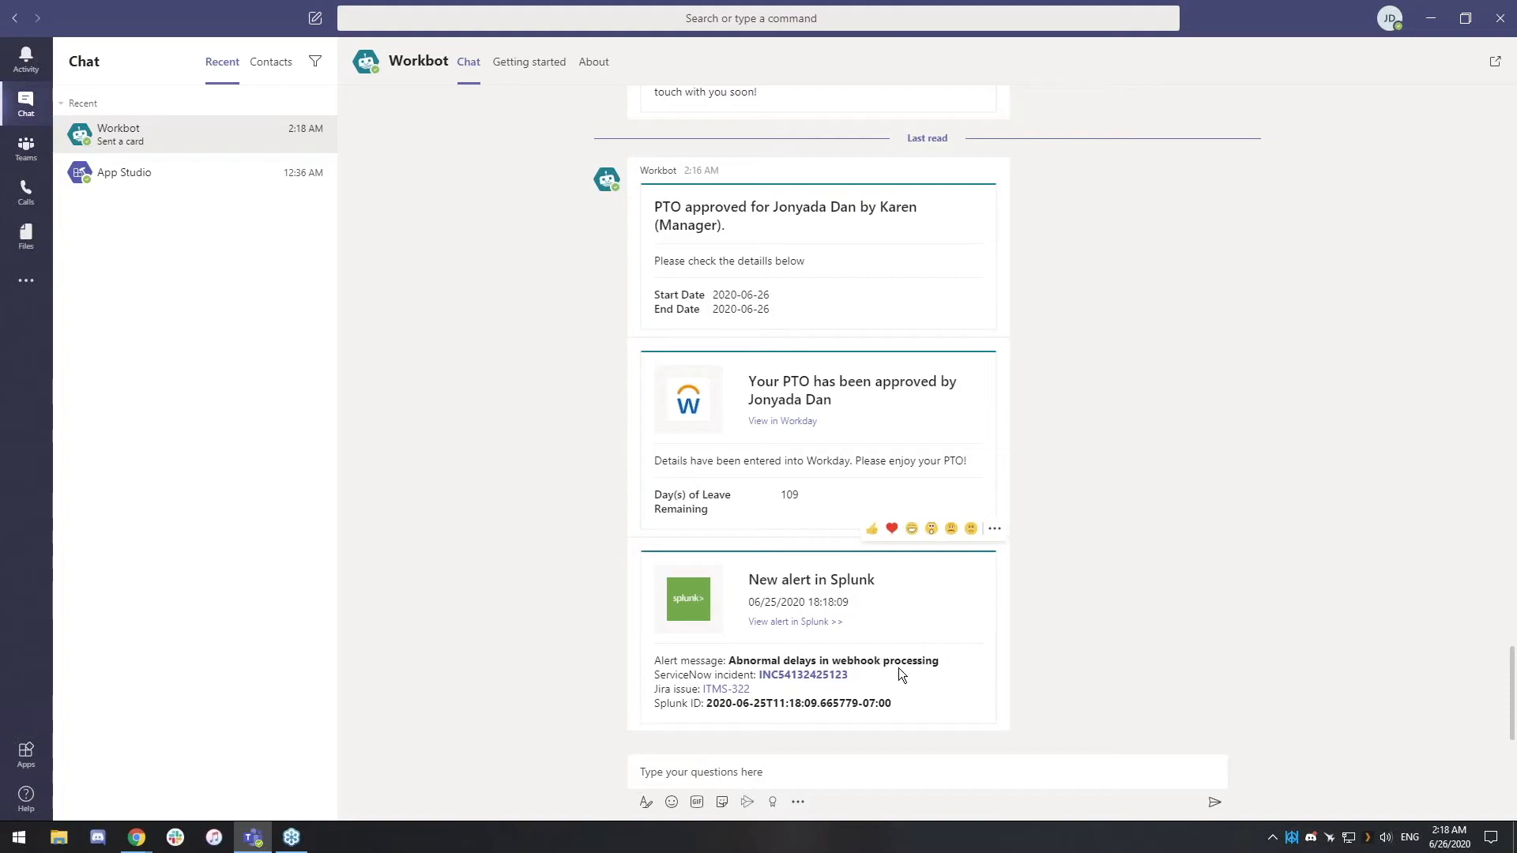
pyautogui.moveTo(1022, 598)
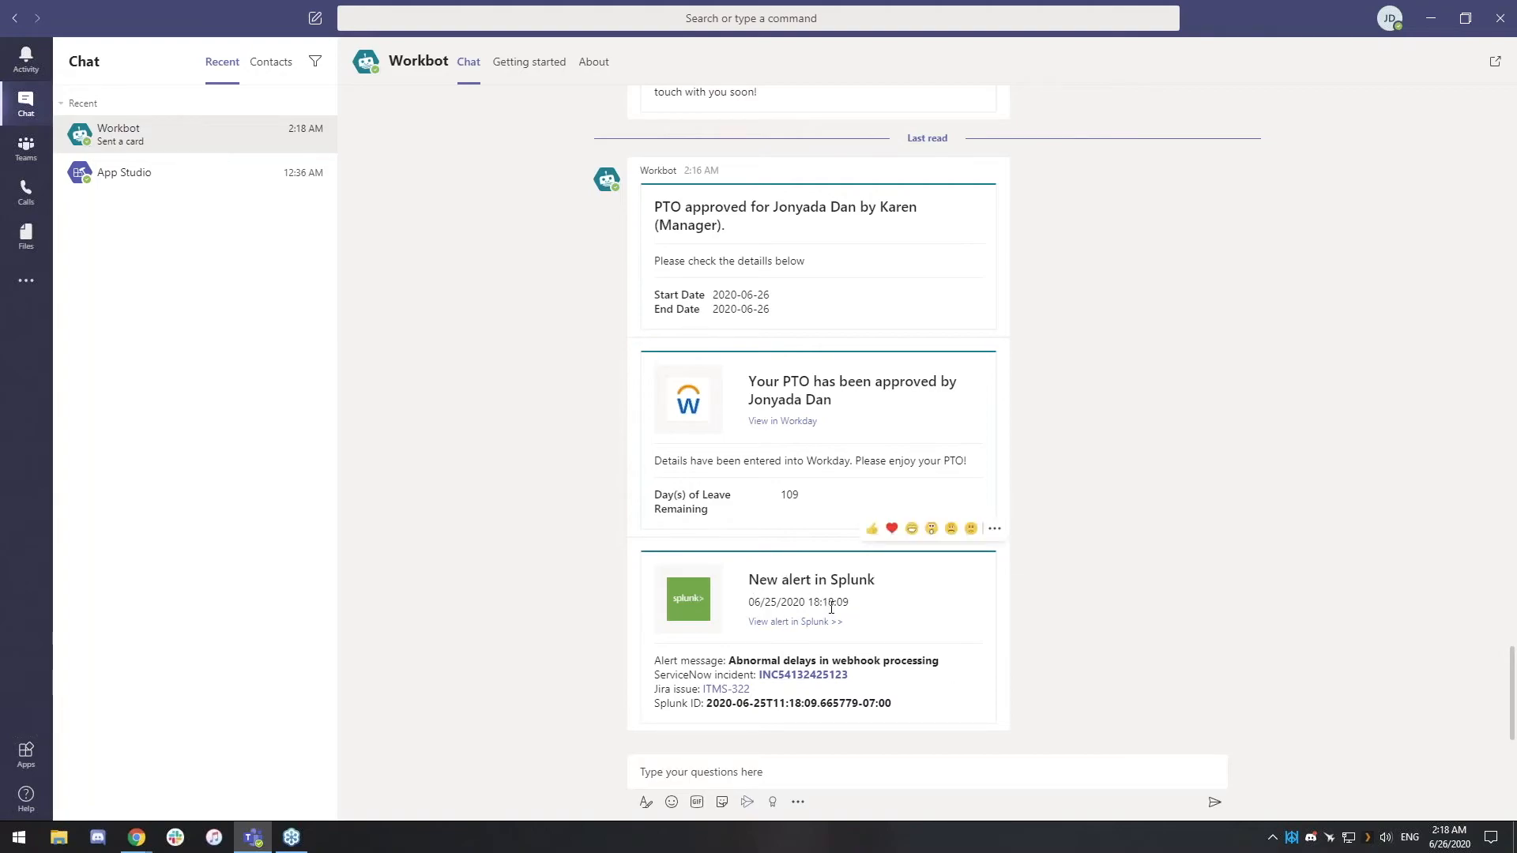
pyautogui.moveTo(779, 688)
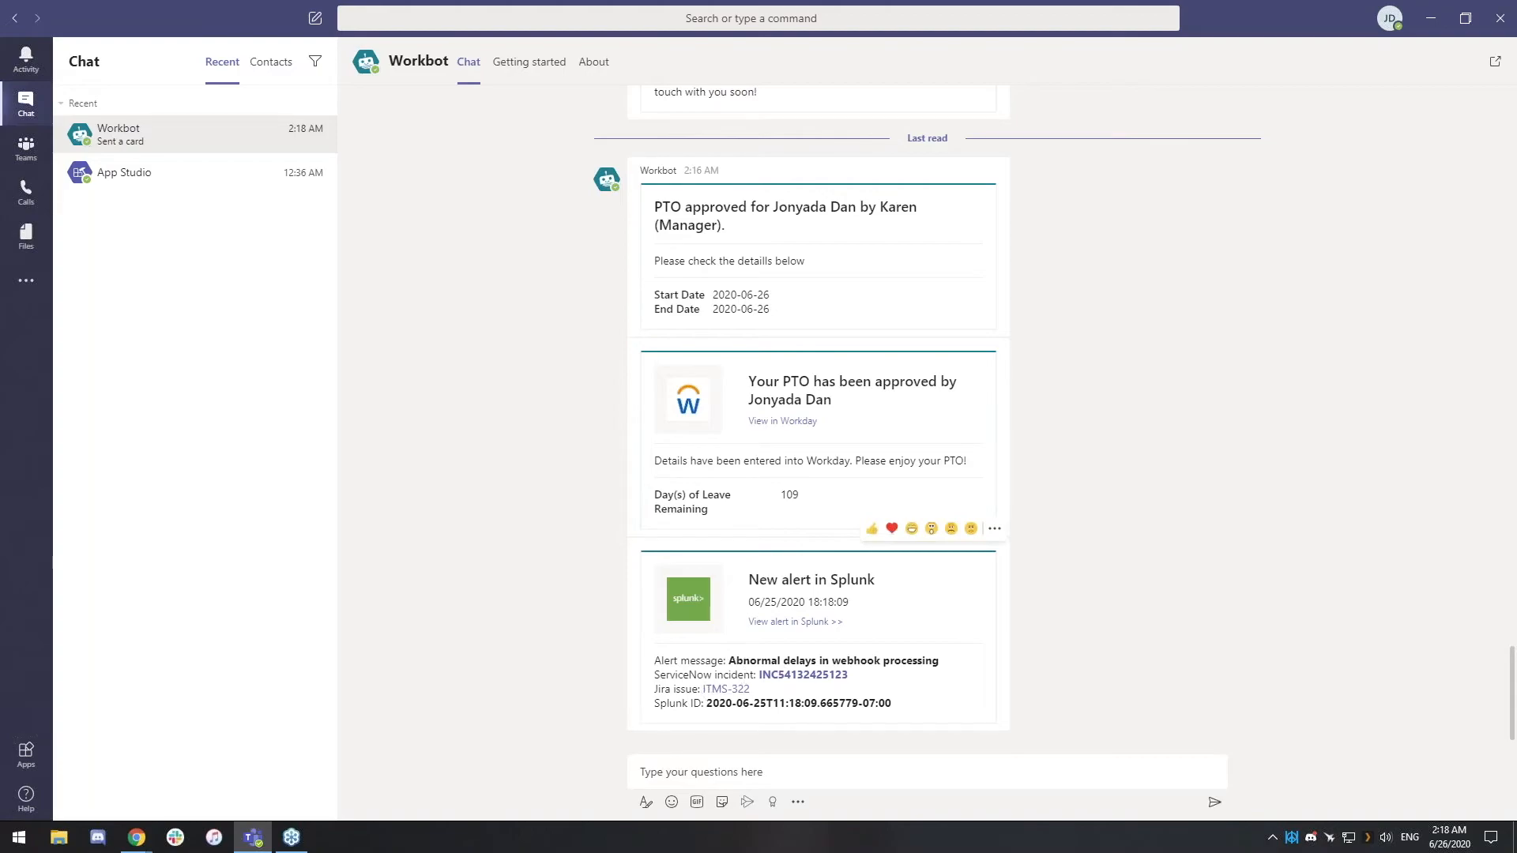
pyautogui.moveTo(803, 675)
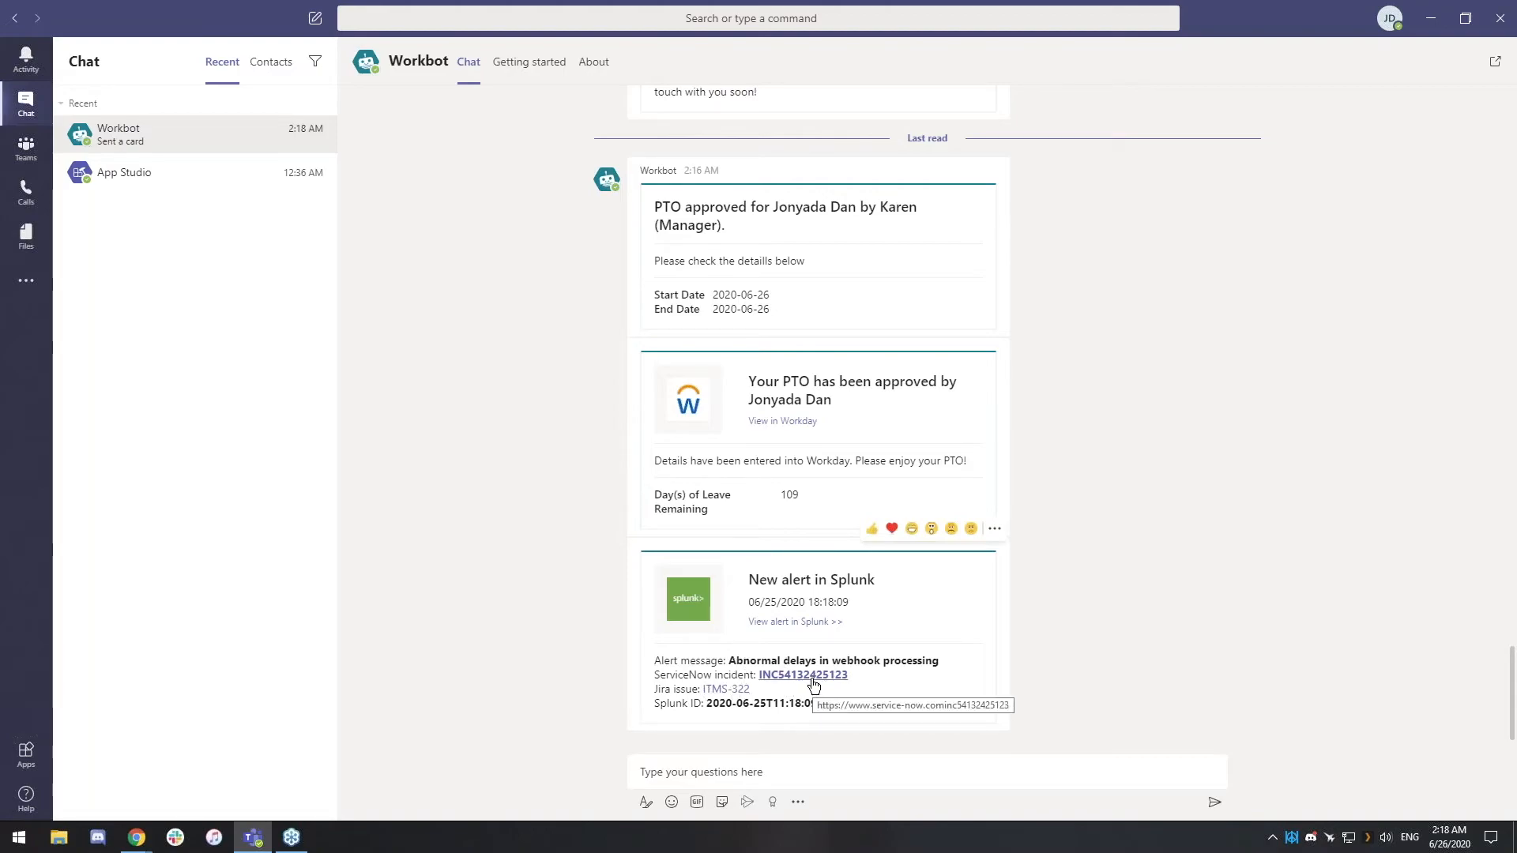
pyautogui.moveTo(726, 689)
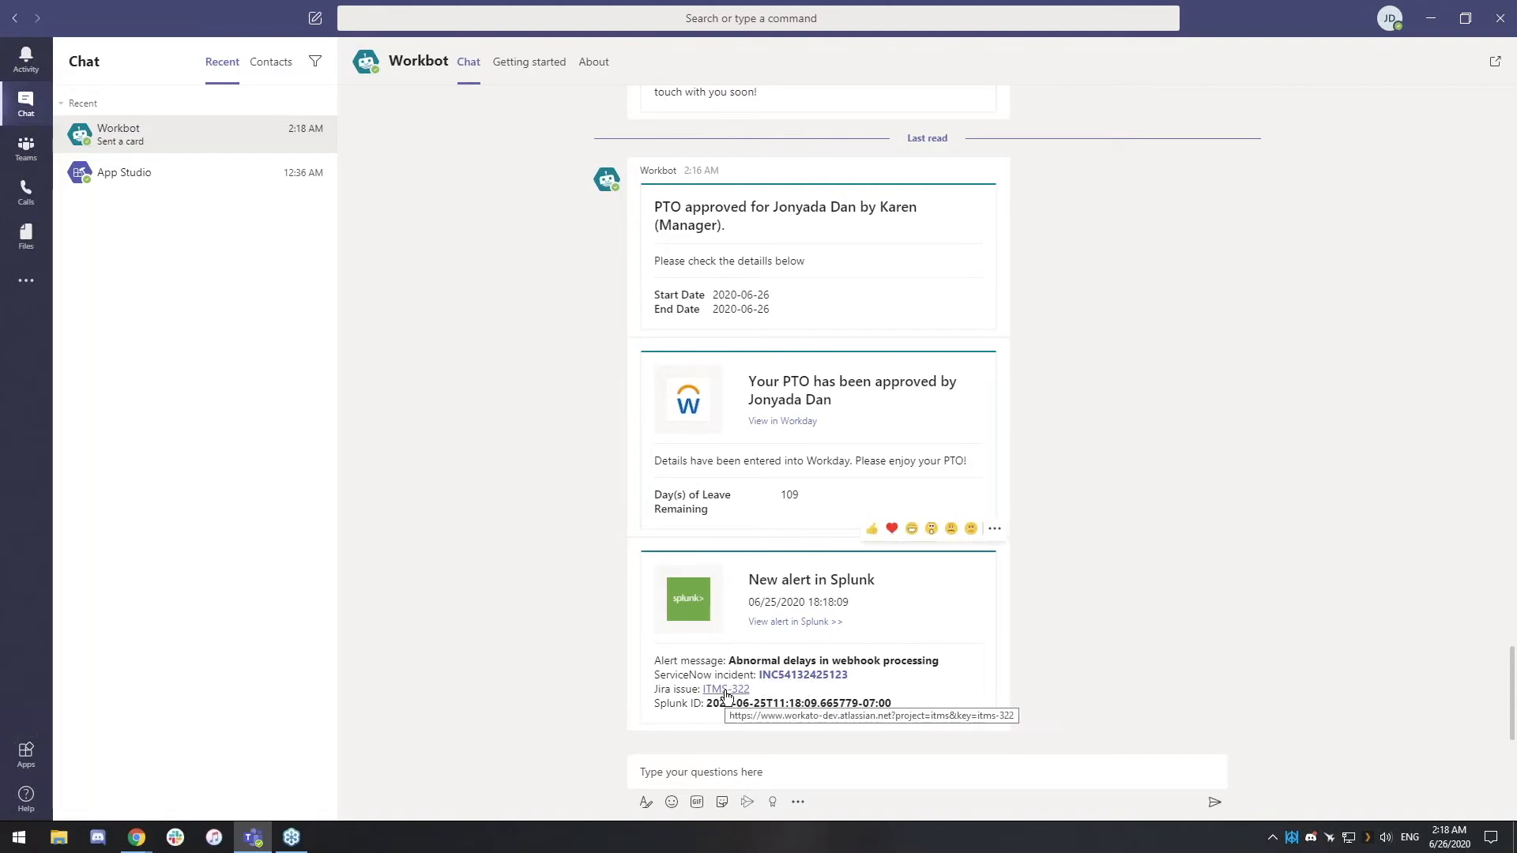
pyautogui.moveTo(1009, 669)
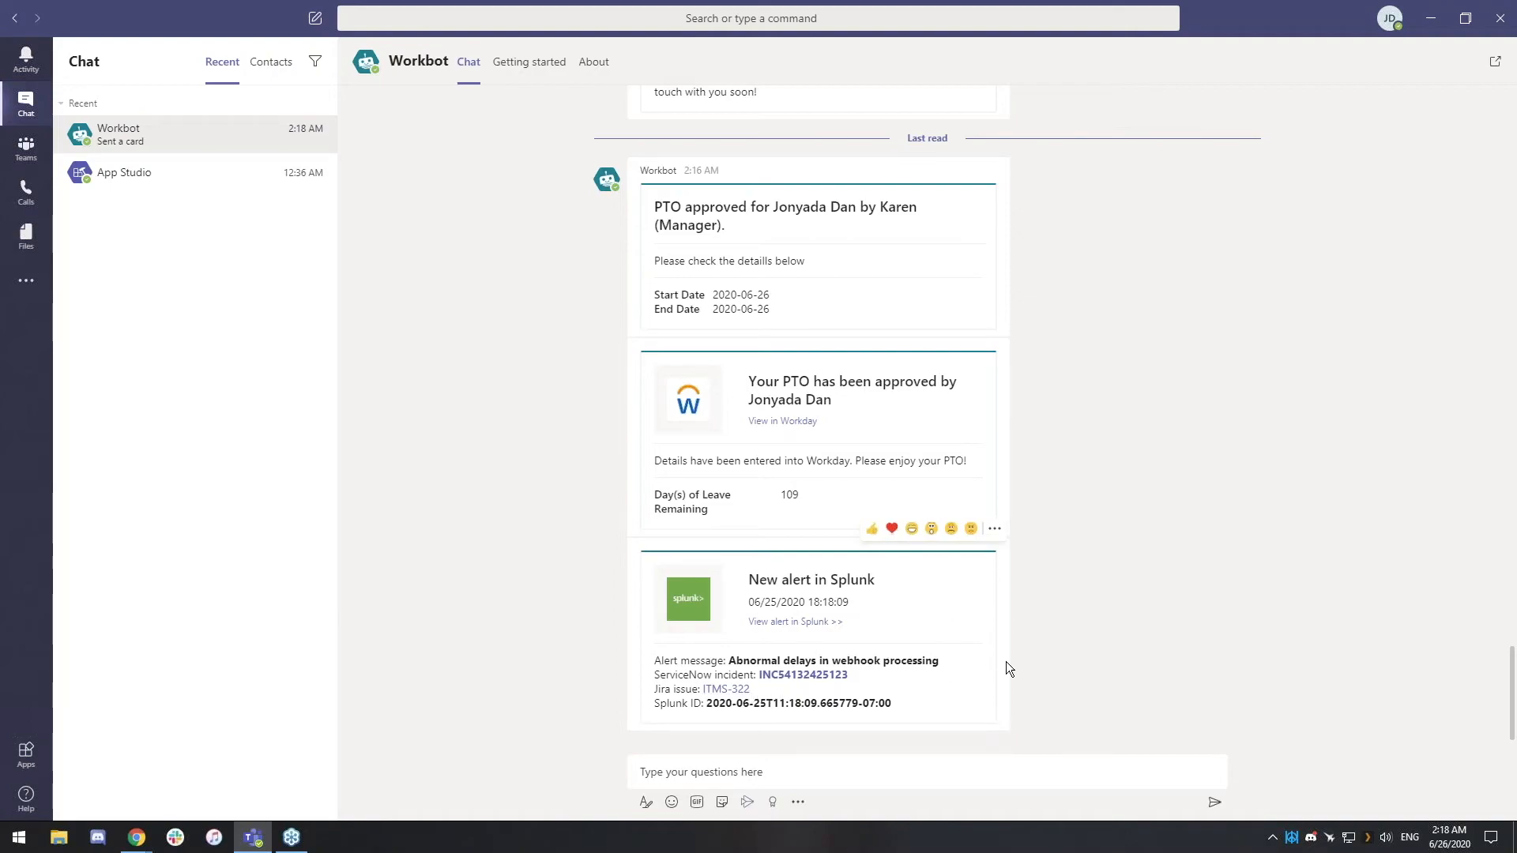
pyautogui.moveTo(435, 764)
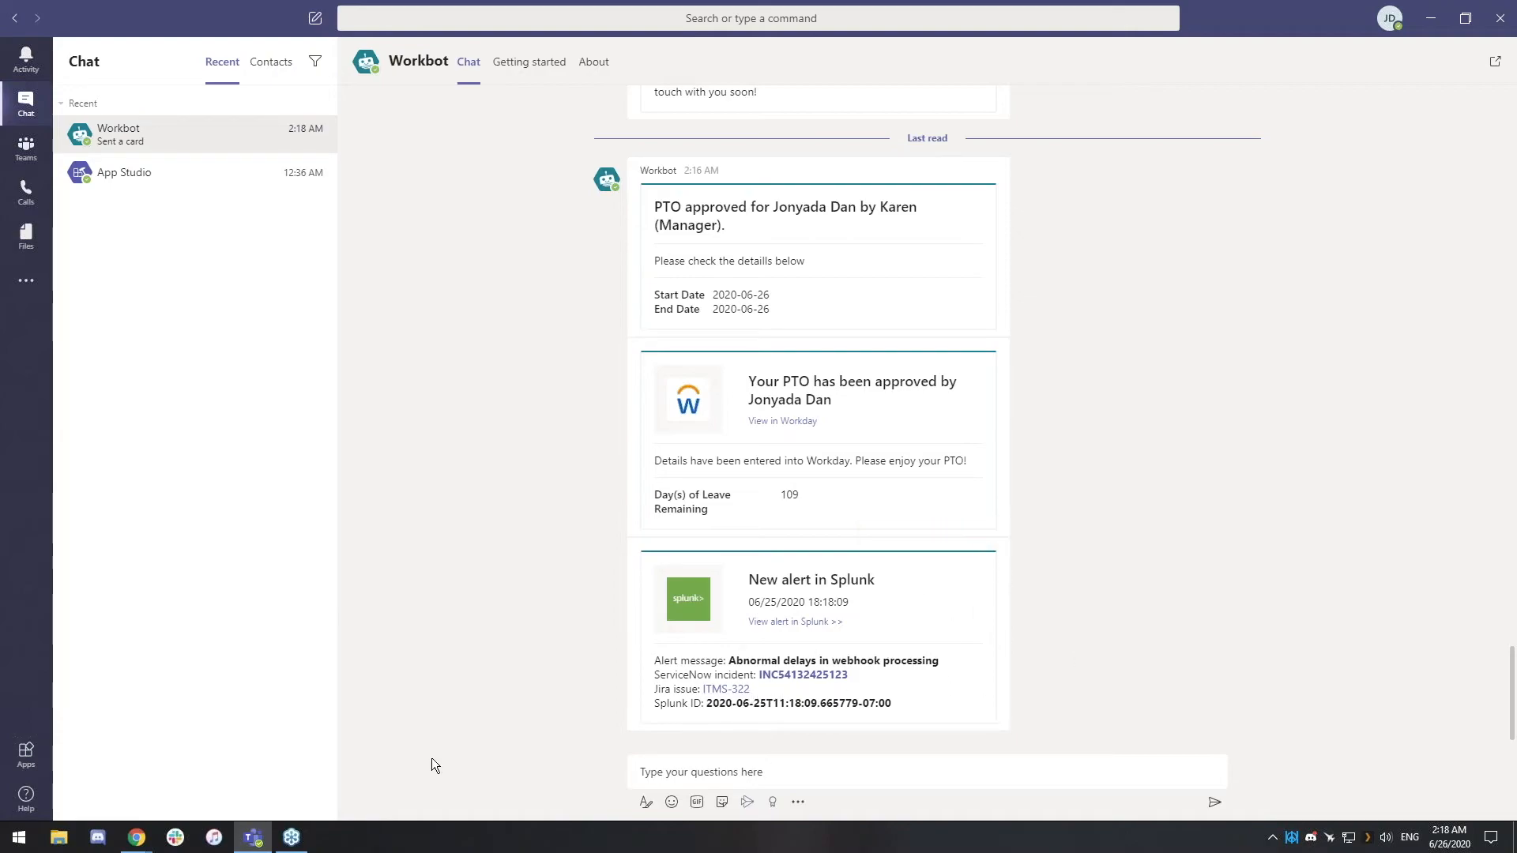
pyautogui.moveTo(136, 837)
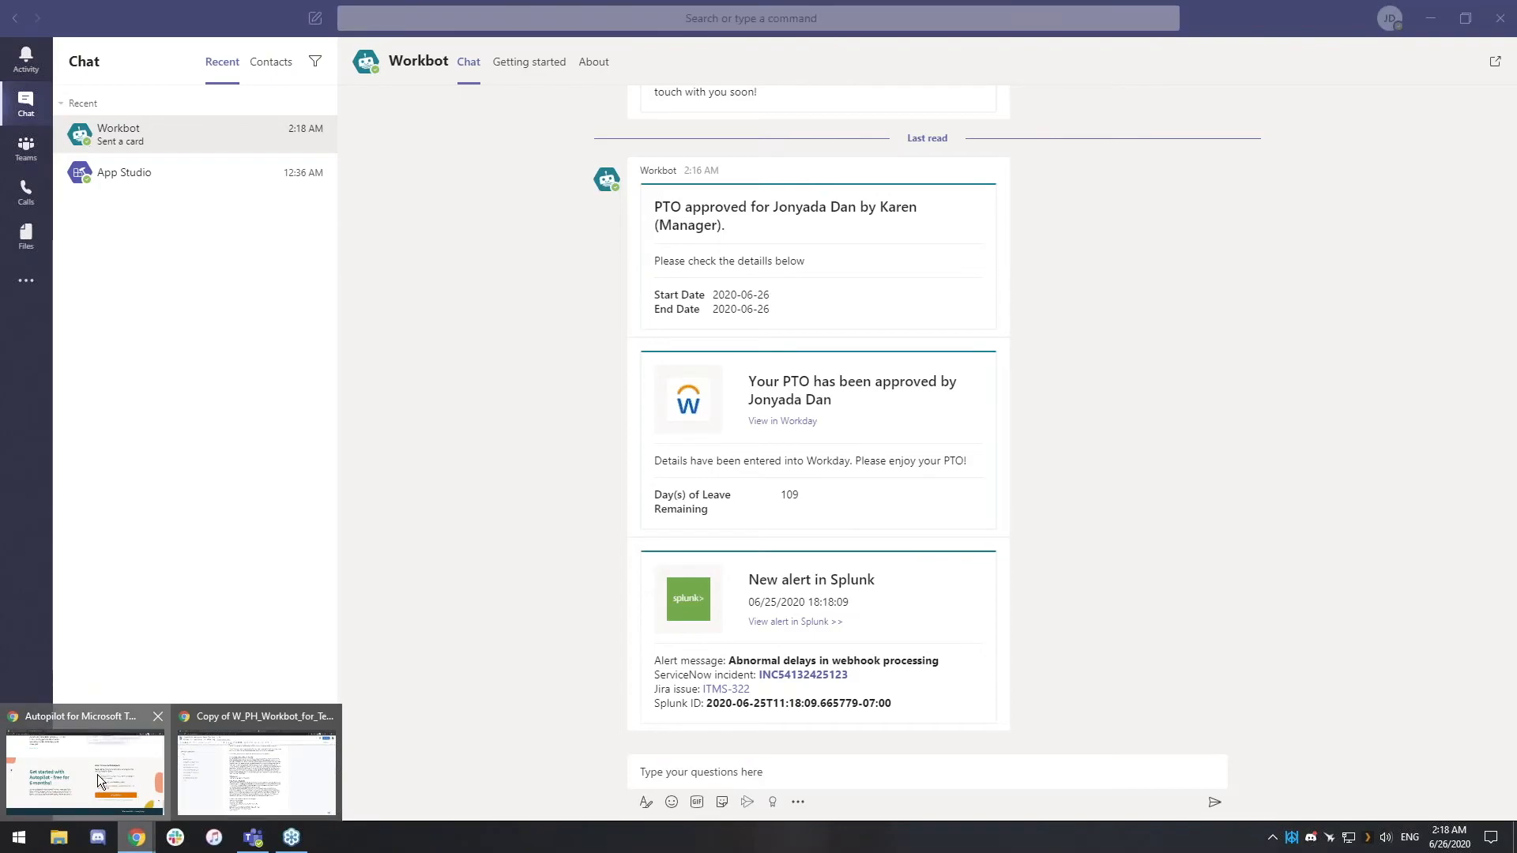
# Step: Review the 'Teams (PH) Splunk alert triggered' recipe's Critical Alert trigger and ServiceNow, Jira, Workbot actions
pyautogui.click(86, 765)
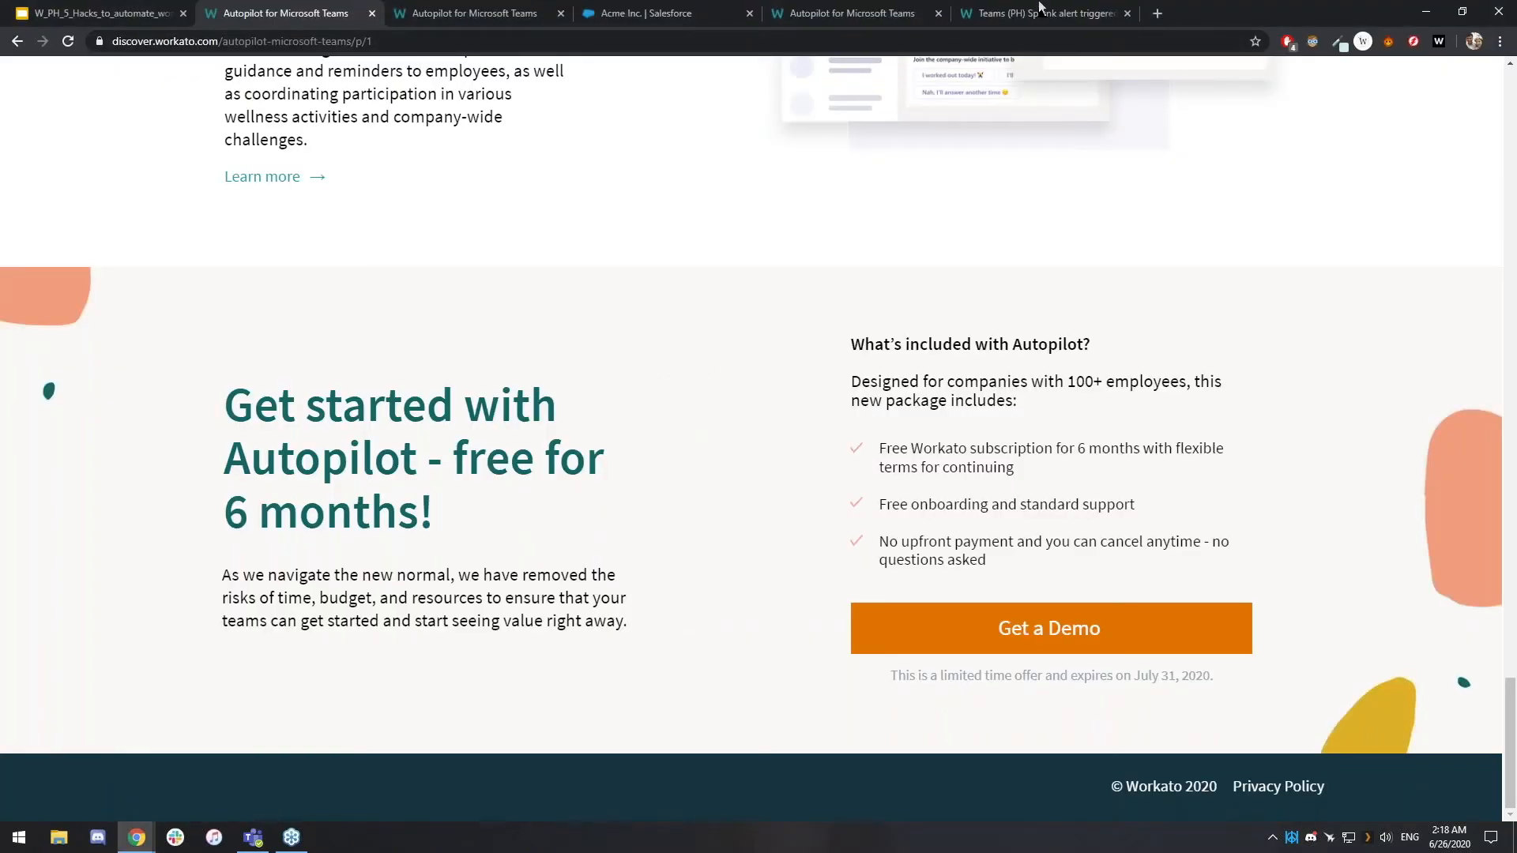
pyautogui.click(1044, 13)
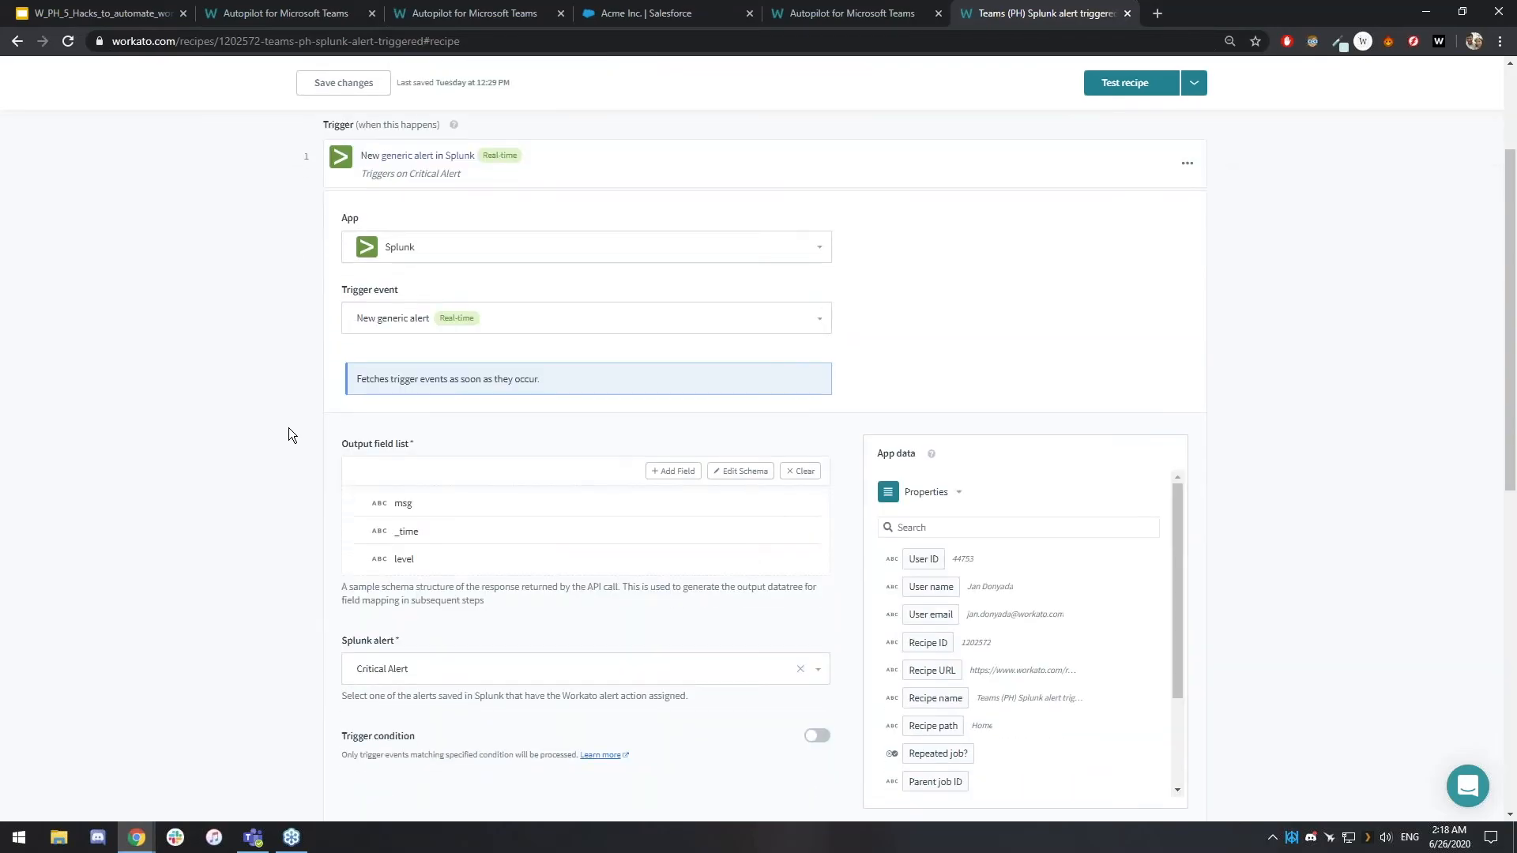
pyautogui.scroll(-3)
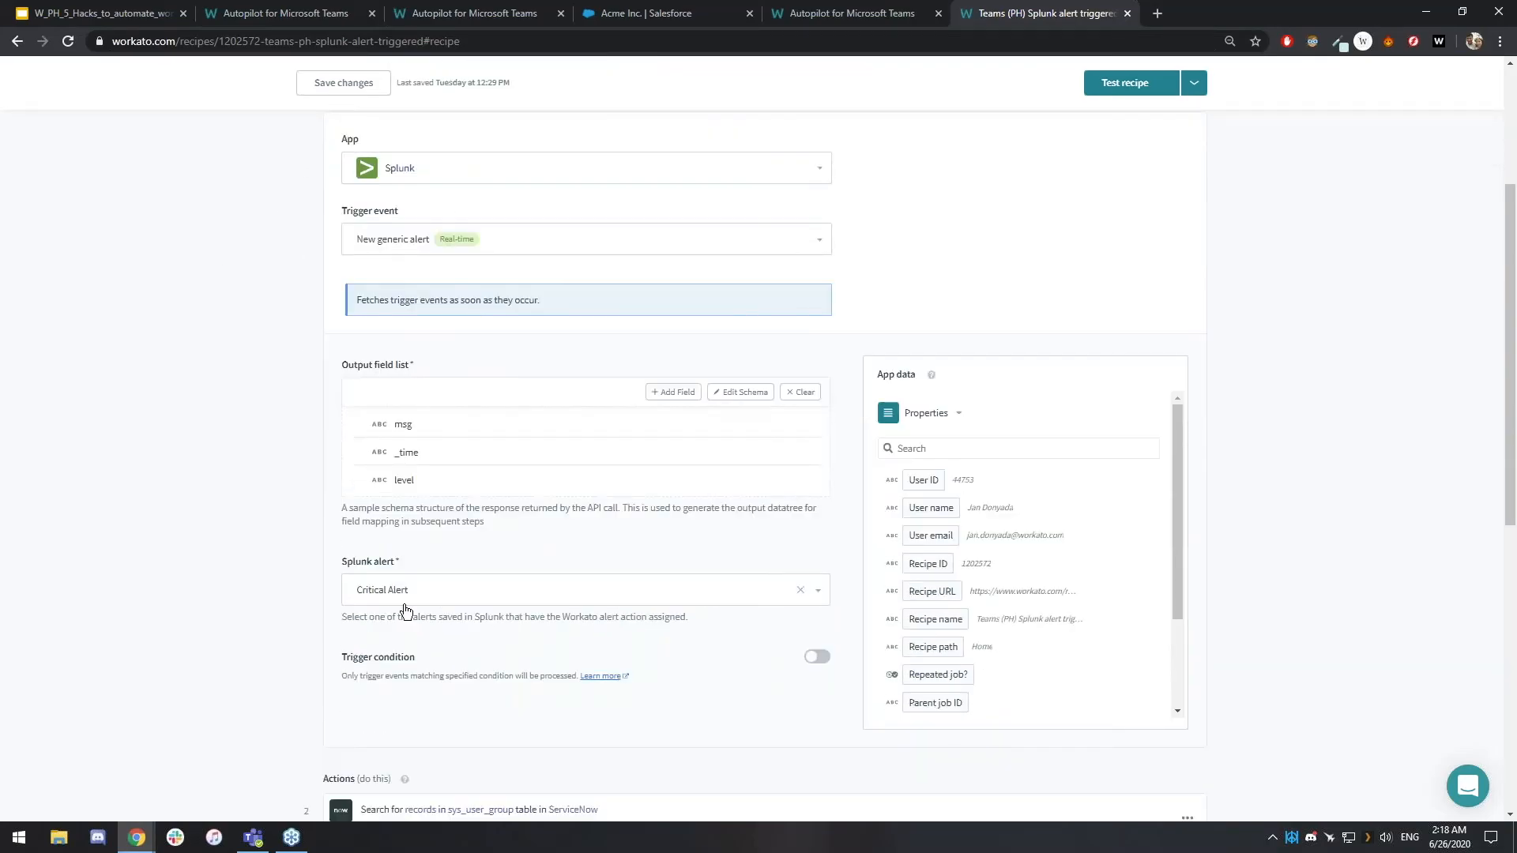
pyautogui.moveTo(377, 605)
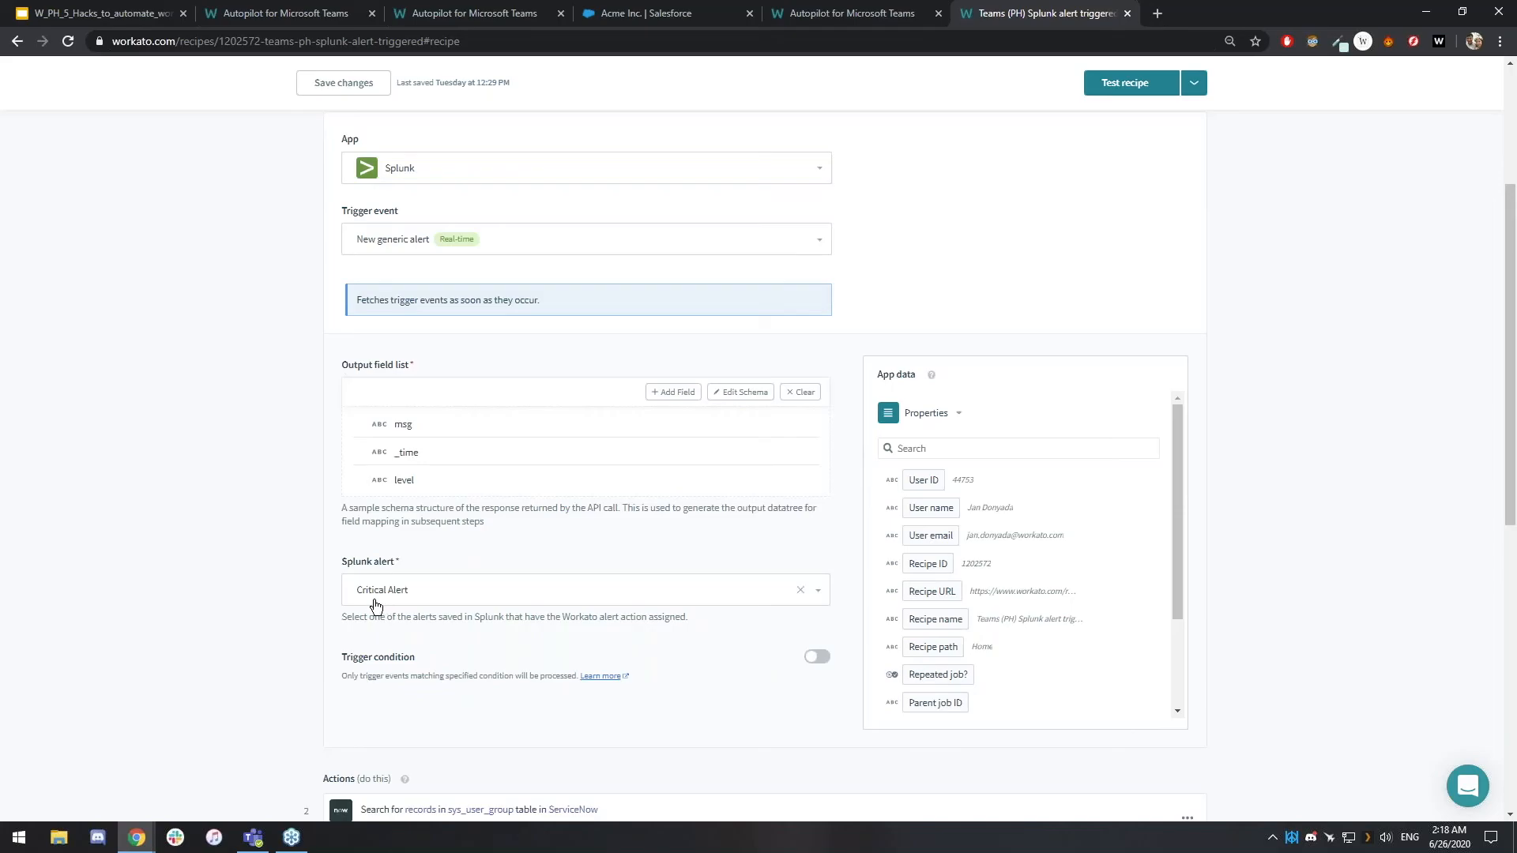
pyautogui.scroll(-3)
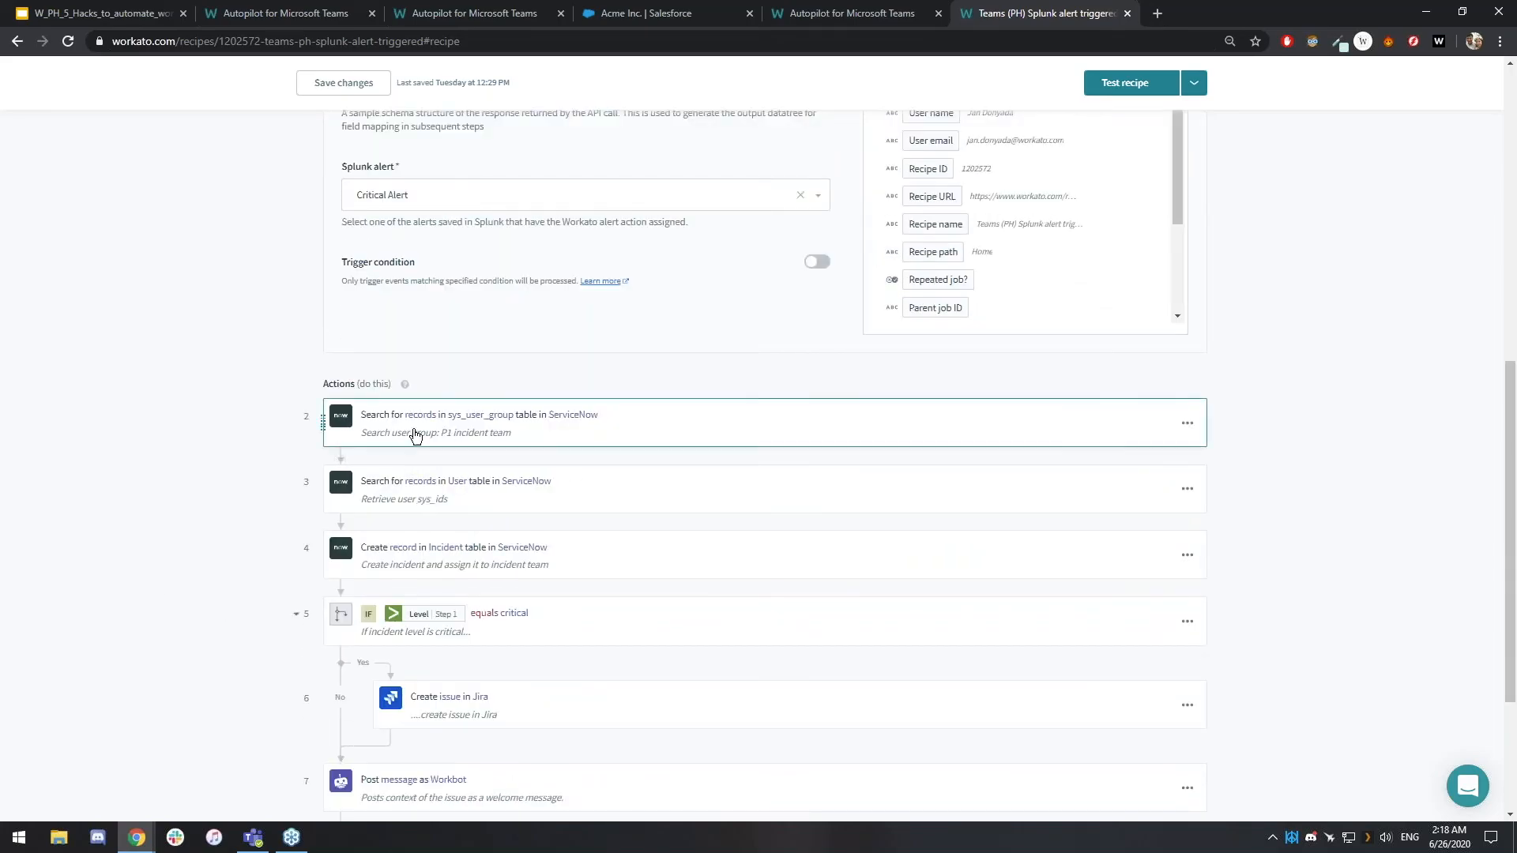
pyautogui.moveTo(1485, 452)
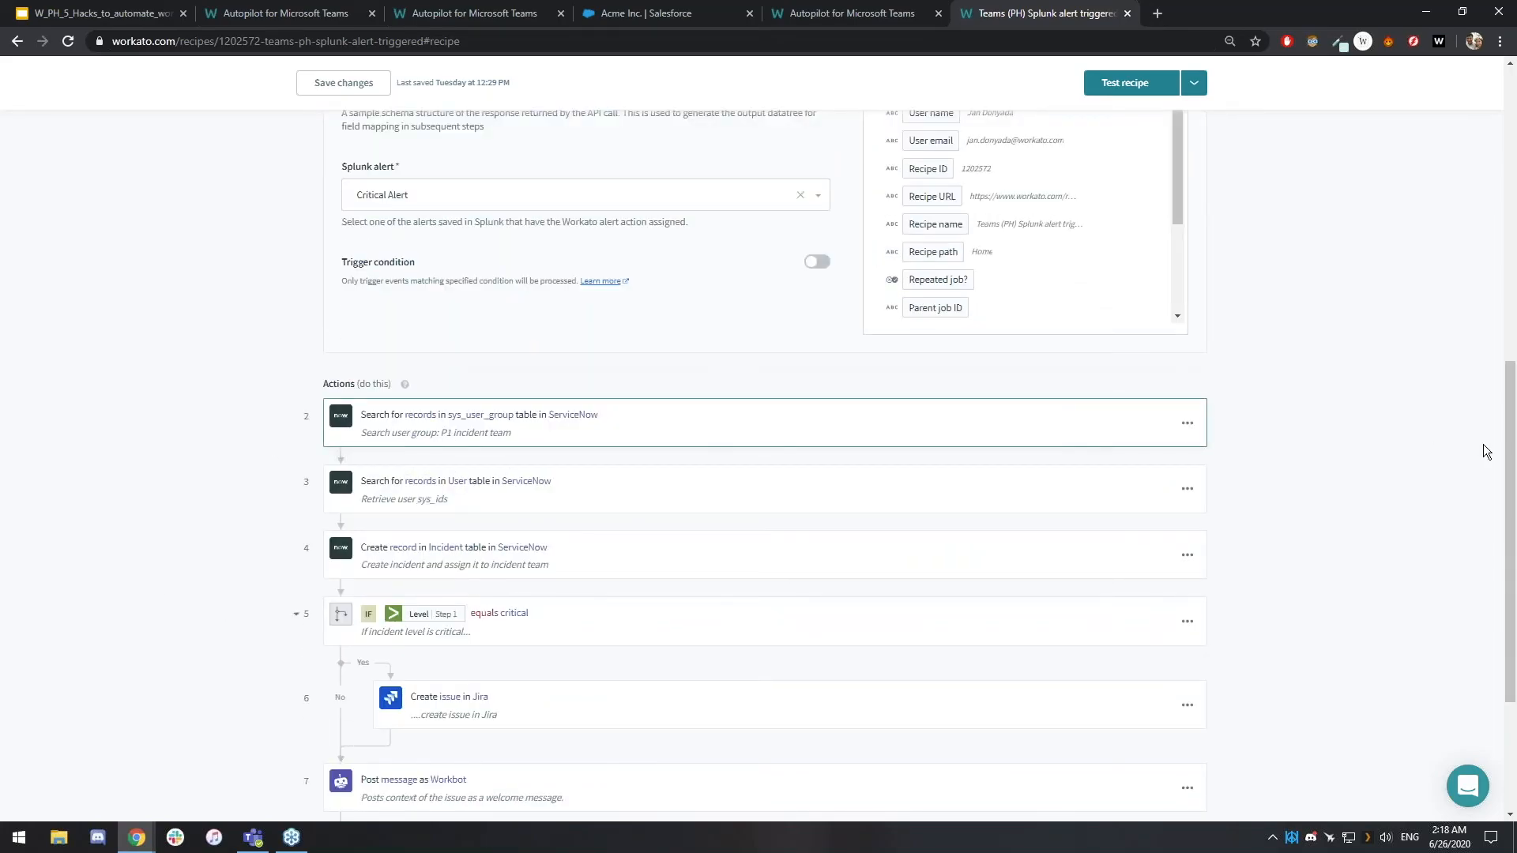
pyautogui.moveTo(728, 423)
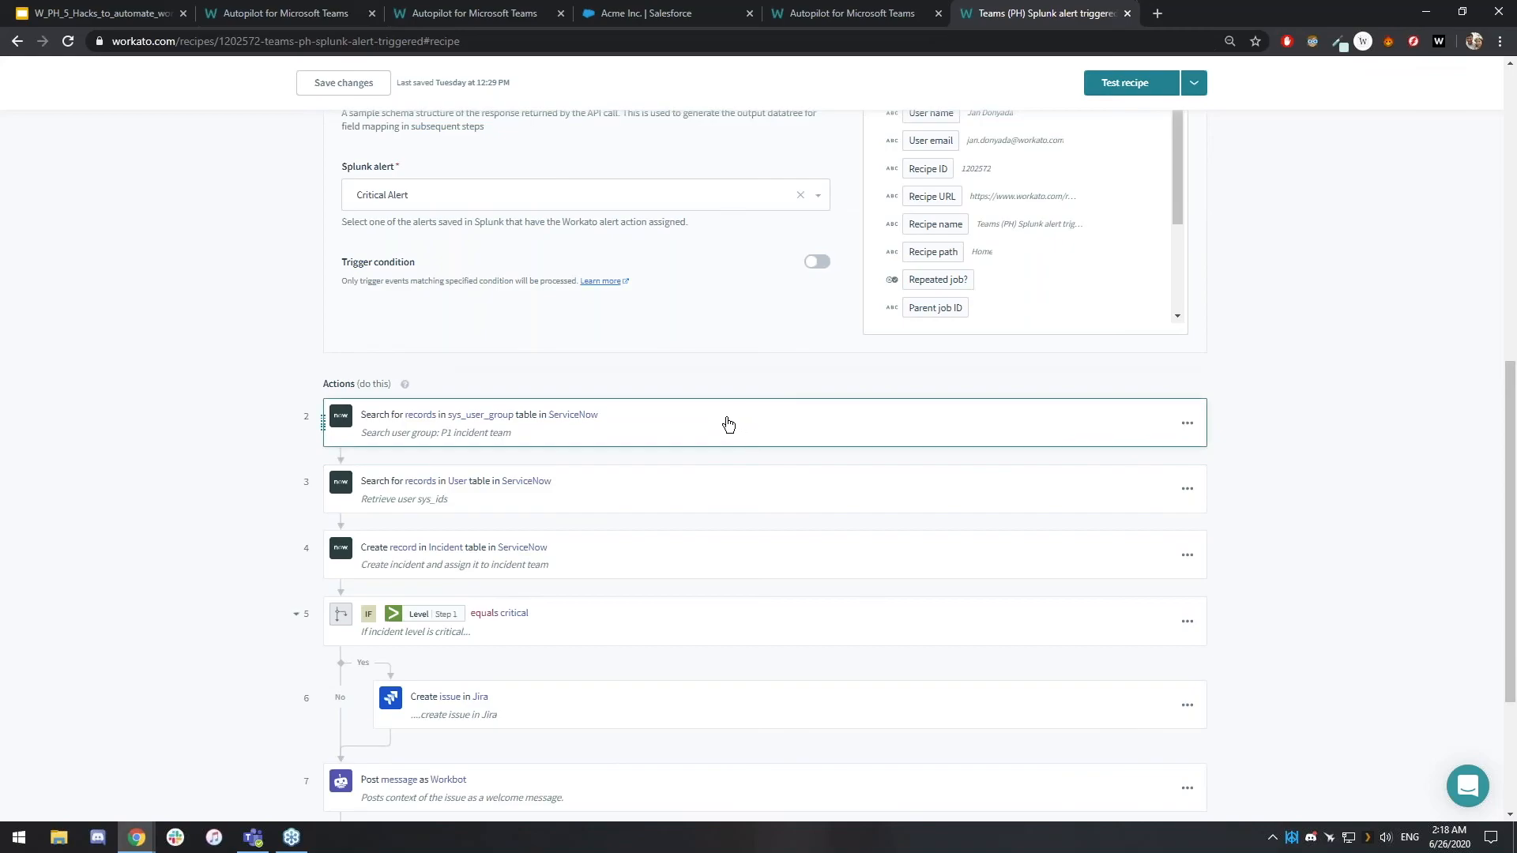
pyautogui.moveTo(1329, 427)
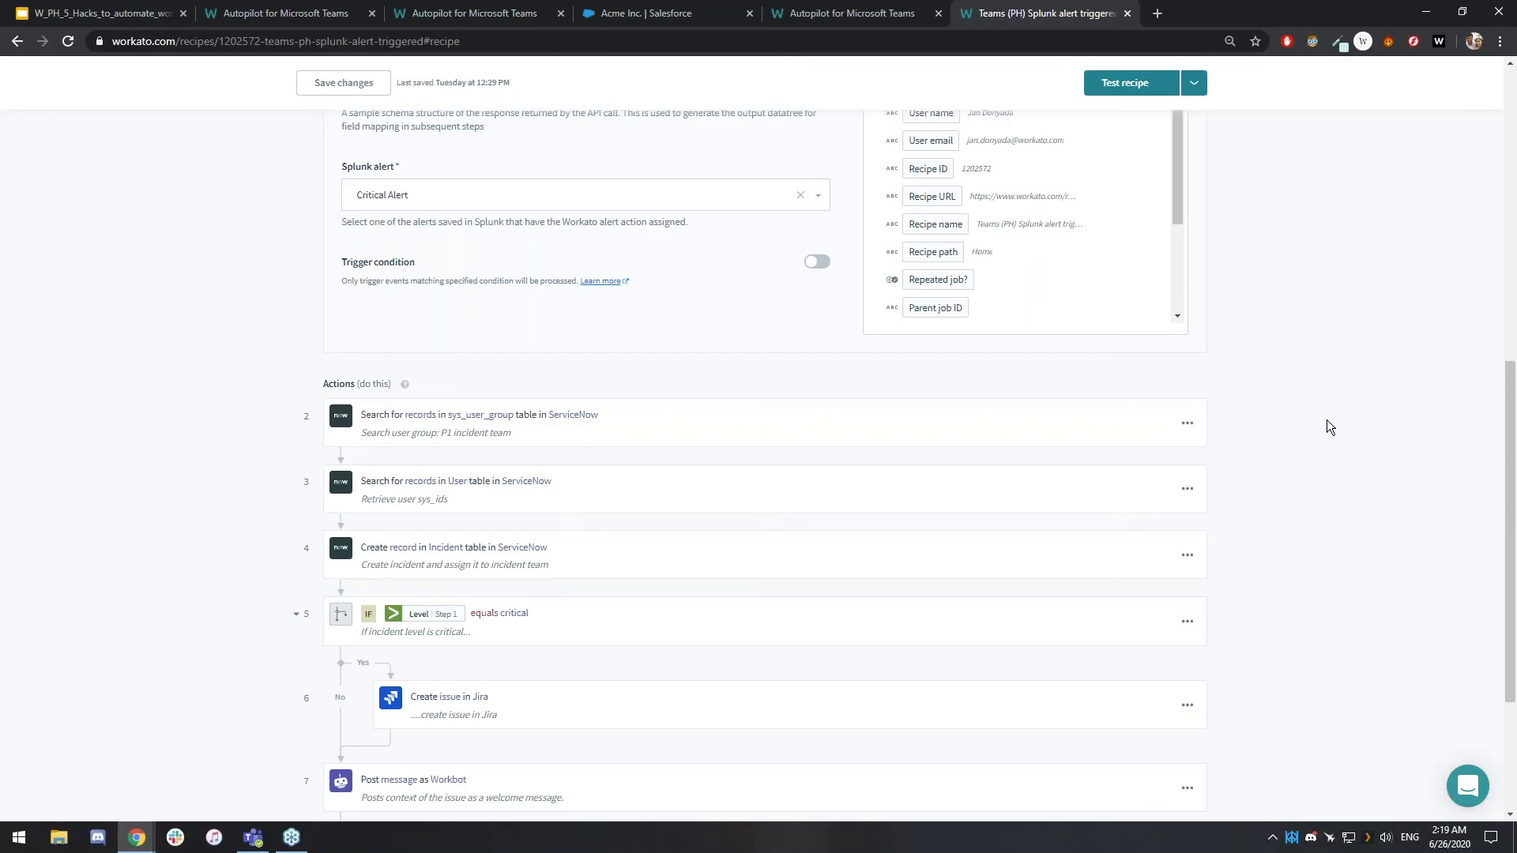
pyautogui.scroll(-3)
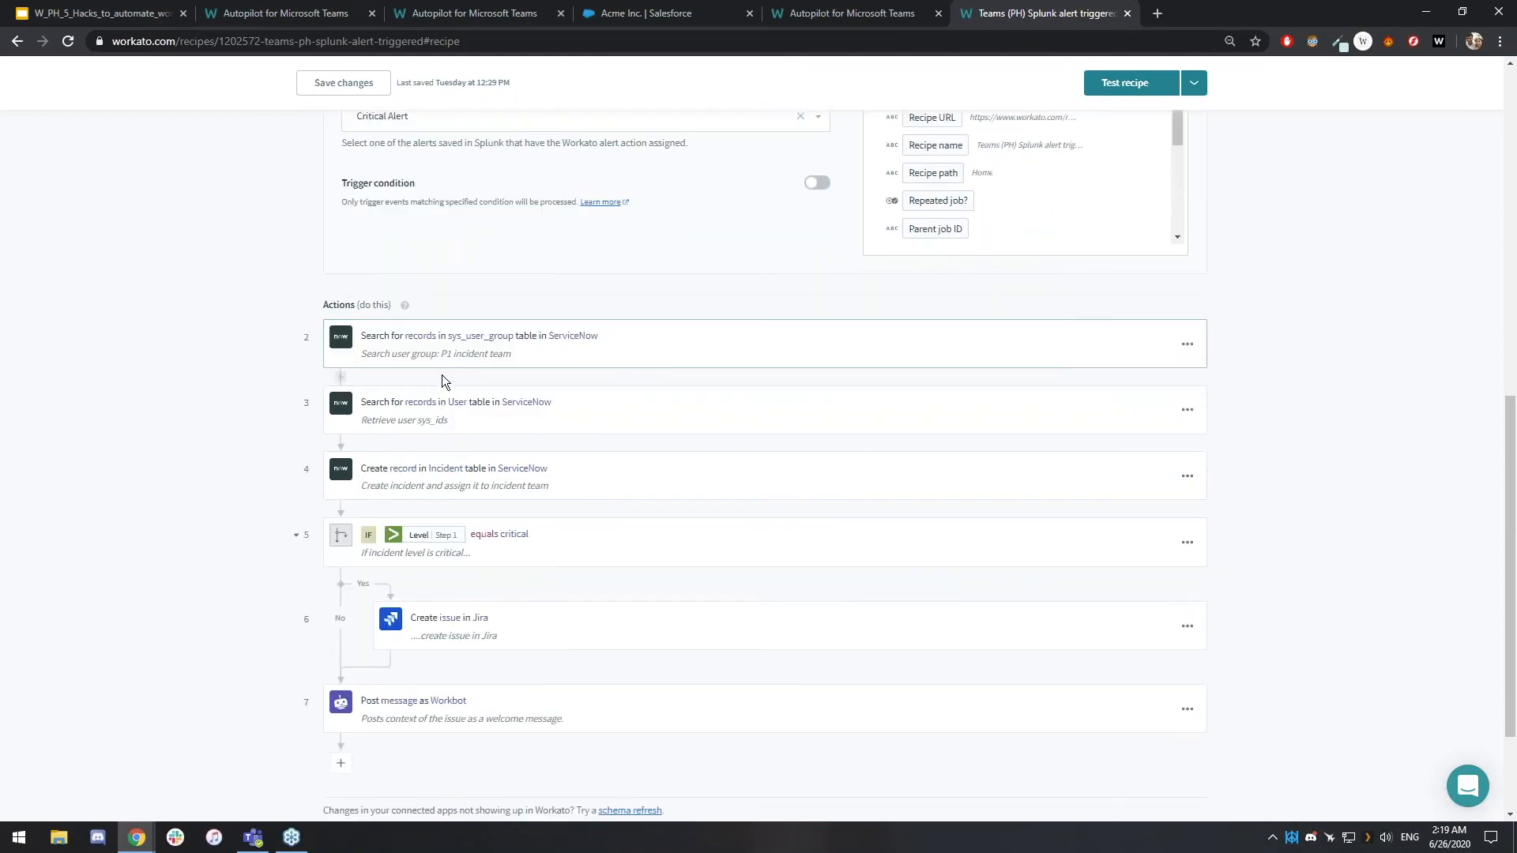
pyautogui.moveTo(493, 365)
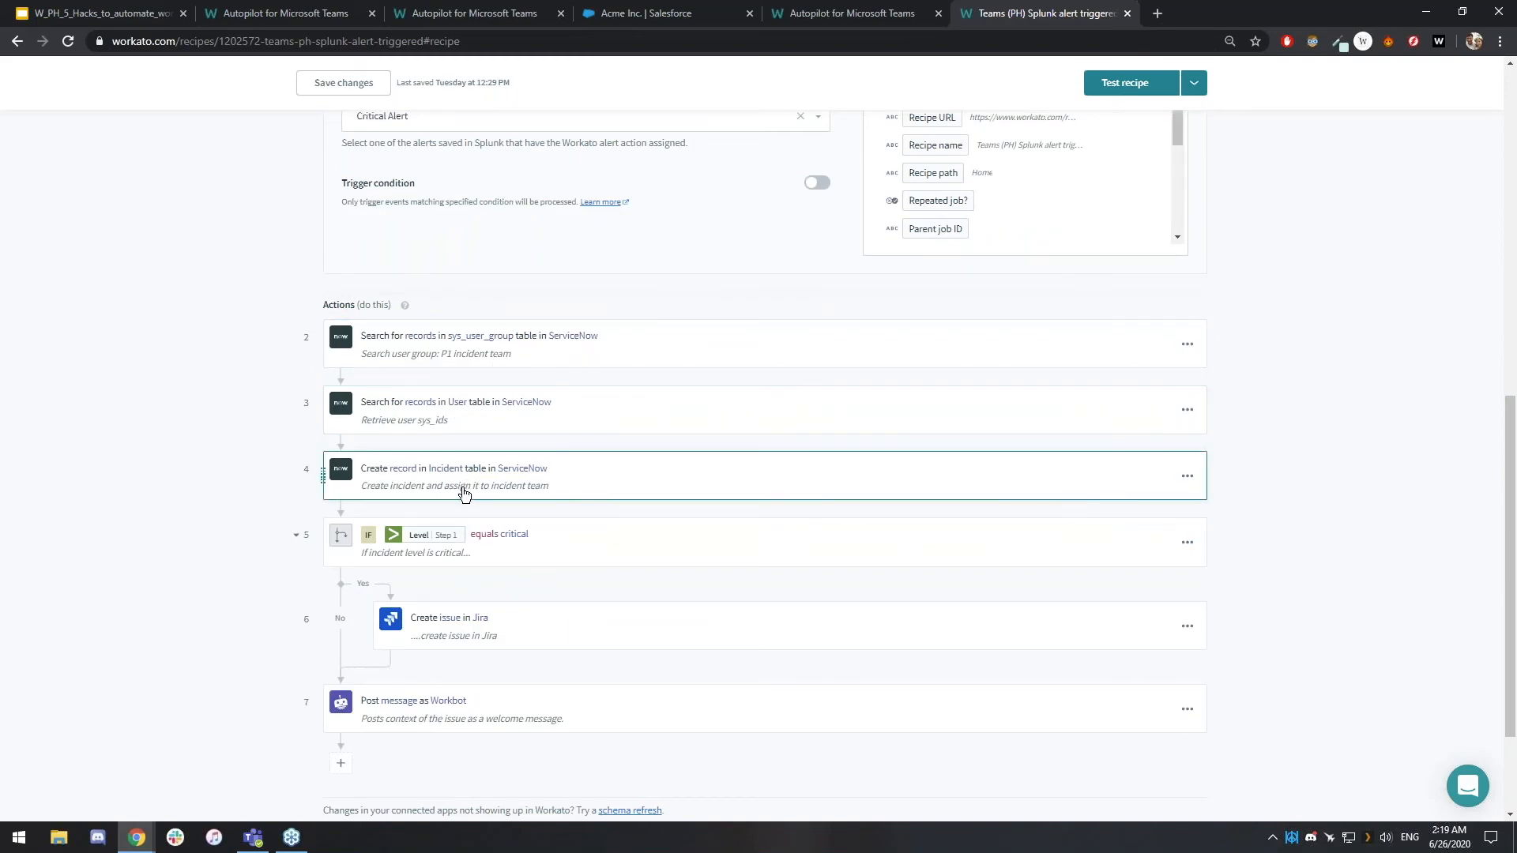
pyautogui.moveTo(448, 492)
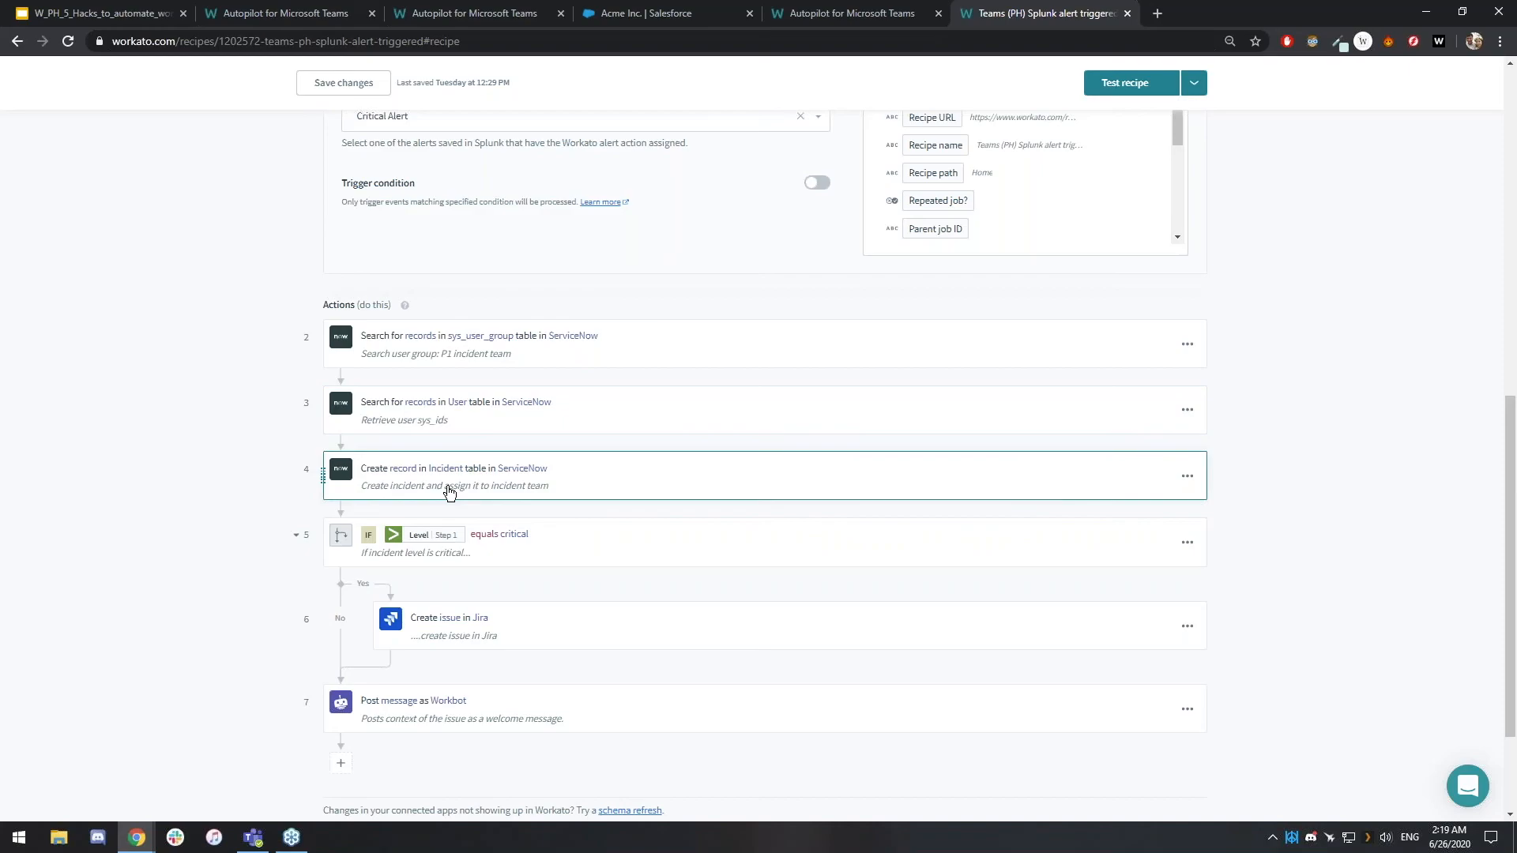
pyautogui.moveTo(428, 509)
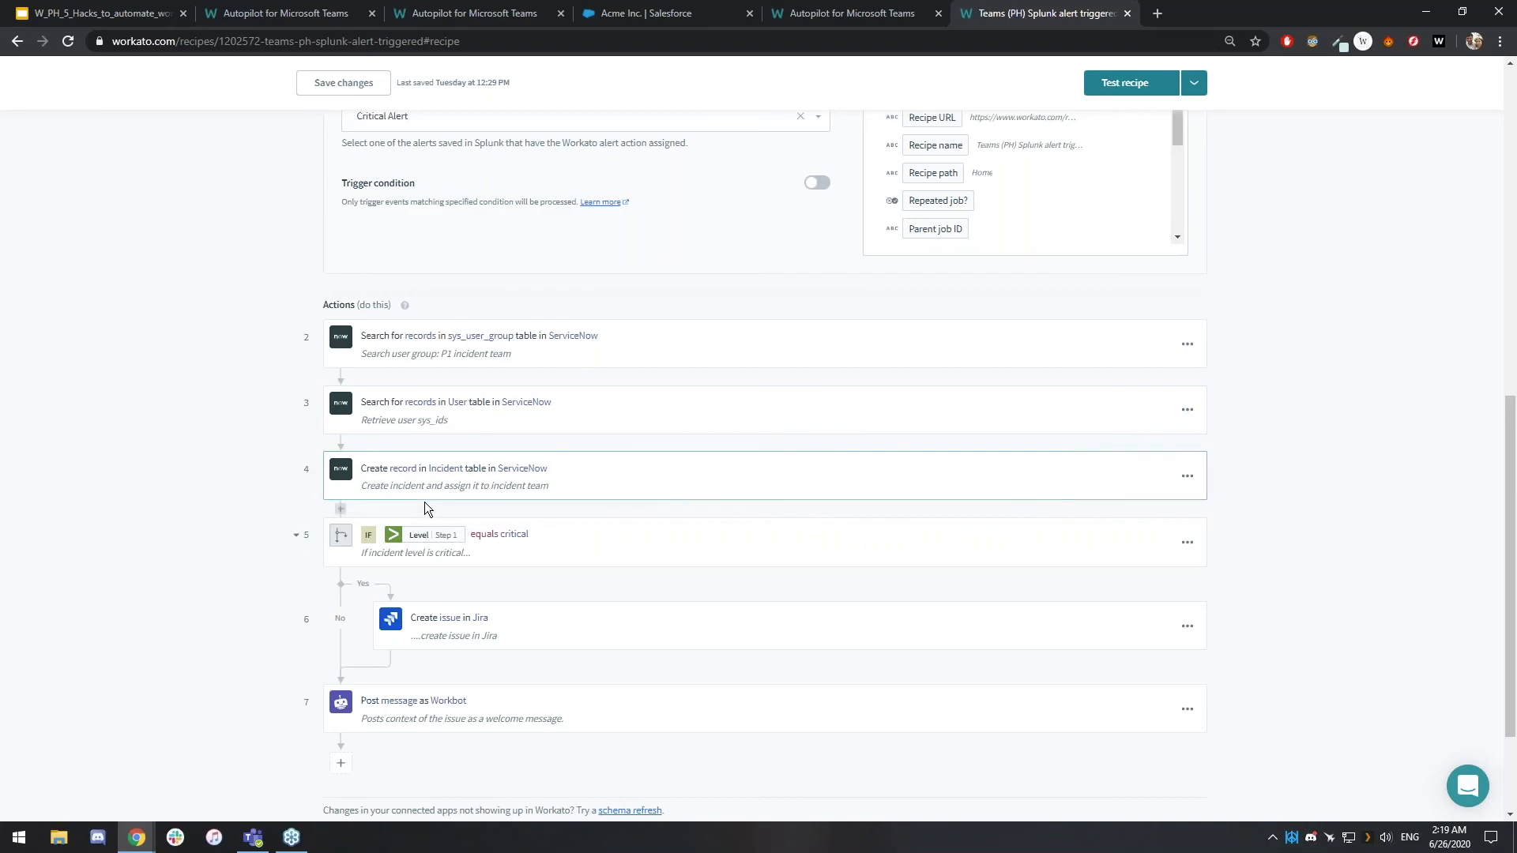
pyautogui.click(484, 620)
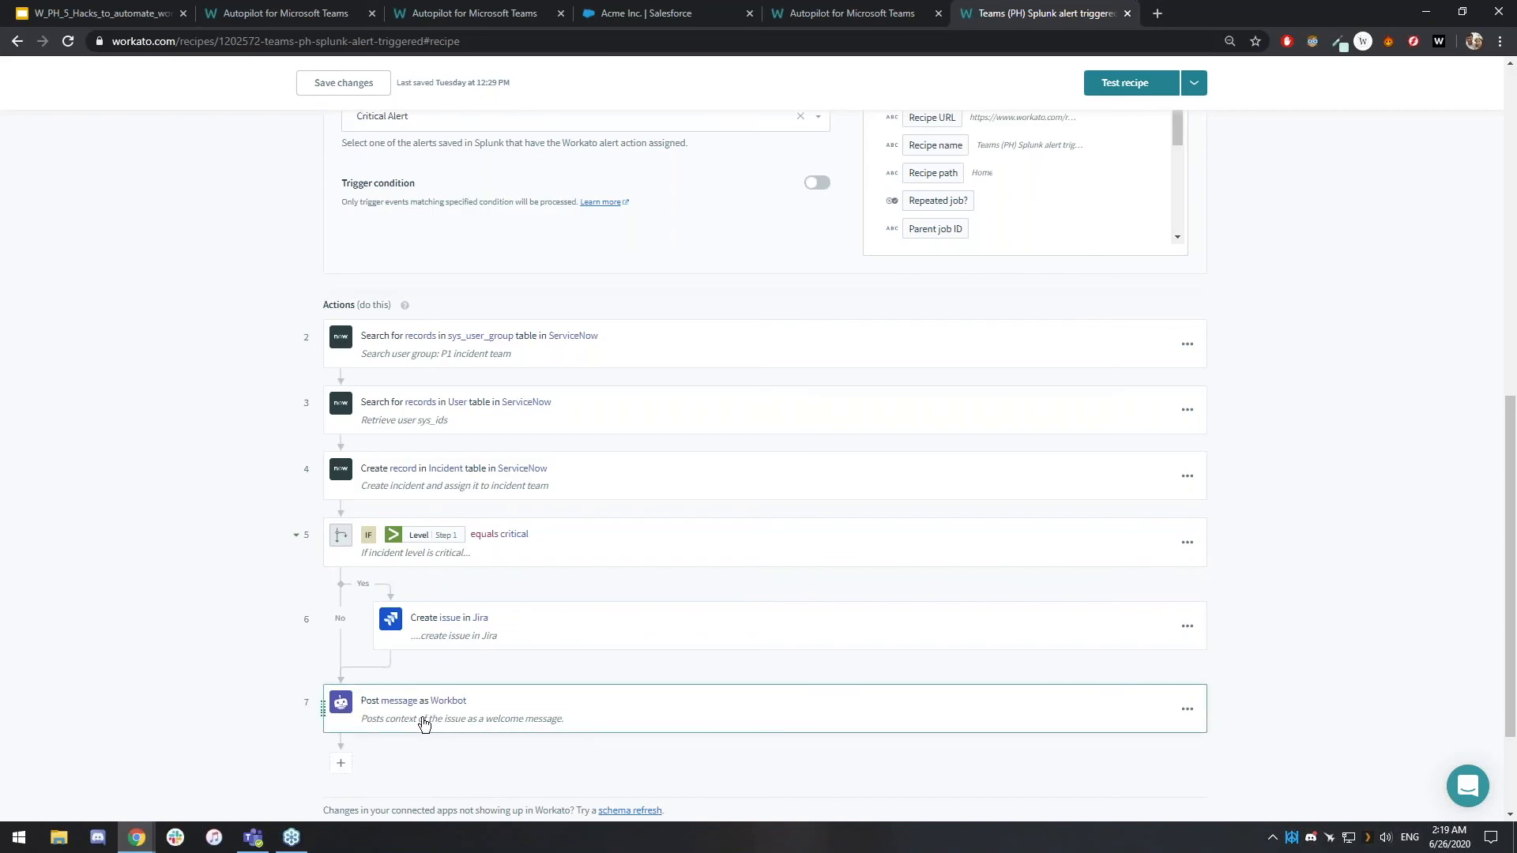
pyautogui.moveTo(441, 428)
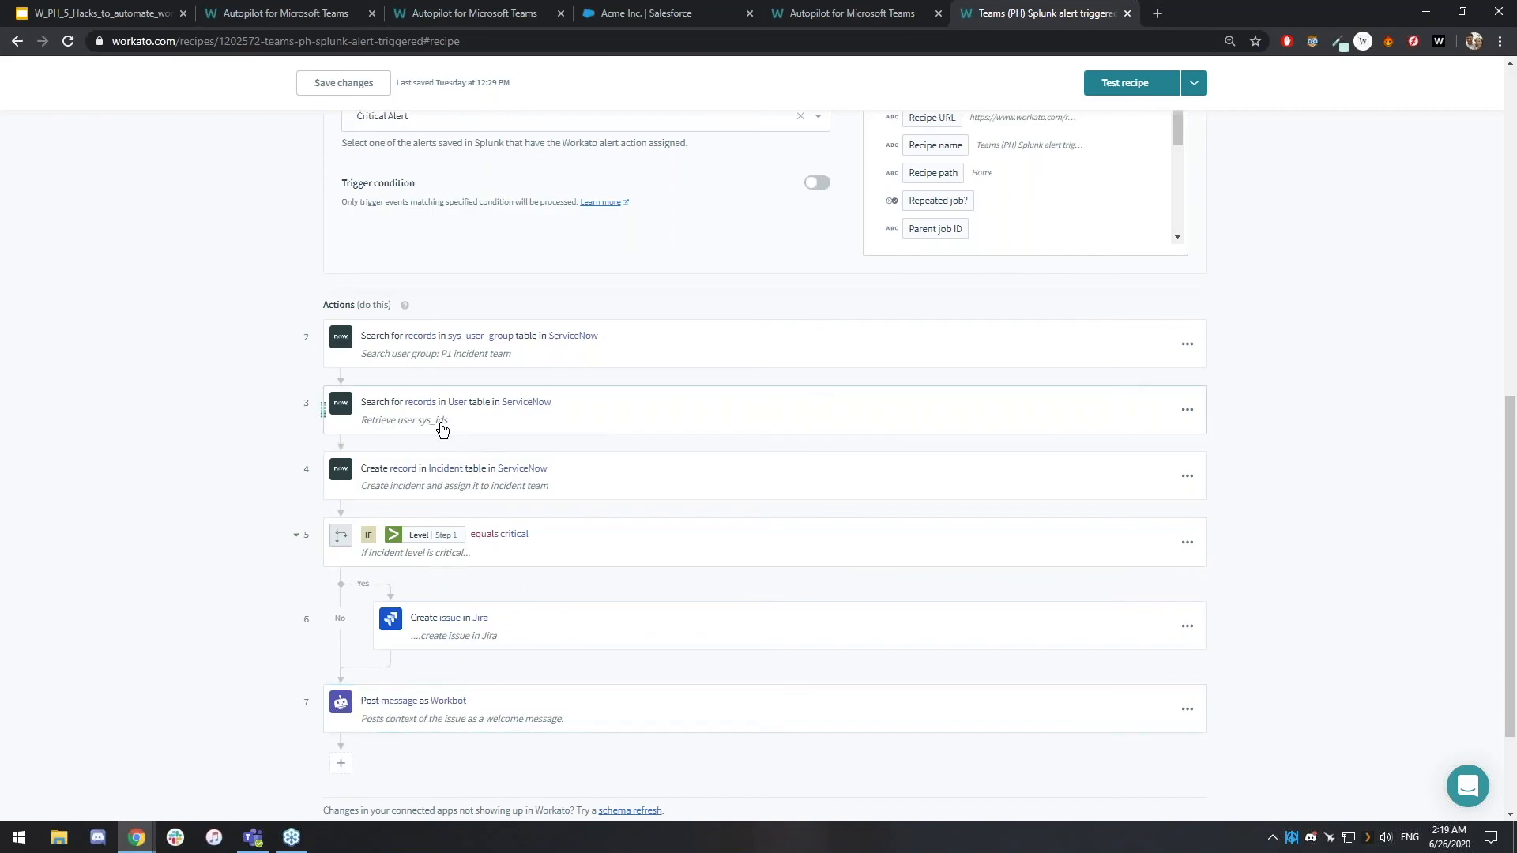
pyautogui.moveTo(186, 600)
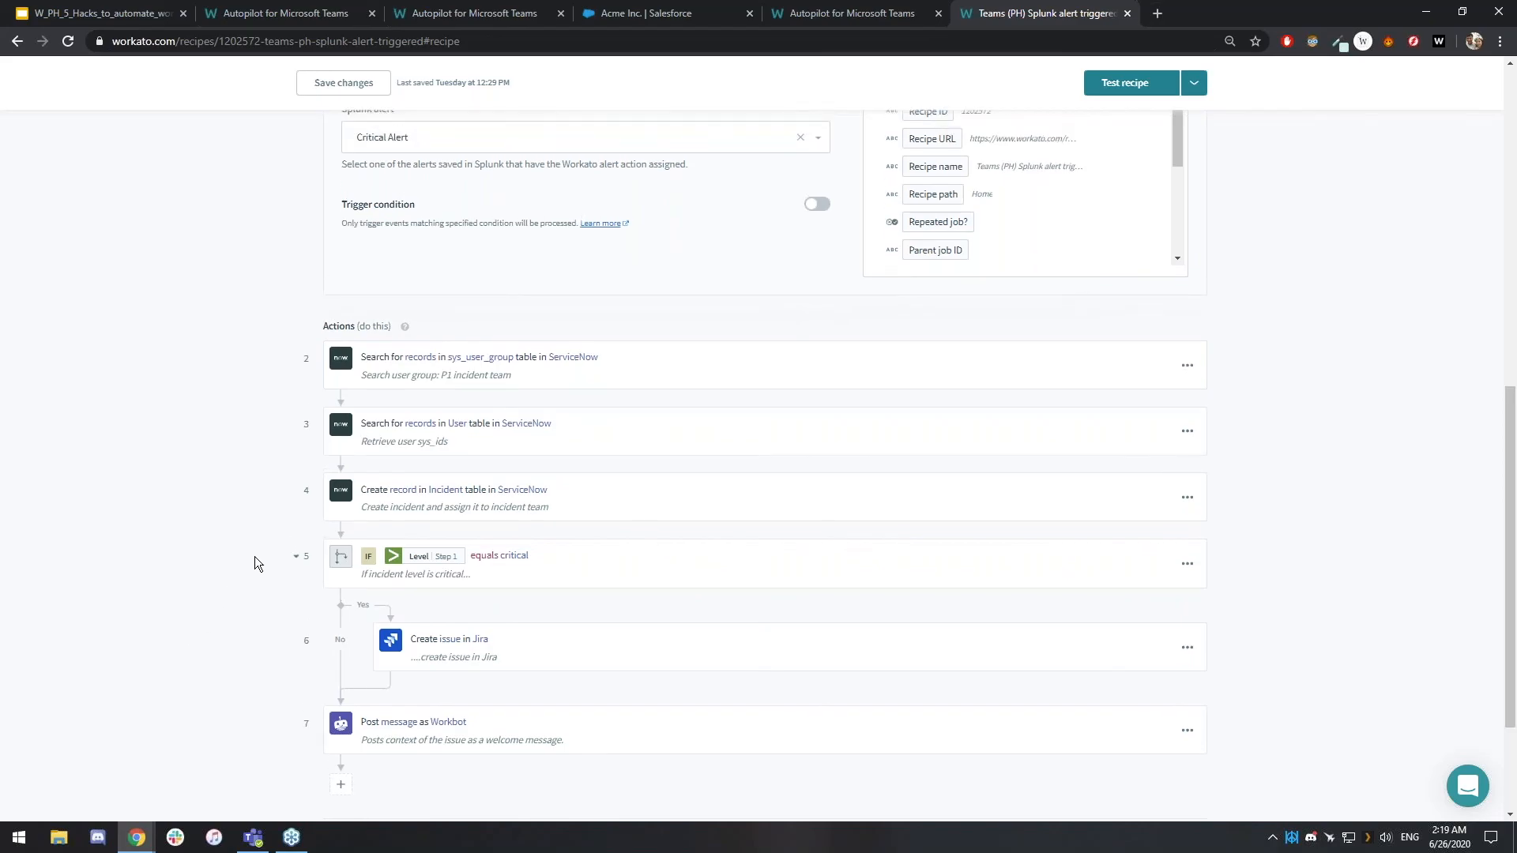
pyautogui.scroll(3)
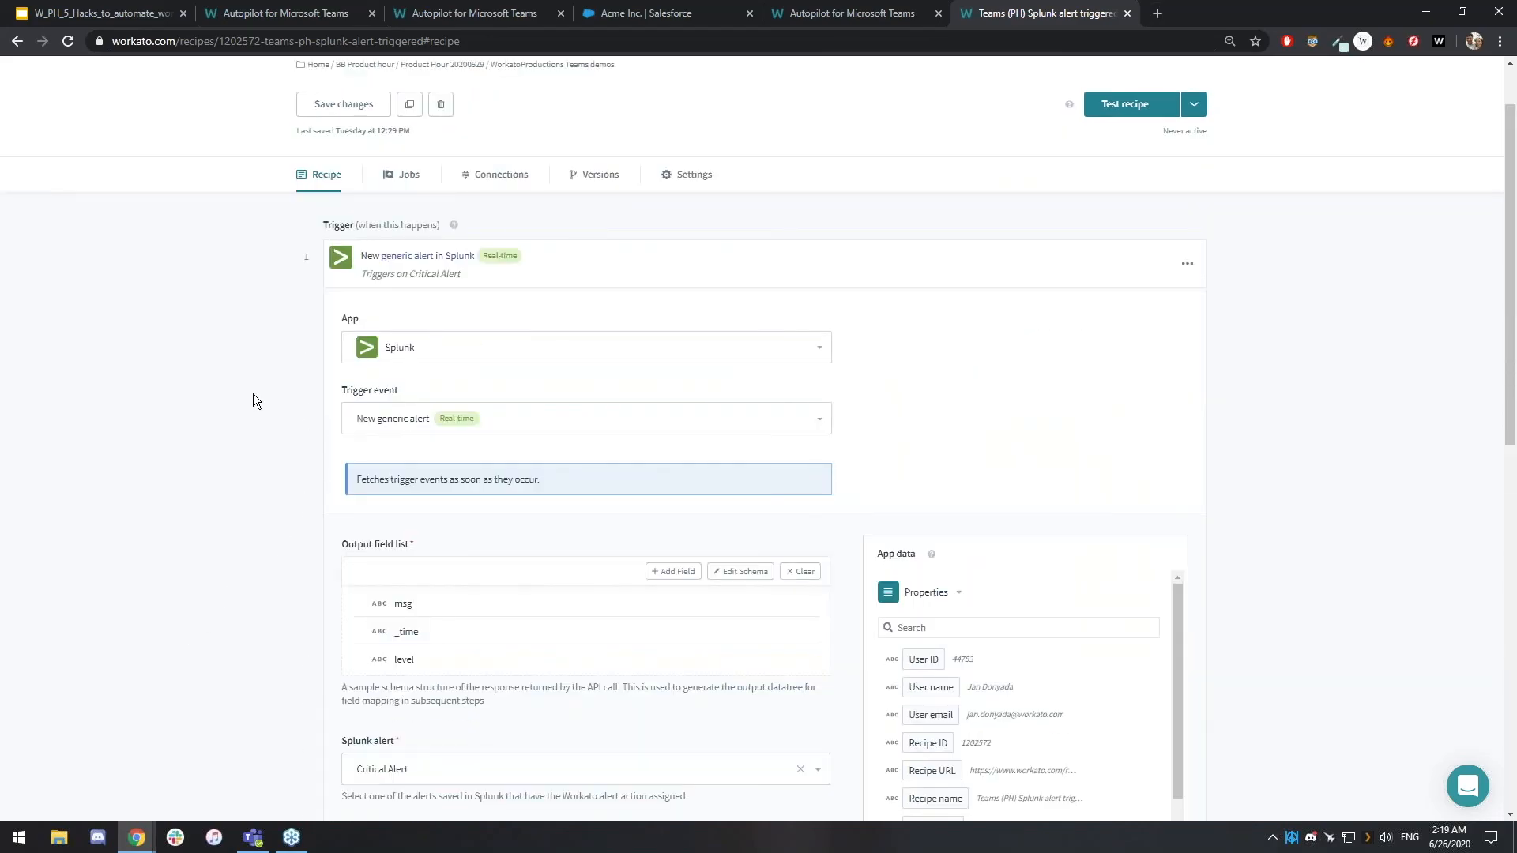
pyautogui.scroll(-3)
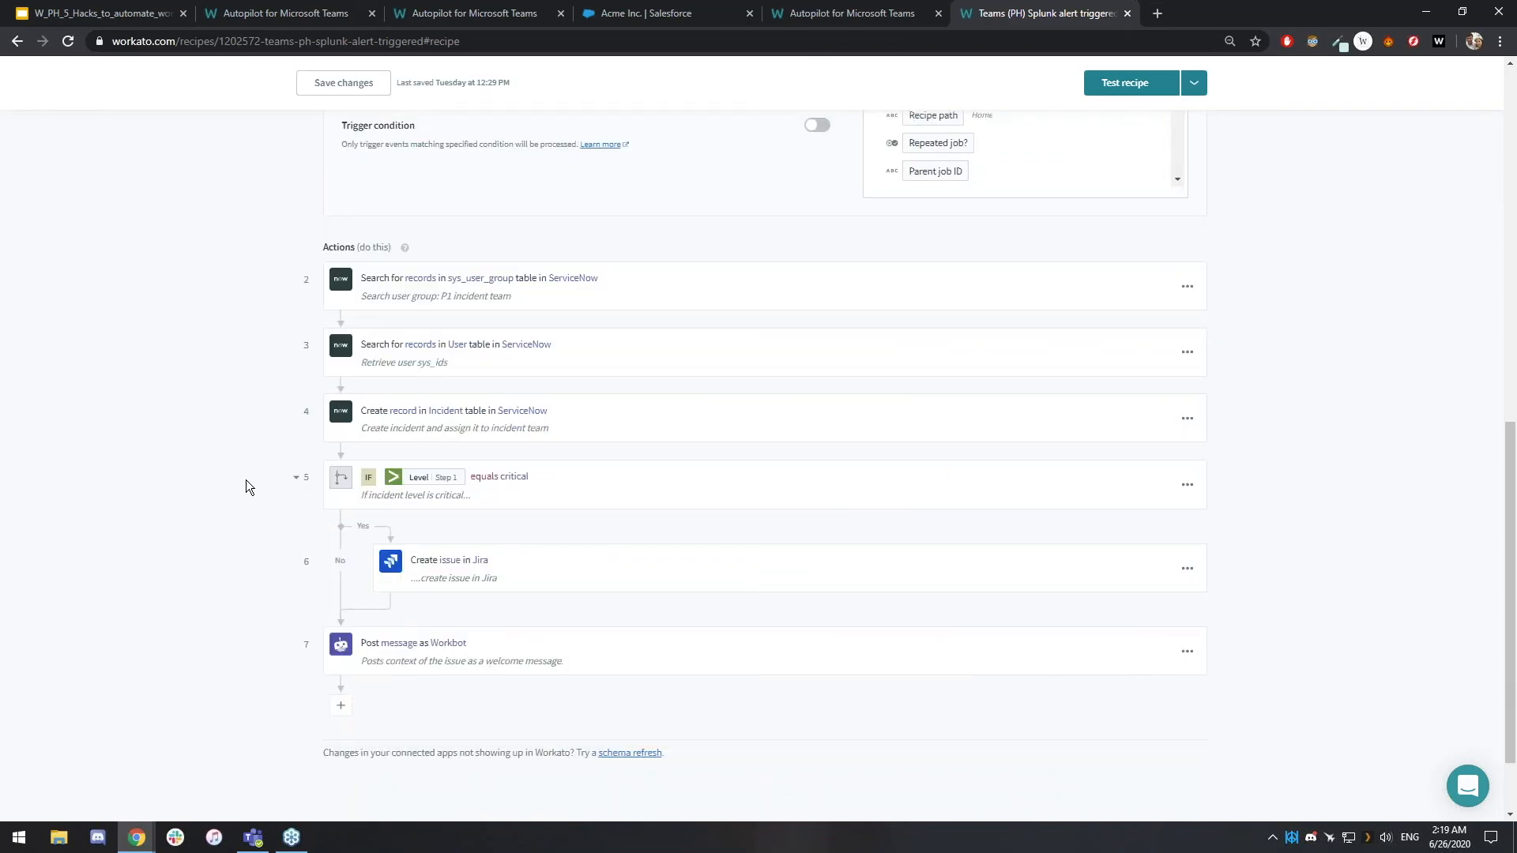
pyautogui.moveTo(242, 521)
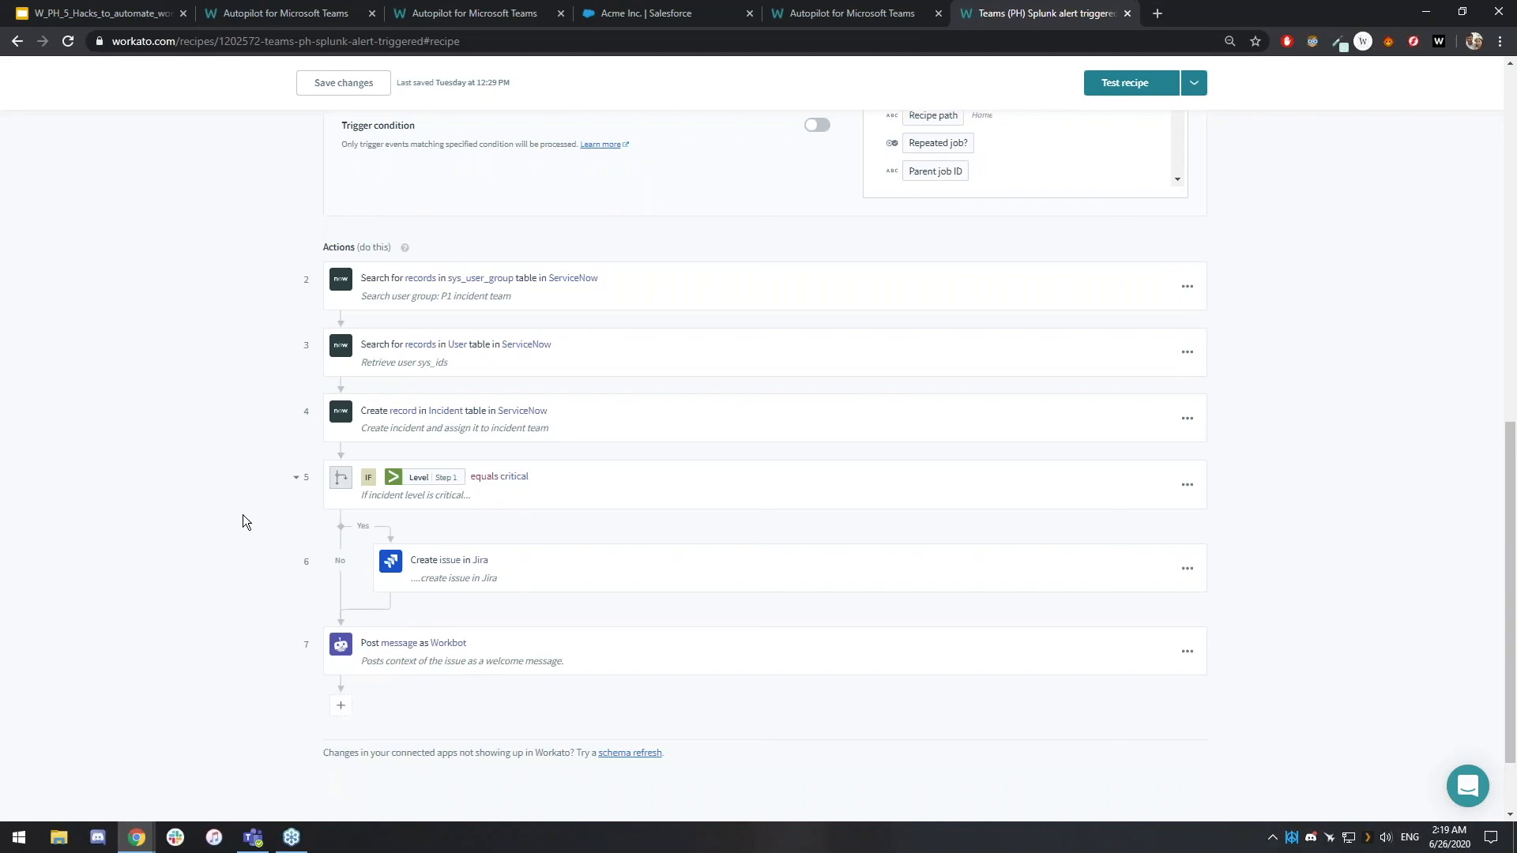
pyautogui.moveTo(364, 471)
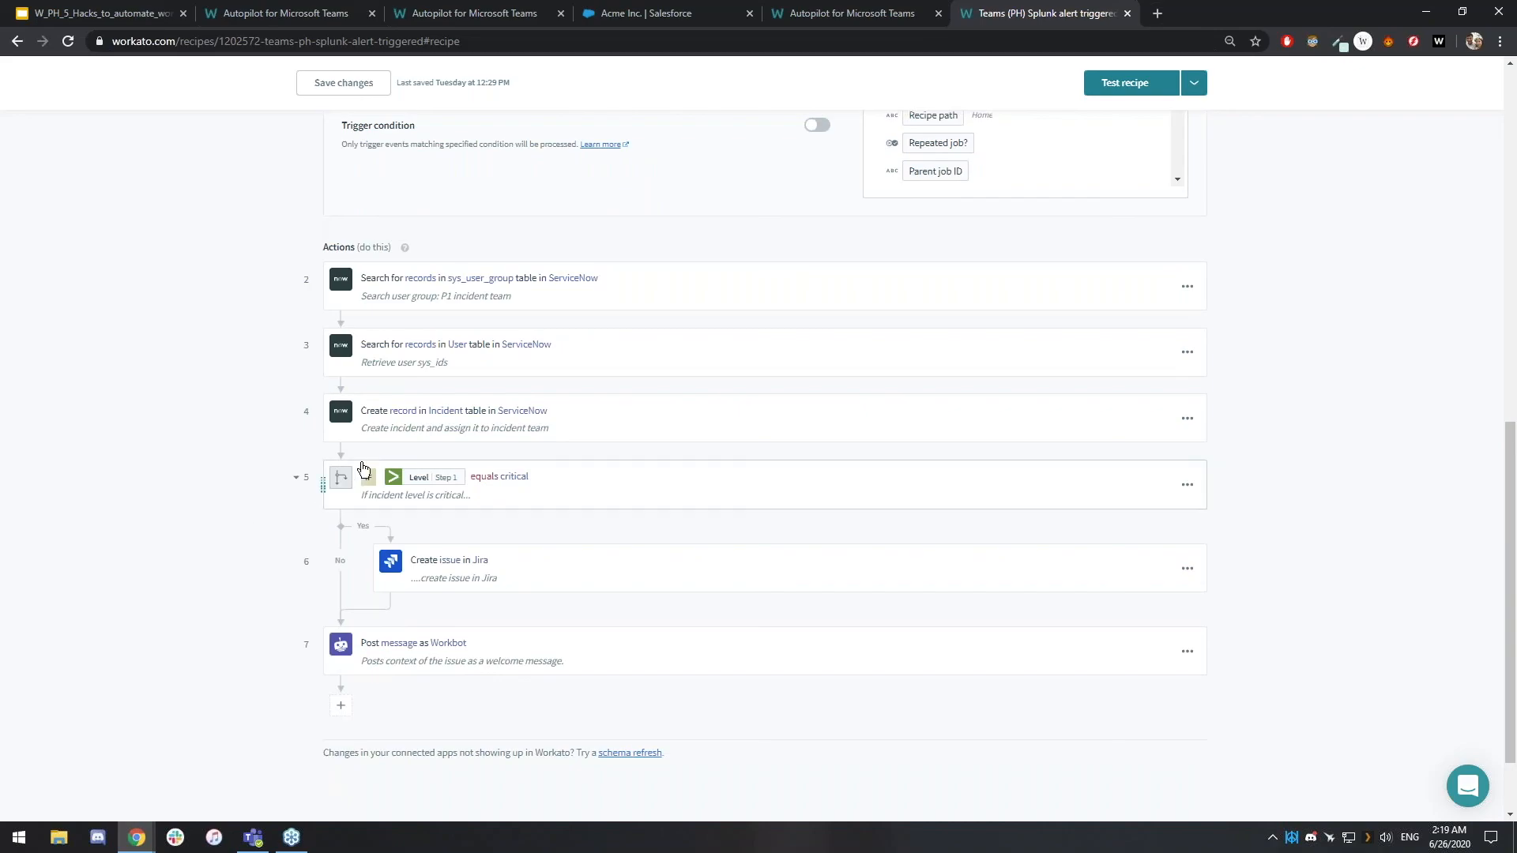
pyautogui.moveTo(171, 728)
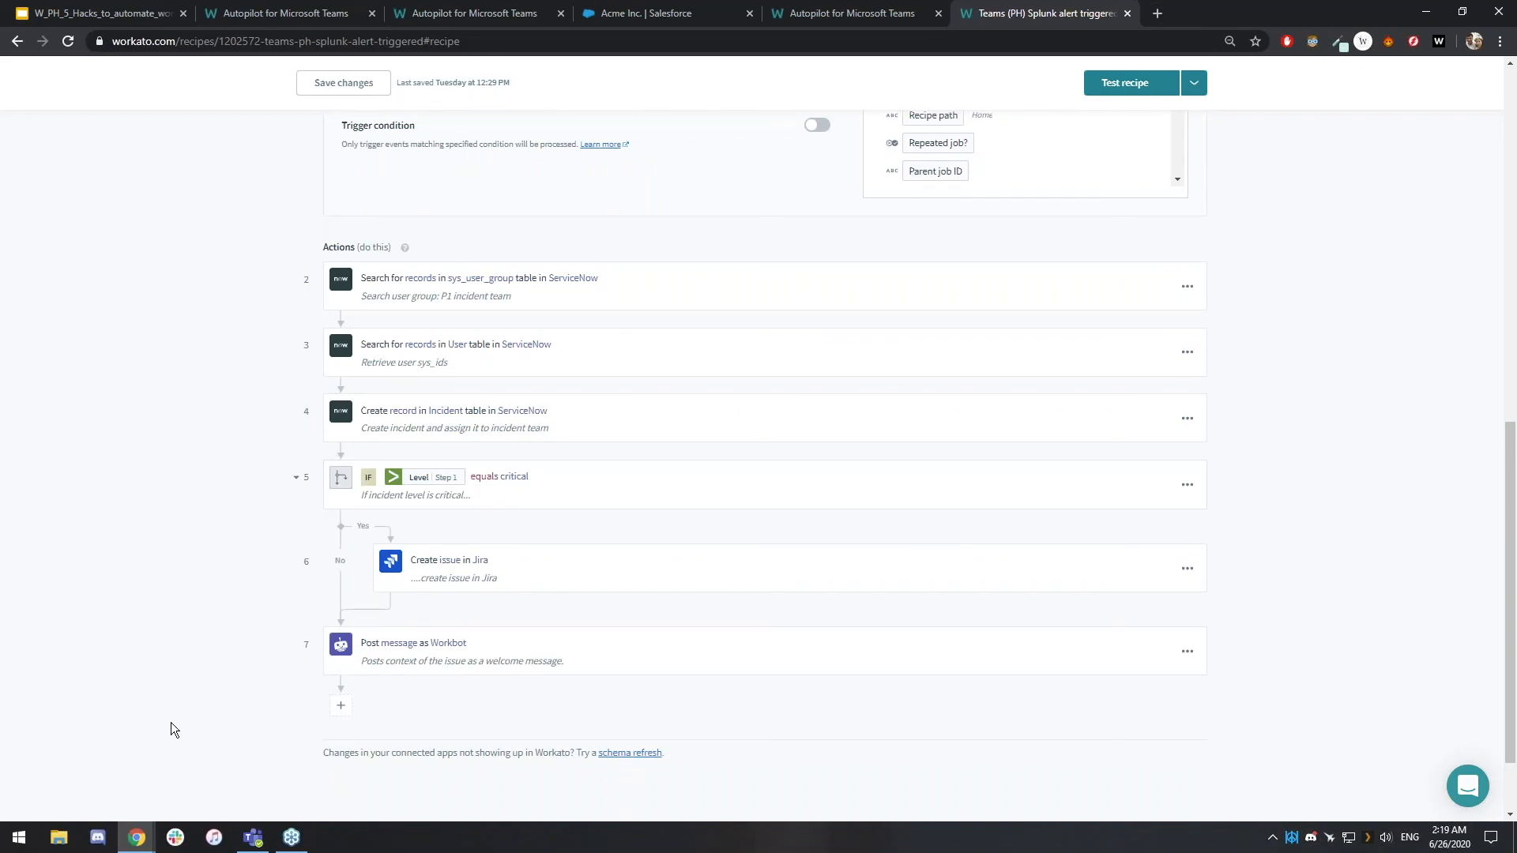